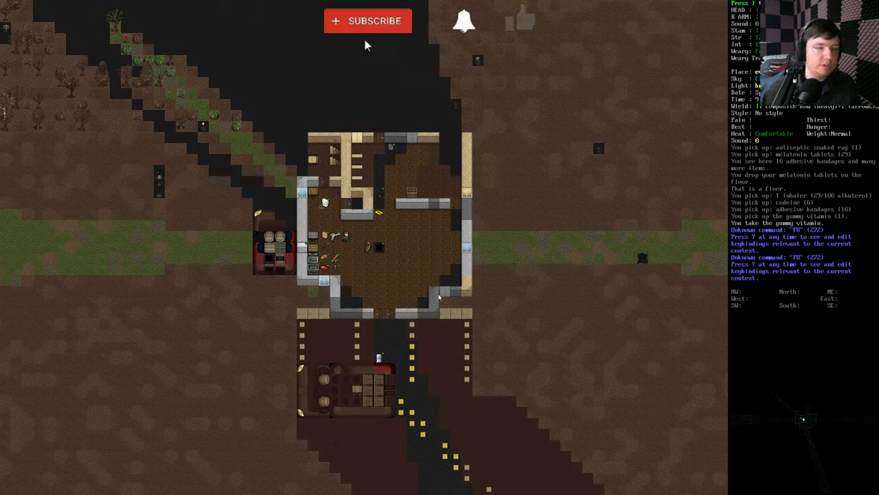
# - Walk to the vehicle parked south of the house and bring up its action choices
pyautogui.click(367, 21)
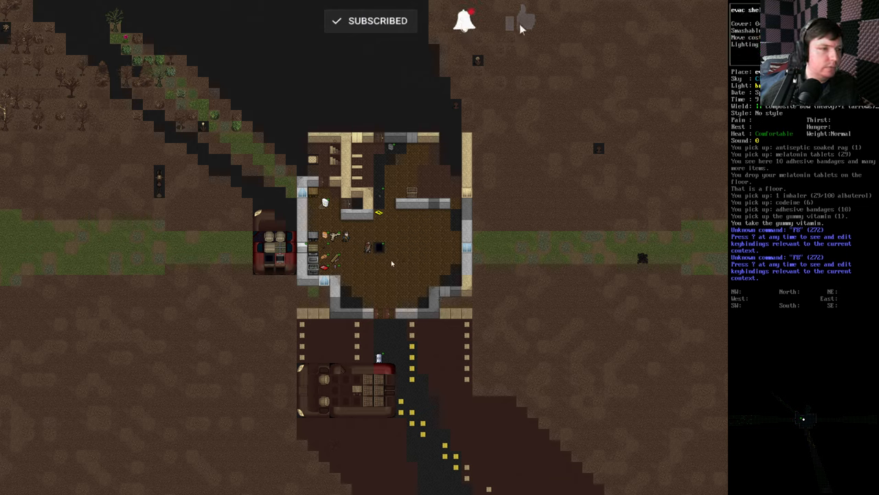
pyautogui.click(520, 21)
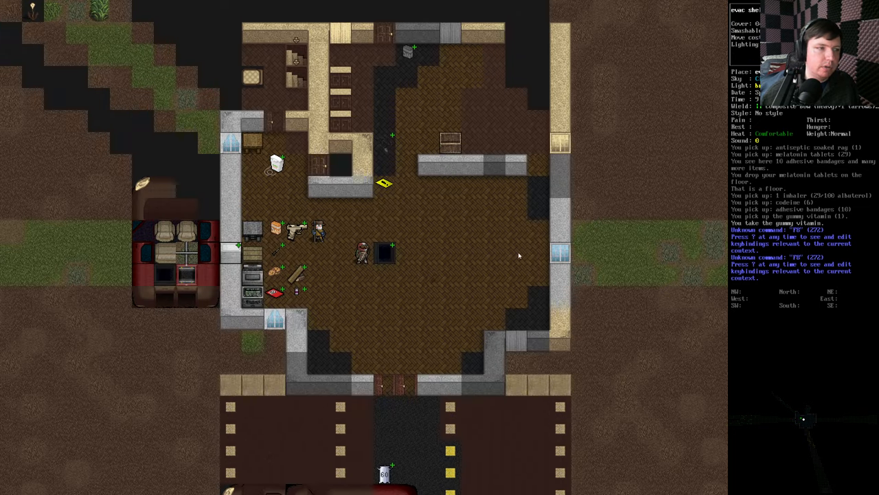
pyautogui.moveTo(352, 185)
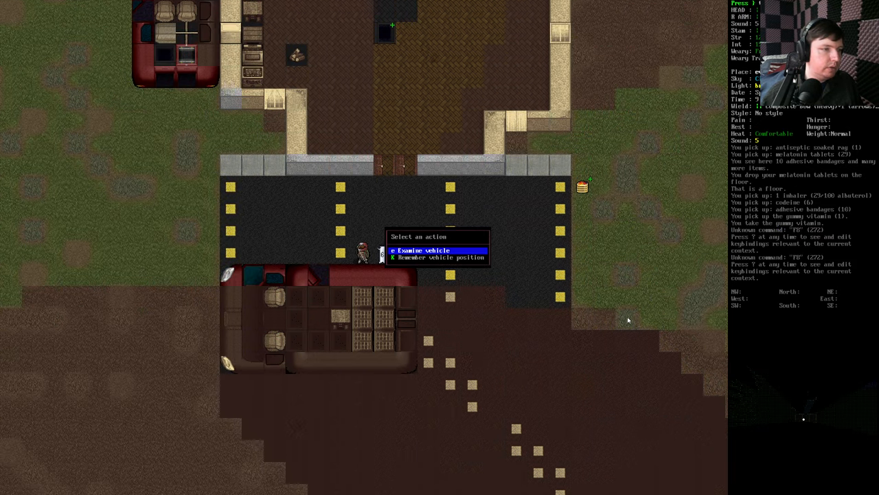
# - Look through the items on the vehicle's tile and check the character's inventory before examining the Mobile Meth Lab
pyautogui.click(419, 251)
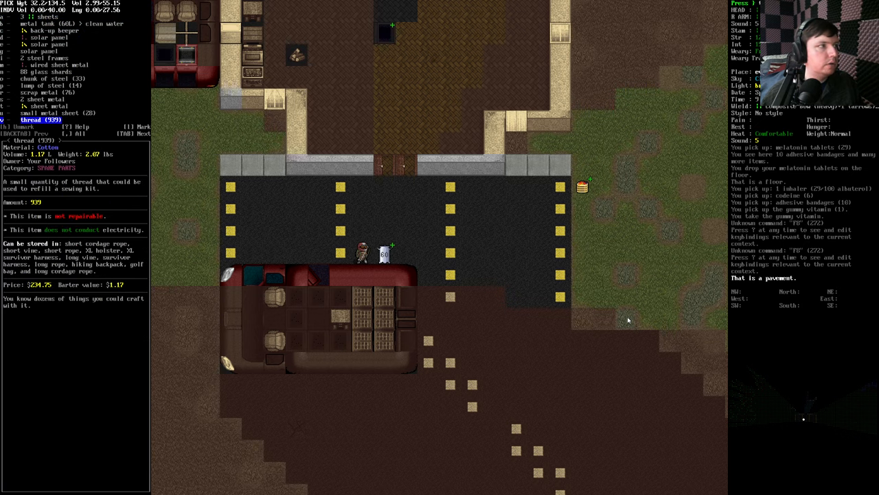
pyautogui.press('Escape')
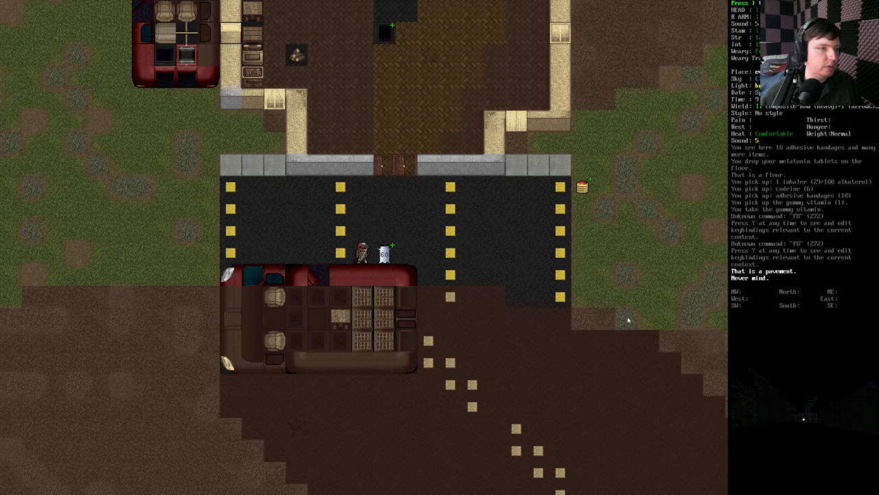
pyautogui.press('i')
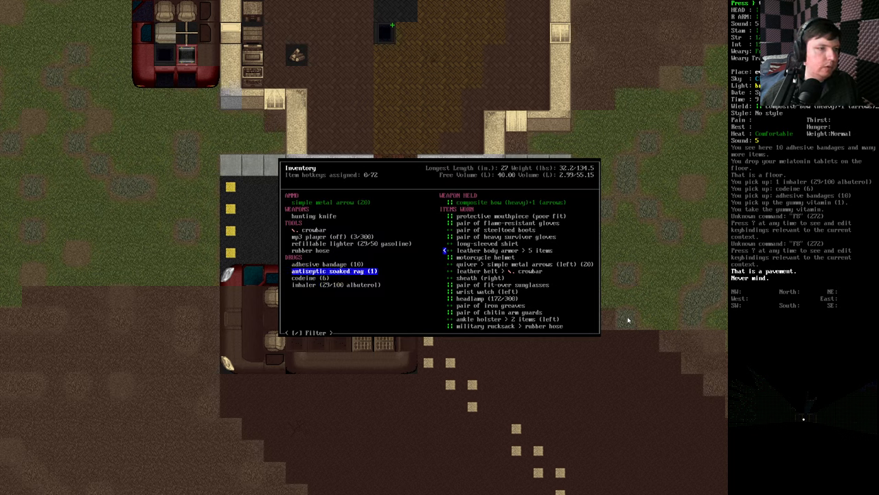
pyautogui.press('Escape')
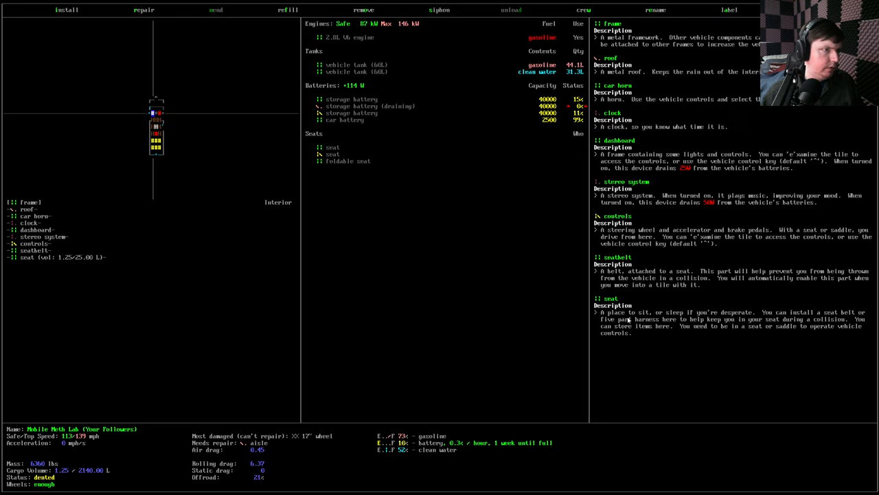
# - Leave the Mobile Meth Lab overview and examine the Electric Car with its swappable storage battery case
pyautogui.click(288, 10)
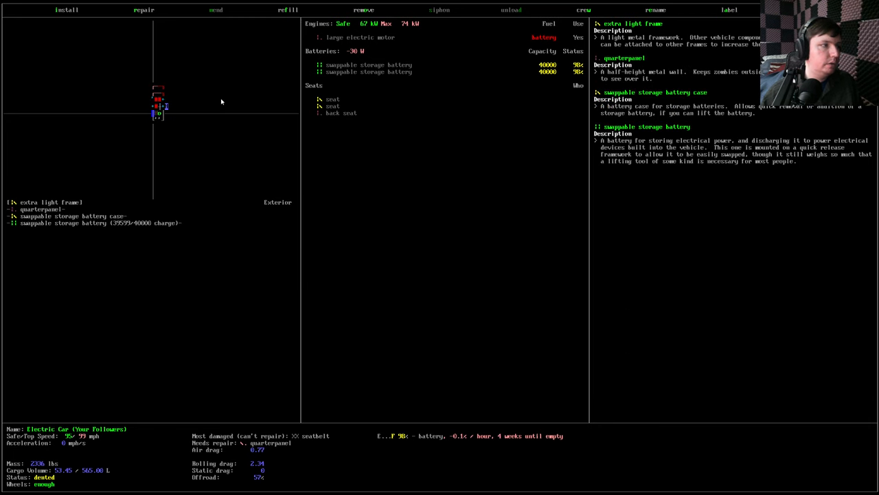
# - Leave the Electric Car overview and bring up the crafting menu's empty favourites list
pyautogui.click(362, 9)
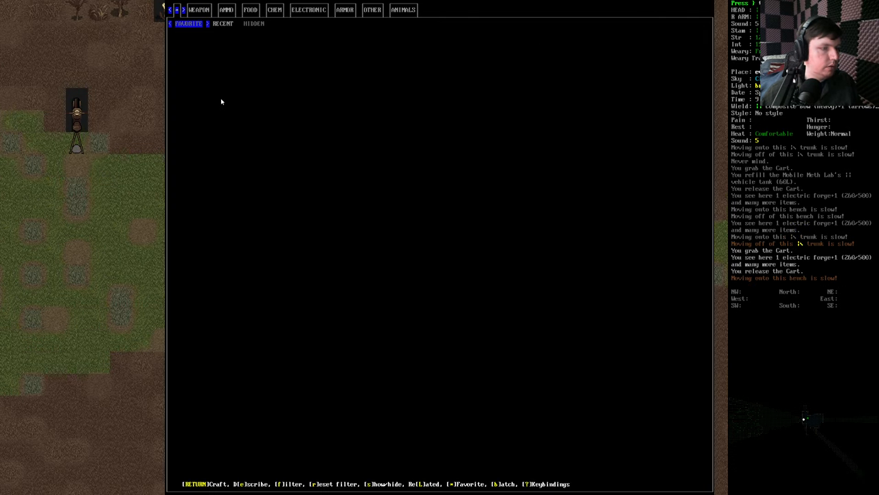
# - Try a recipe search for '1q', leave the crafting menu and re-examine the Electric Car
pyautogui.press('f')
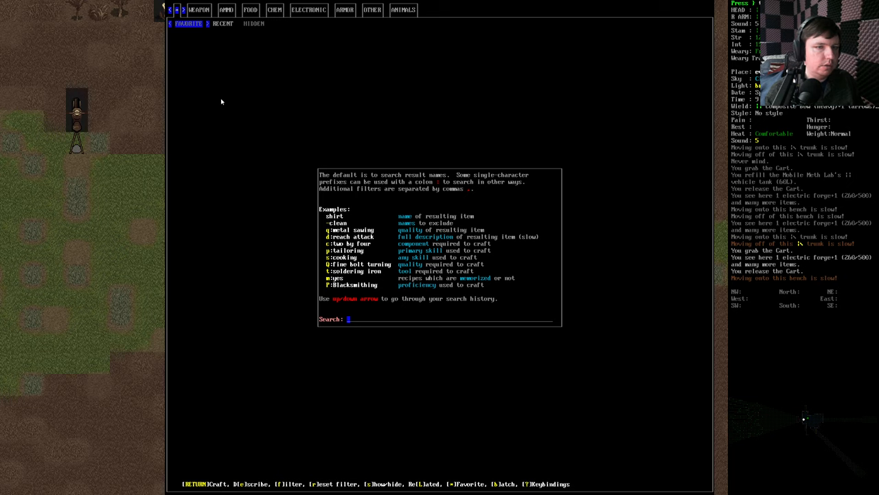
pyautogui.write('1')
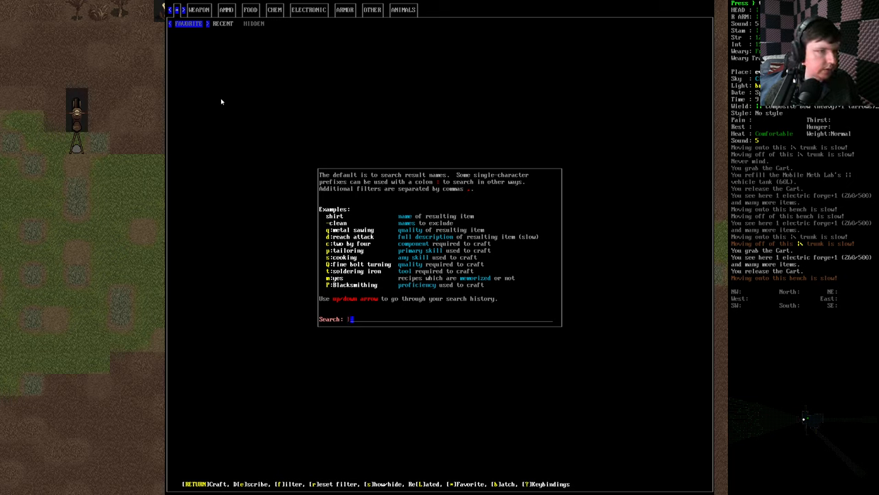
pyautogui.write('q')
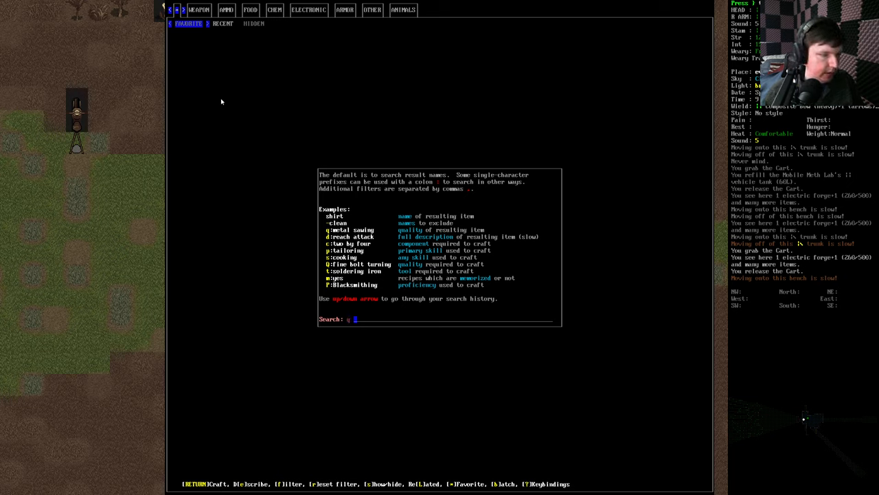
pyautogui.press('Escape')
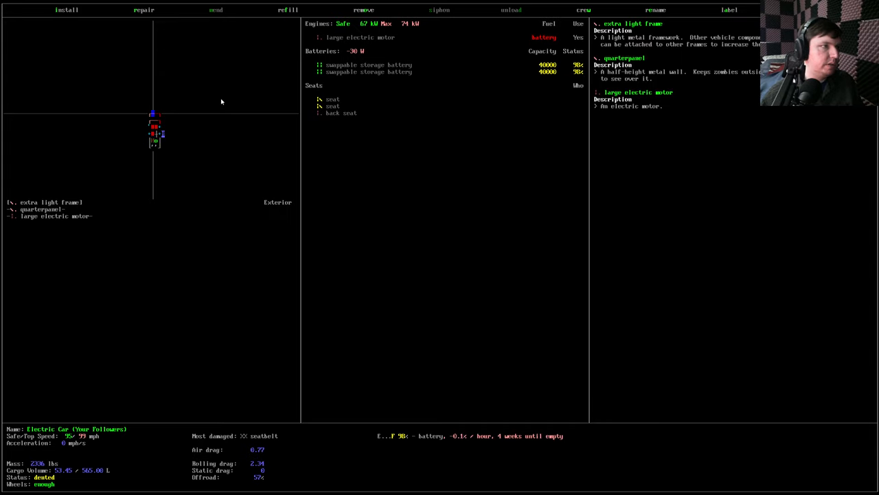
# - Review install requirements for the military composite ram, tied mattress and cart handle, then start a recipe search
pyautogui.click(66, 10)
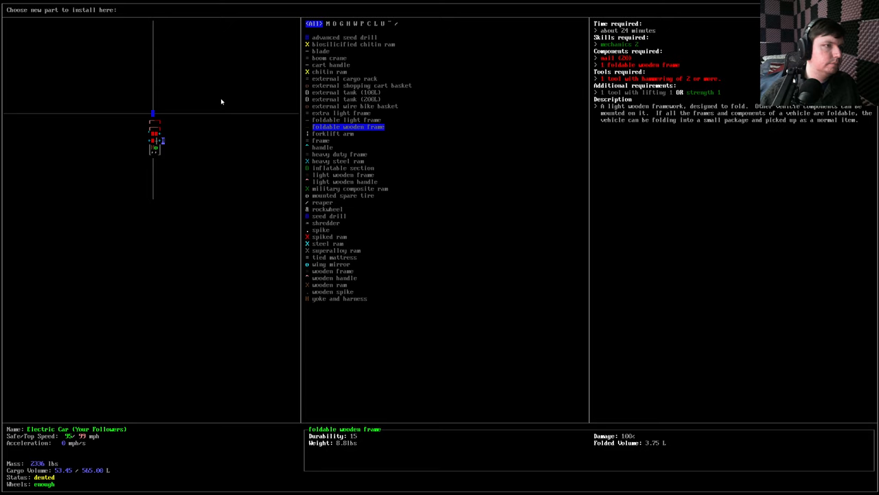
pyautogui.click(350, 188)
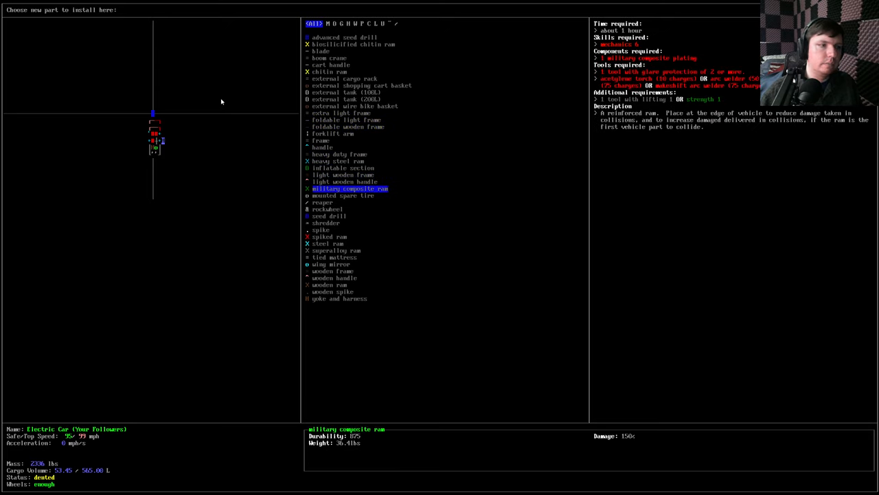
pyautogui.click(335, 257)
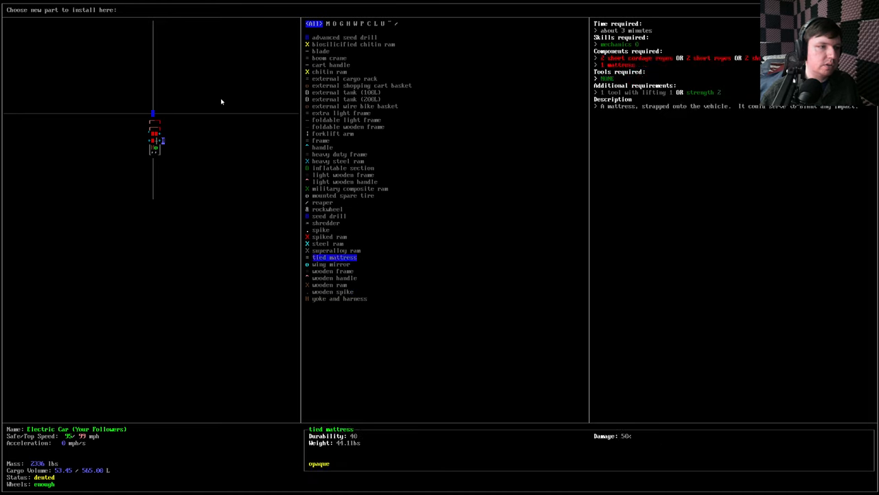
pyautogui.click(332, 64)
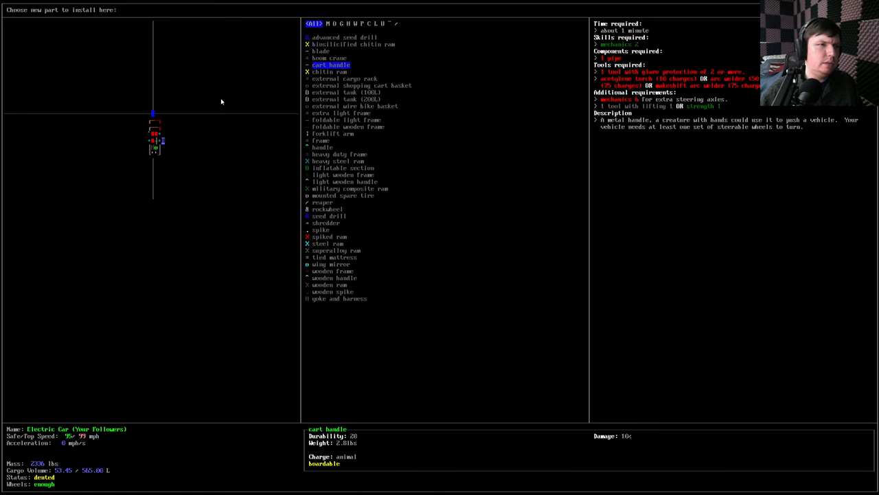
pyautogui.click(344, 37)
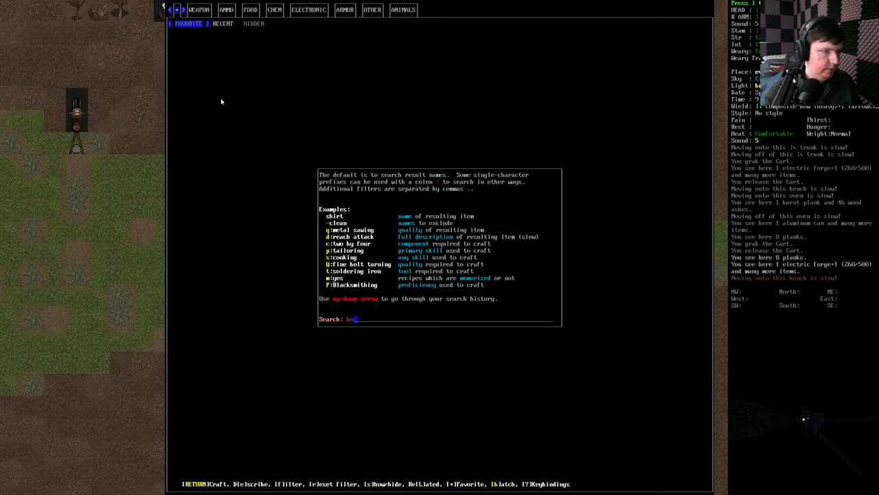
# - Search recipes for 'o' and view the steel spear recipe, then clear the results
pyautogui.write('o')
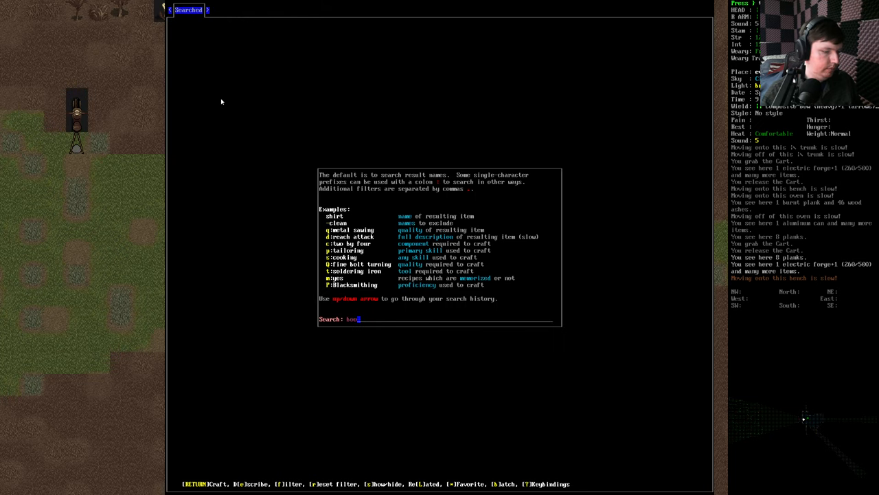
pyautogui.press('Return')
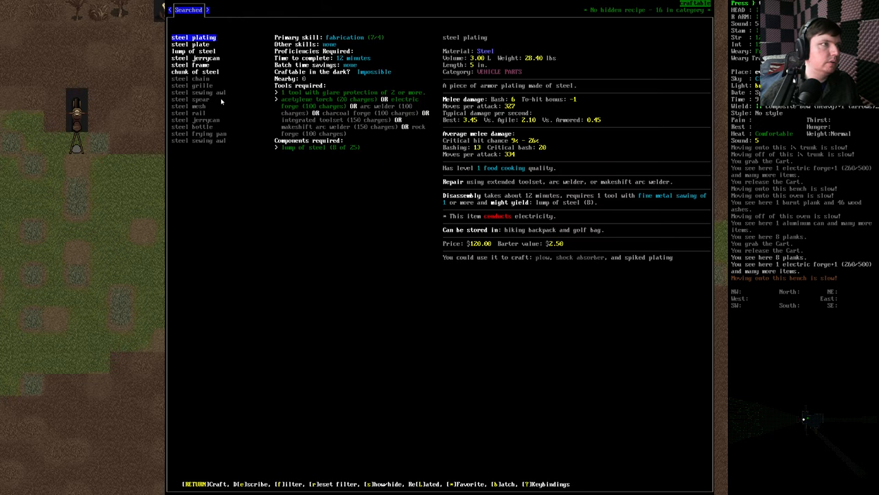
pyautogui.click(199, 92)
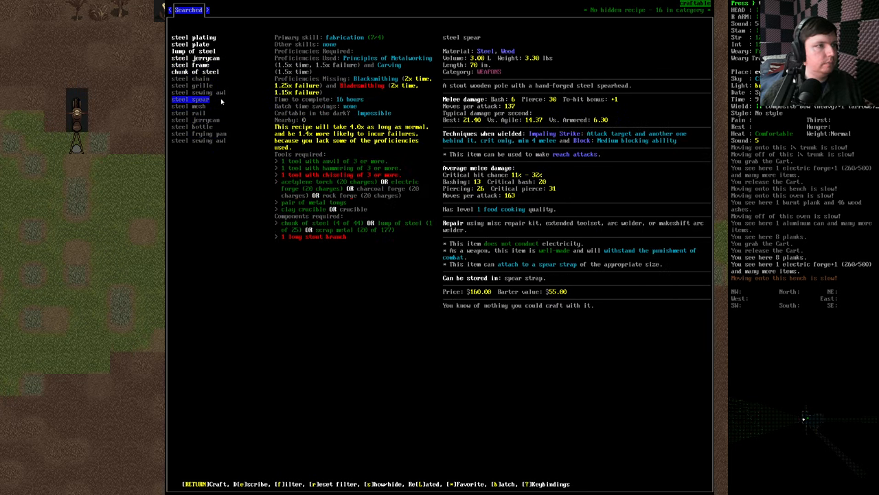
pyautogui.press('Escape')
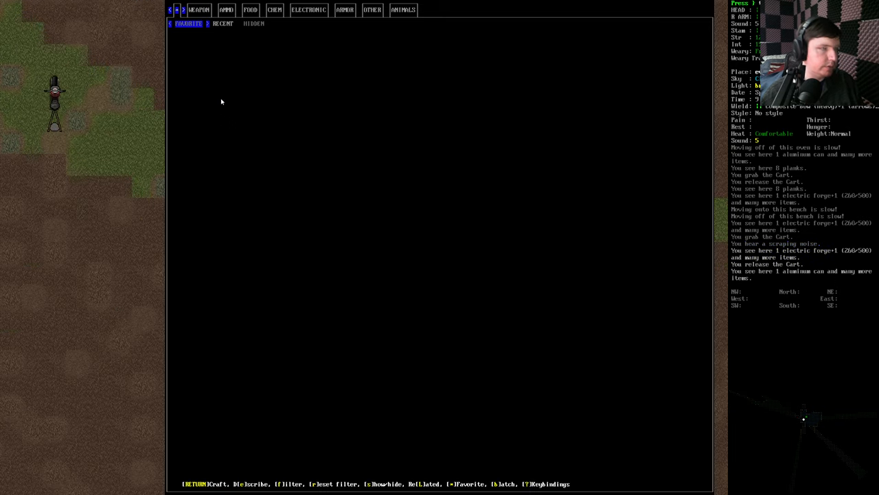
# - Run a second recipe search for 'a', dismiss the can't-do-that warning and examine the Cart
pyautogui.press('f')
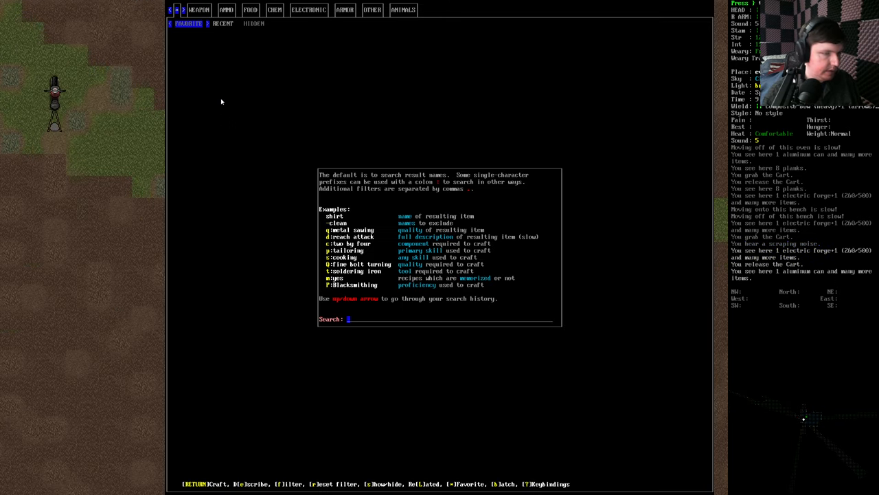
pyautogui.write('a')
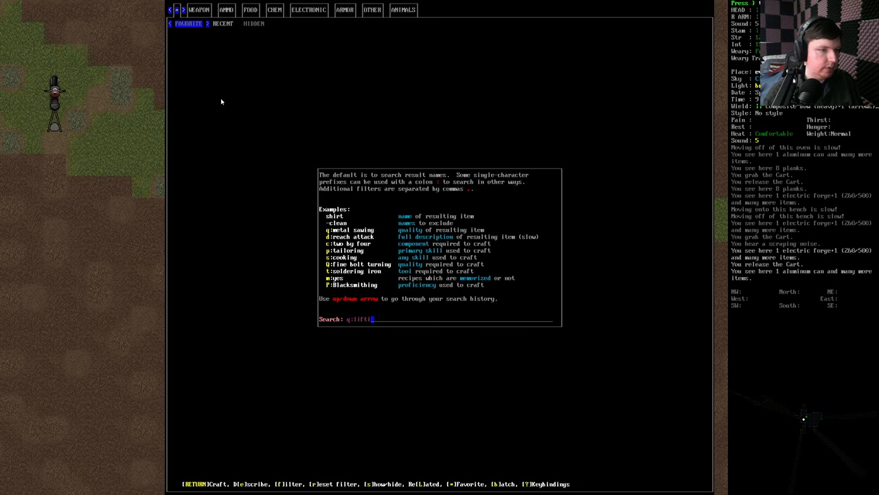
pyautogui.press('Return')
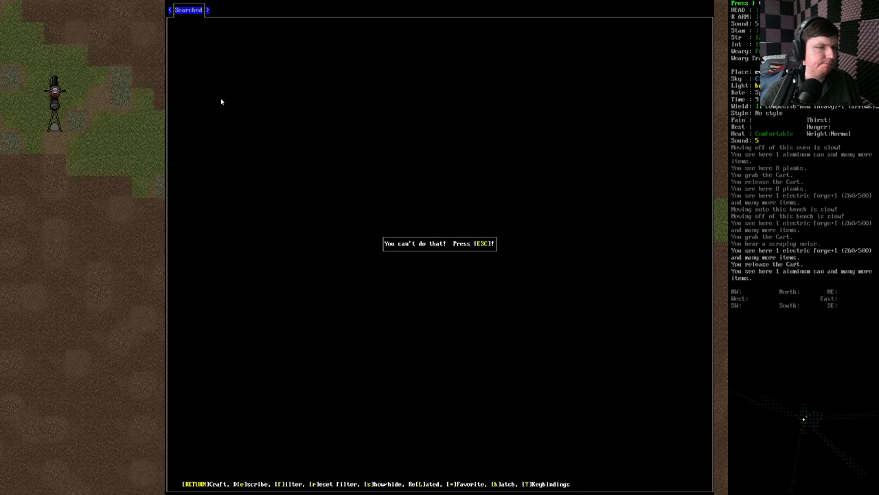
pyautogui.press('Escape')
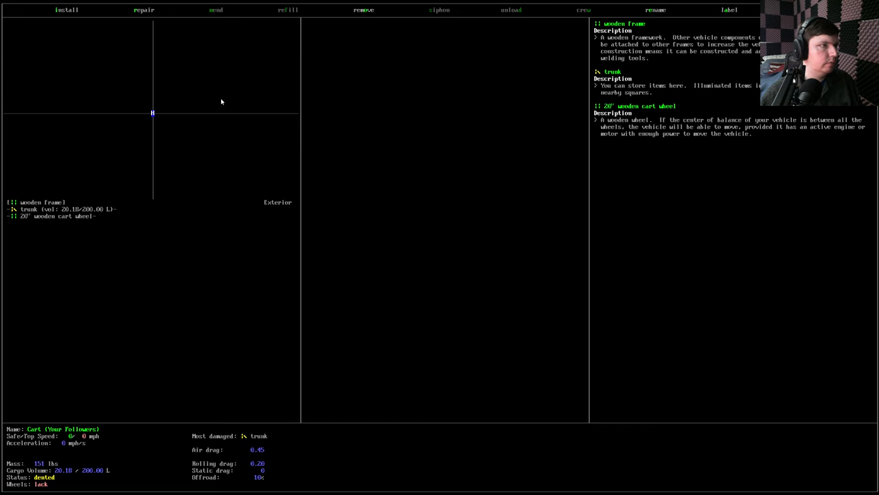
# - Check install needs for the blue light, reinforced headlight, storage battery and super electric motor on the cart
pyautogui.click(66, 9)
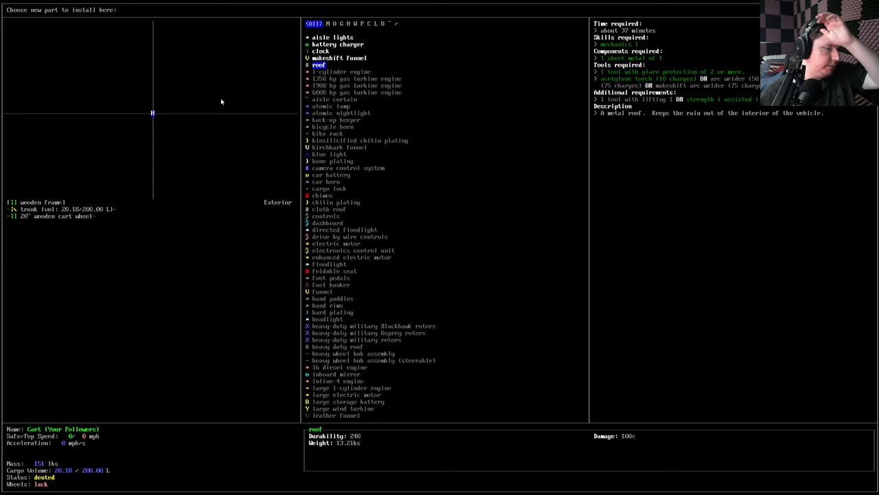
pyautogui.click(328, 154)
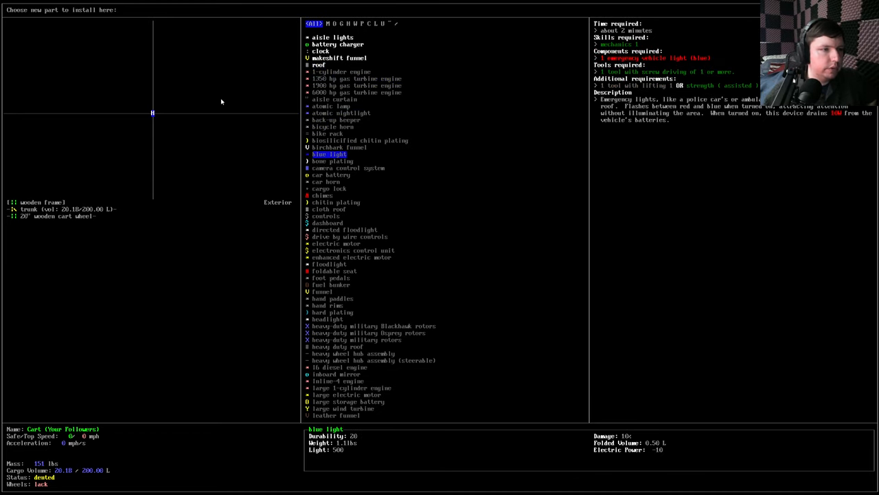
pyautogui.click(335, 243)
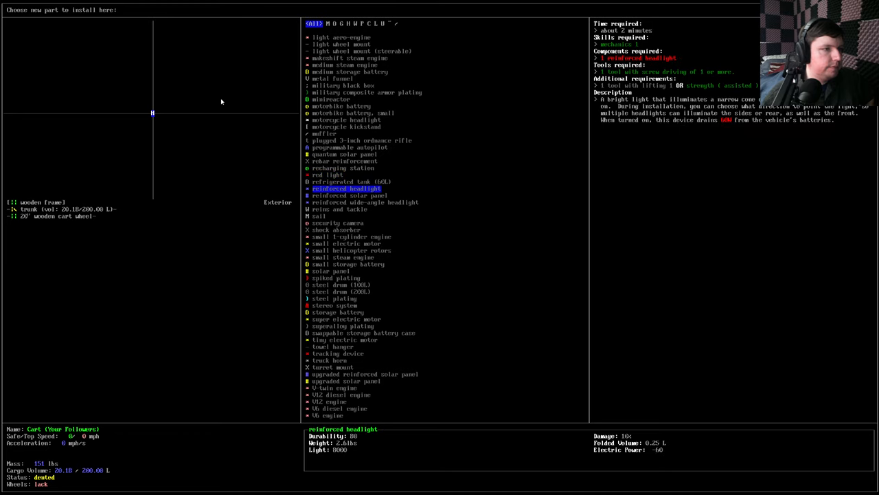
pyautogui.click(335, 298)
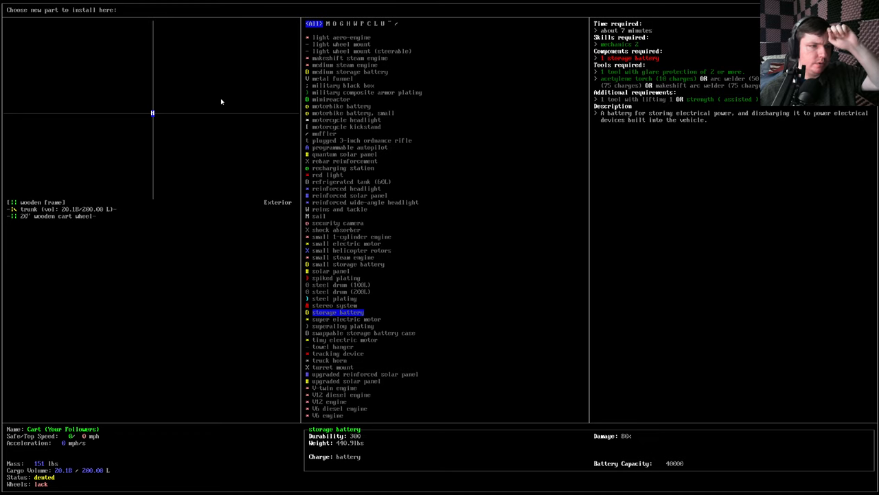
pyautogui.click(346, 318)
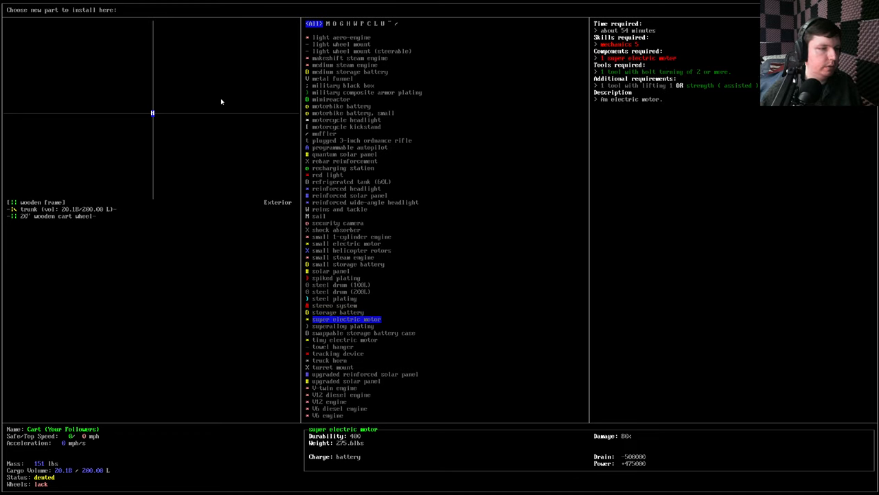
pyautogui.click(332, 346)
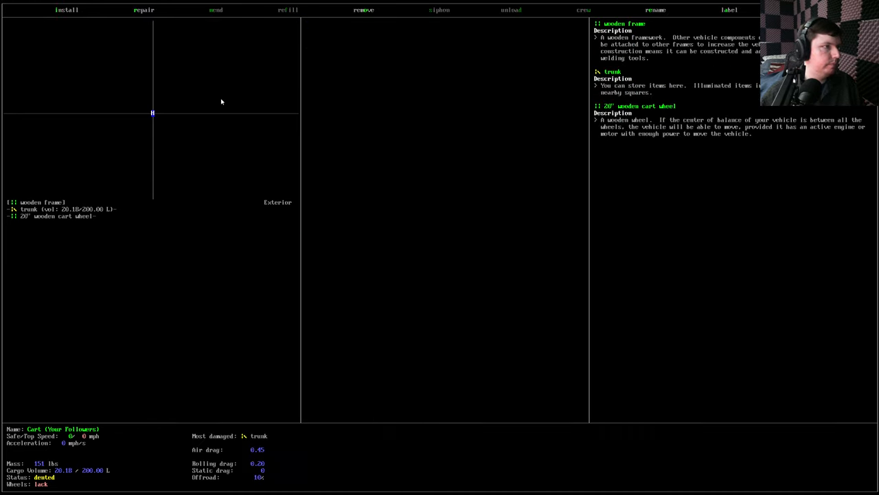
# - Check the cart handle and plain handle on another square, then leave the cart's screen for the nearby items list
pyautogui.click(66, 10)
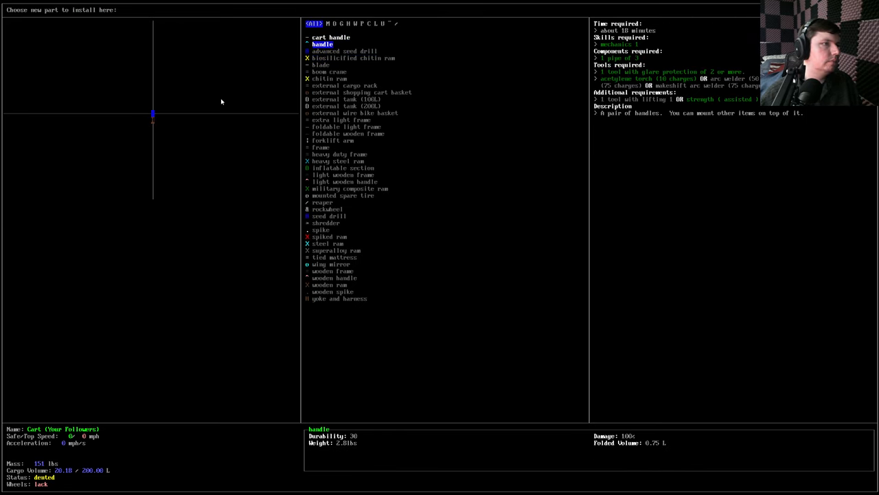
pyautogui.click(331, 37)
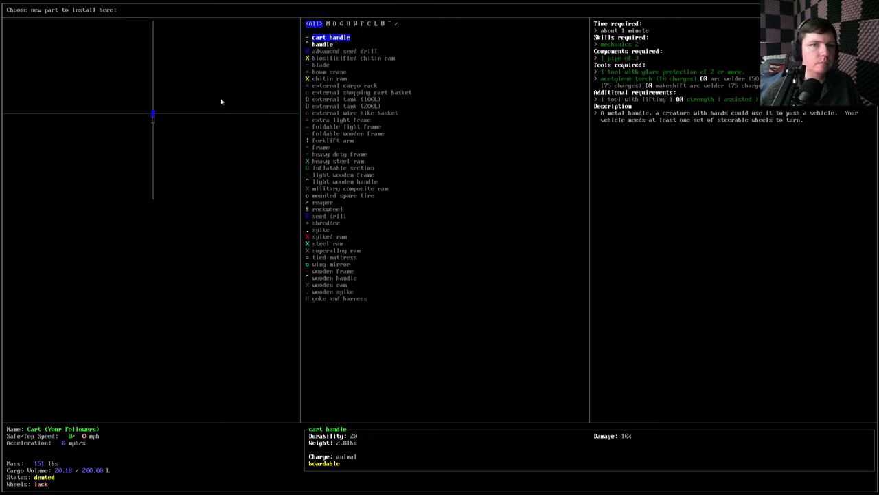
pyautogui.click(322, 44)
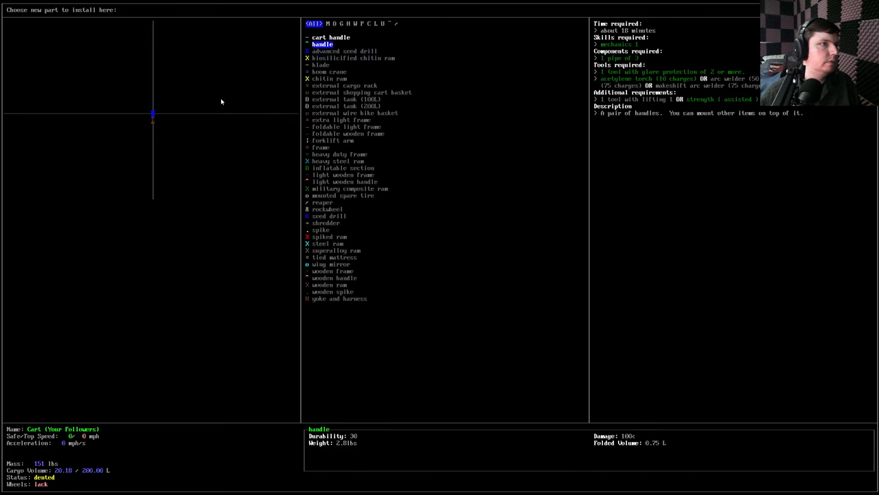
pyautogui.click(330, 72)
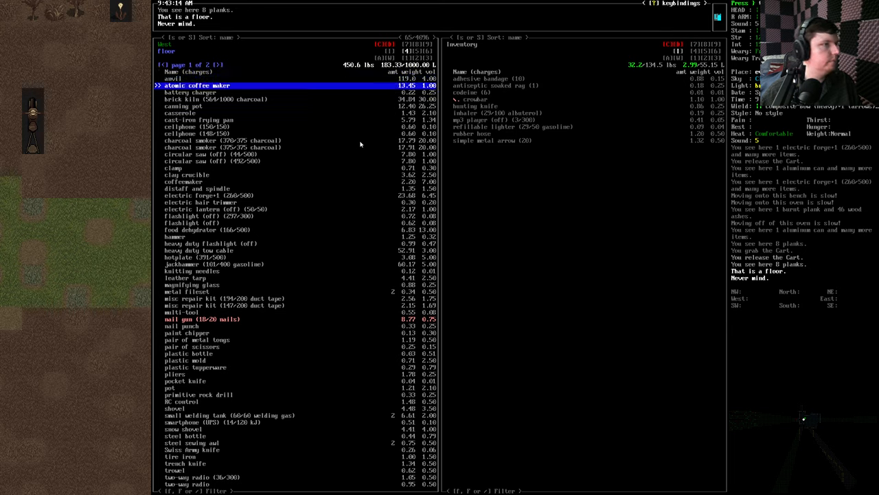
# - Browse nearby items from the food dehydrator and pot back up to the charcoal smoker, then go to the next page
pyautogui.press('down')
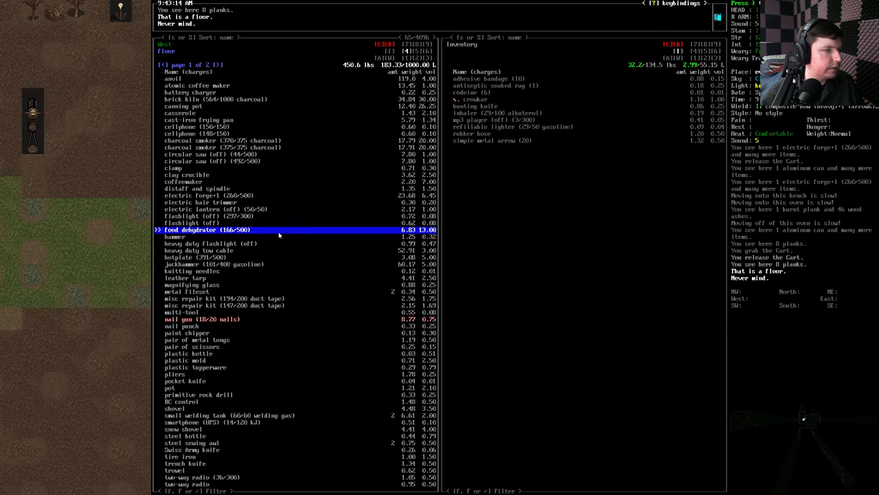
pyautogui.press('down')
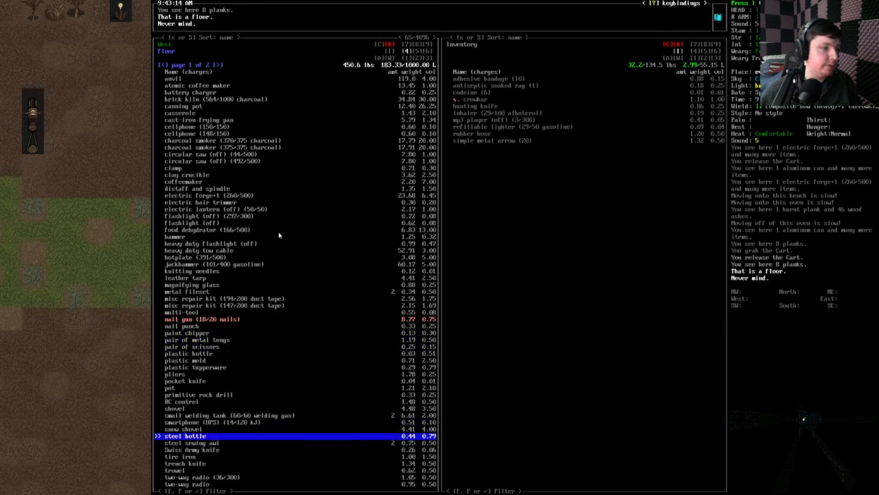
pyautogui.press('down')
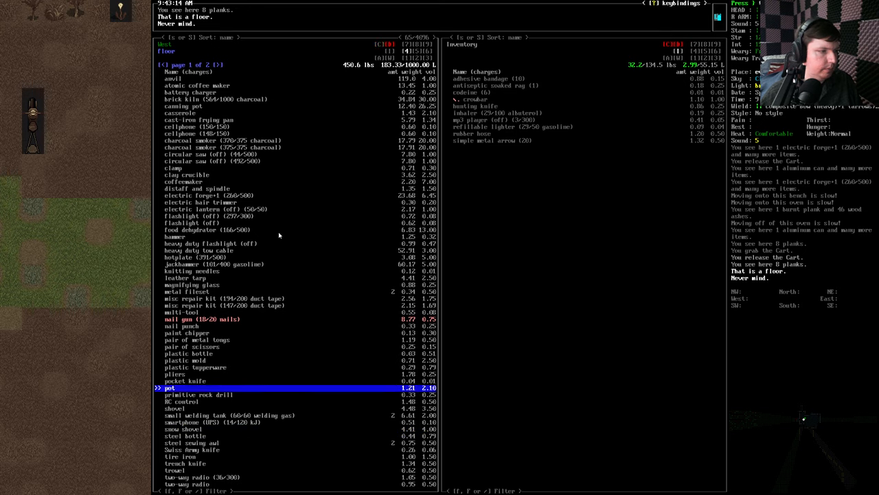
pyautogui.press('up')
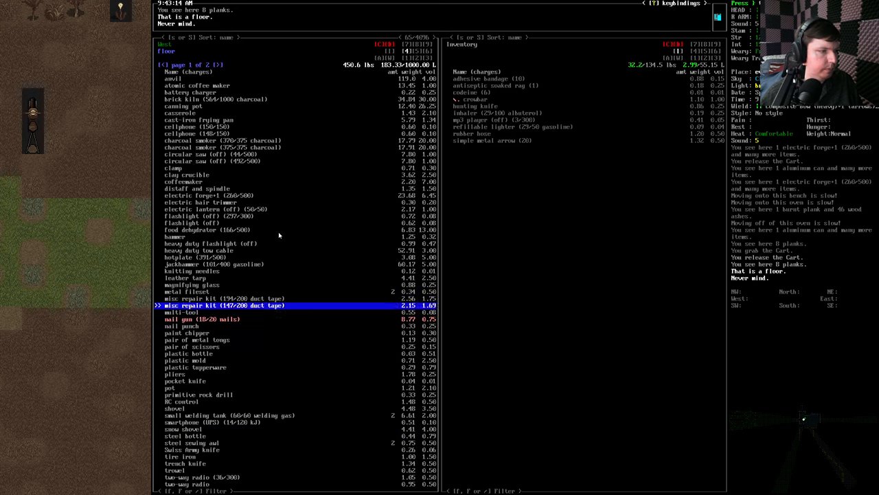
pyautogui.press('up')
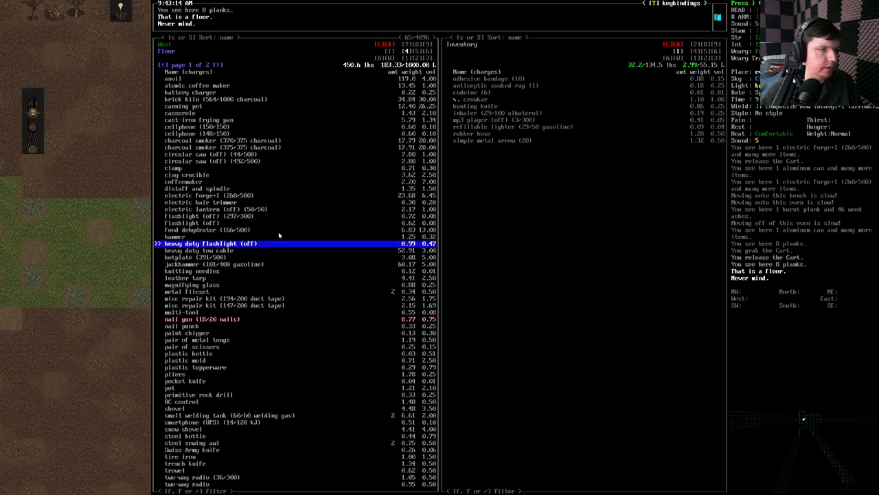
pyautogui.press('up')
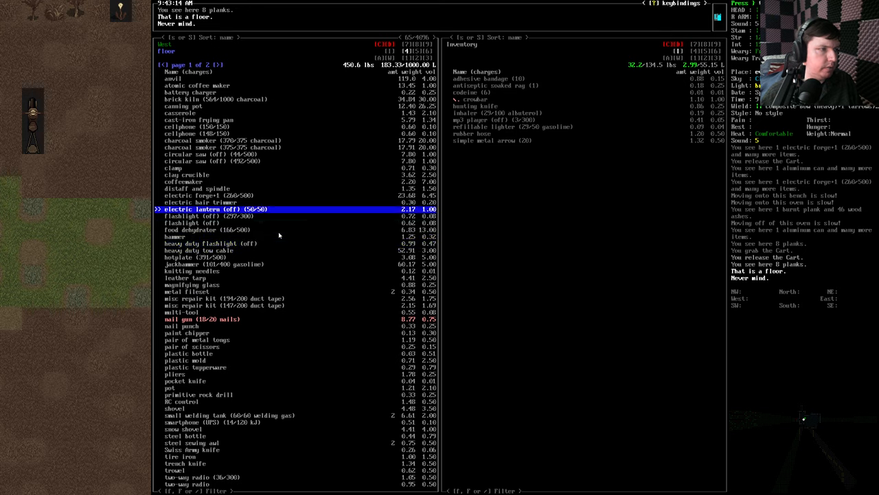
pyautogui.press('up')
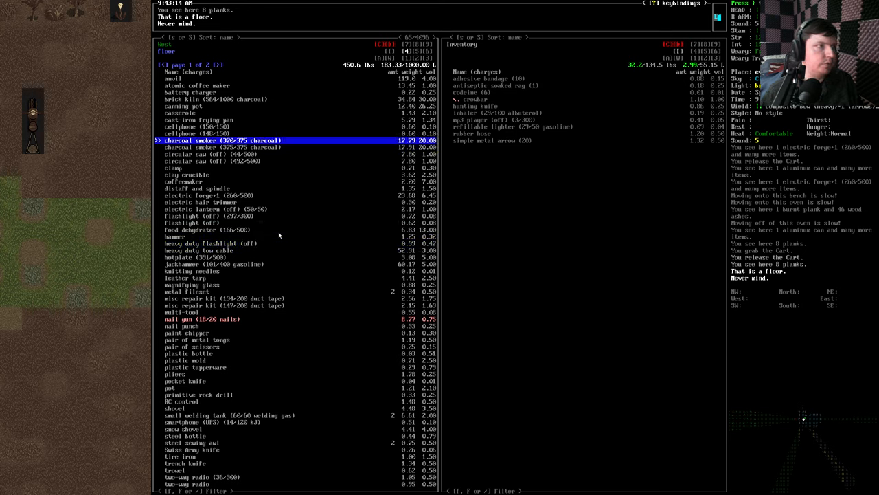
pyautogui.press('Escape')
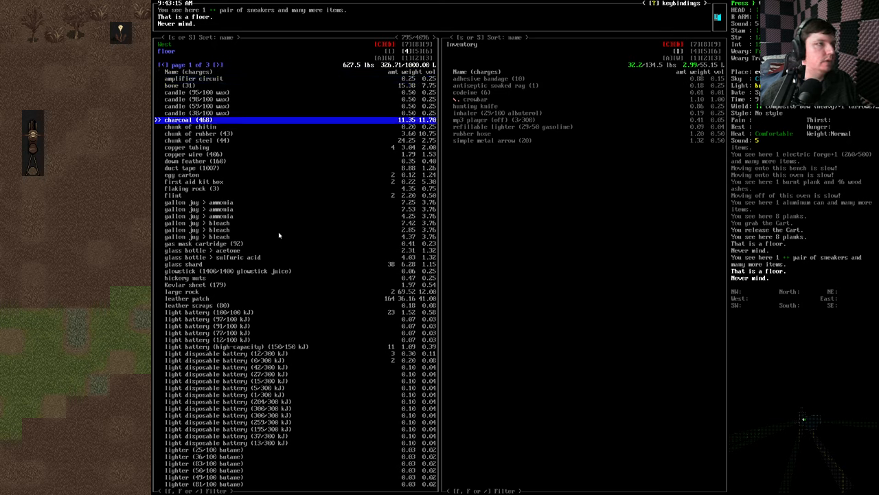
# - Pick up the pallet lifter from the nearby items and view its item details
pyautogui.press('down')
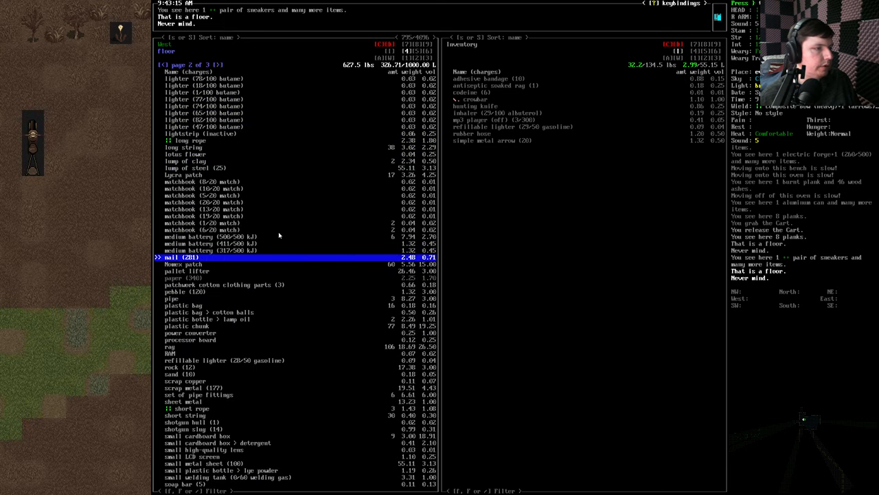
pyautogui.press('Down')
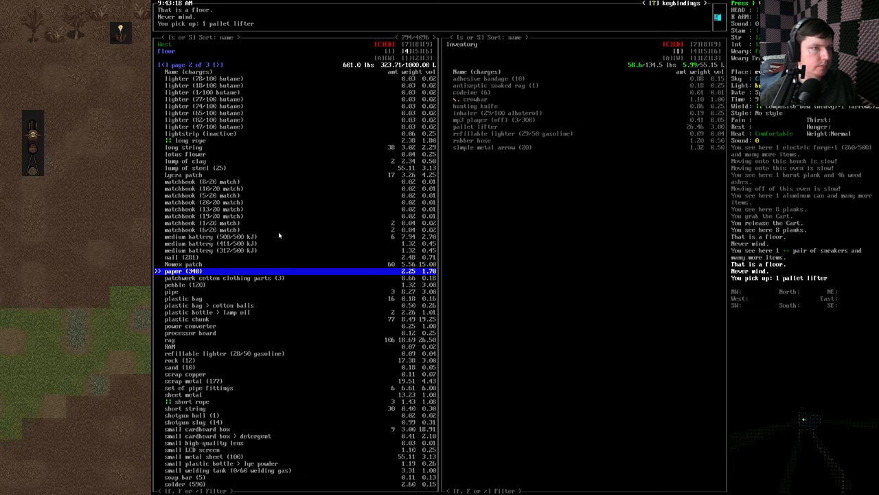
pyautogui.press('Escape')
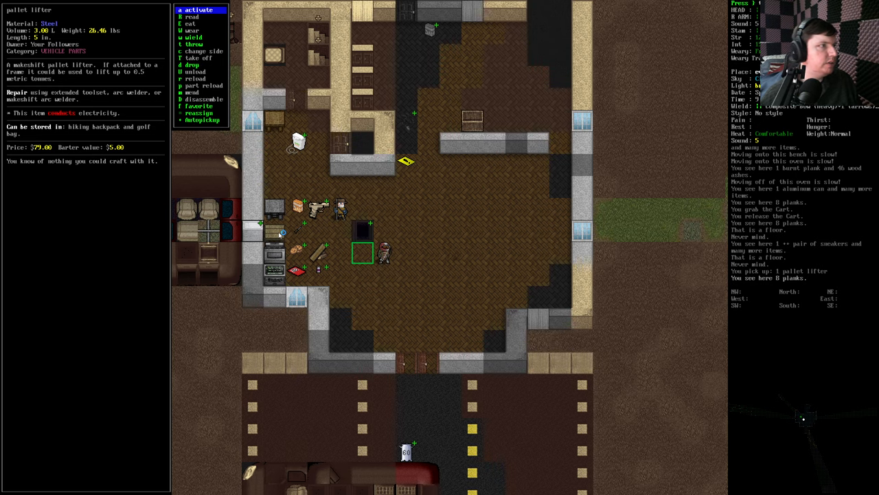
pyautogui.moveTo(281, 233)
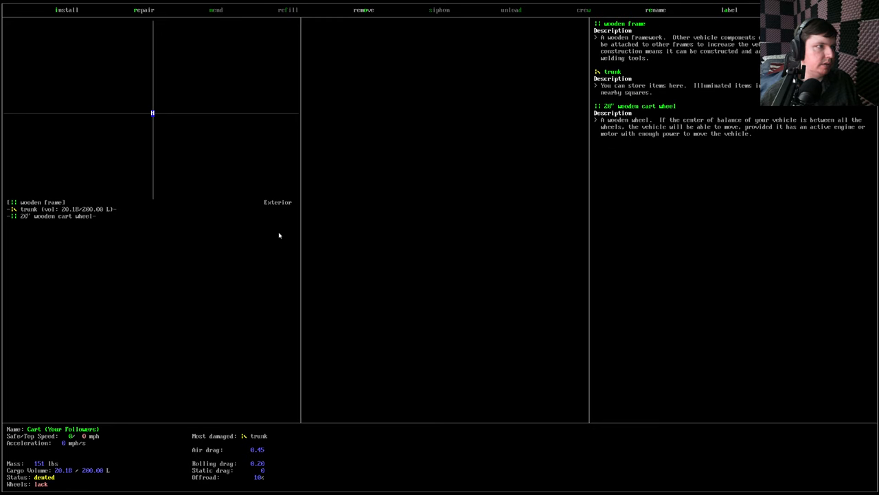
# - Check the cart's vehicle overview, then drop the pallet lifter on the pavement and grab the cart
pyautogui.click(66, 9)
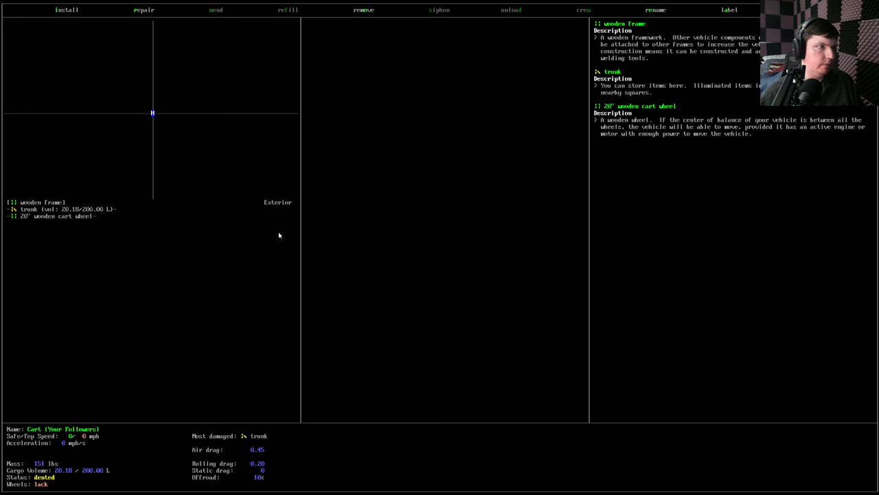
pyautogui.press('Escape')
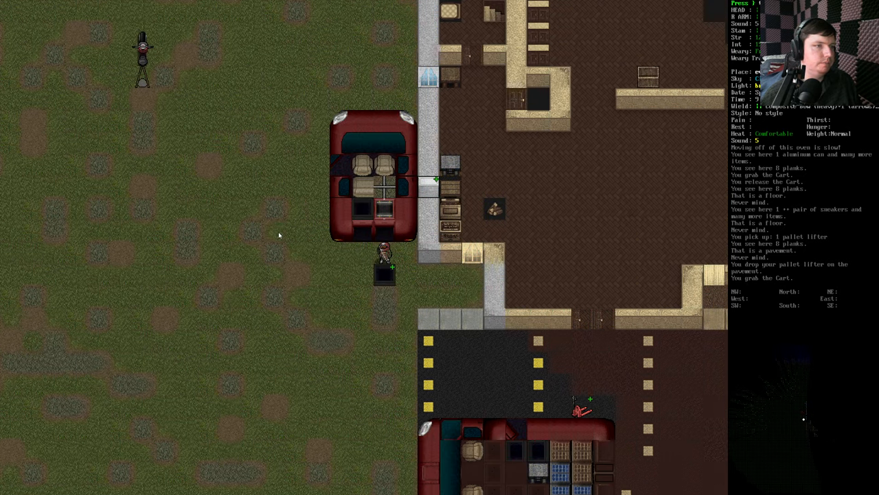
# - Start vehicle construction from the extra light frame and name it Lift
pyautogui.press('e')
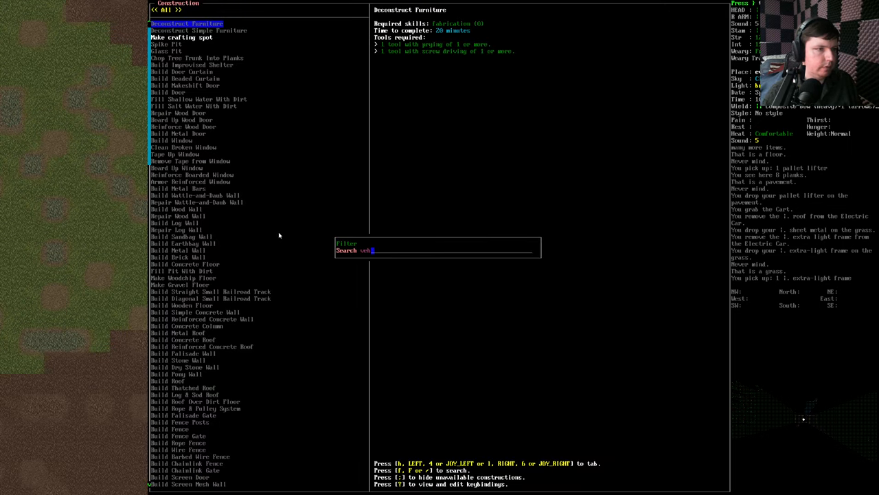
pyautogui.write('veh')
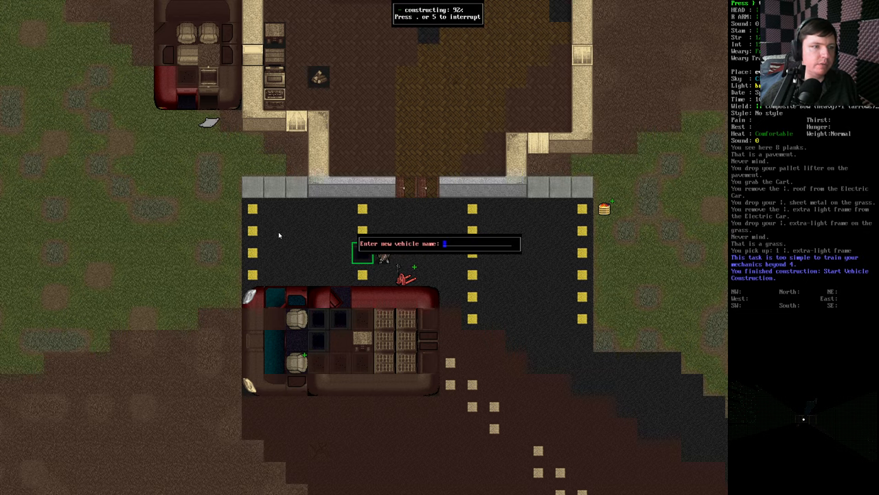
pyautogui.write('Lift')
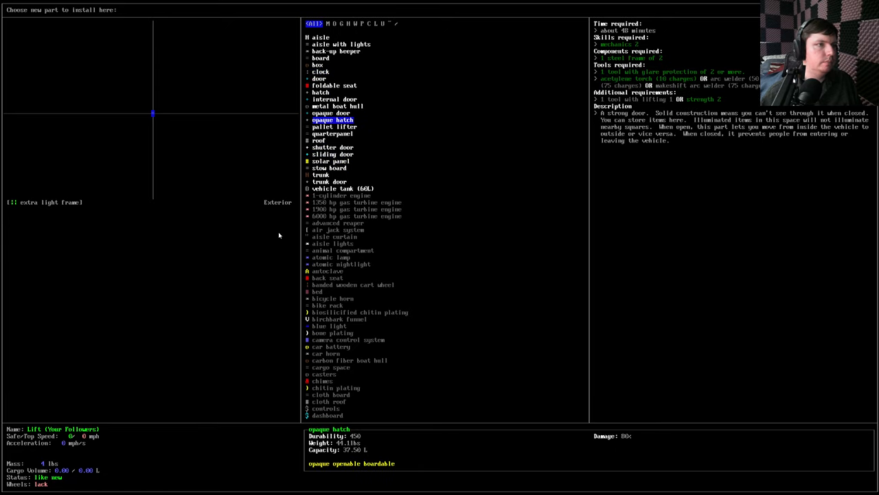
# - Install the pallet lifter on the Lift's frame and review the remaining installable parts
pyautogui.click(335, 127)
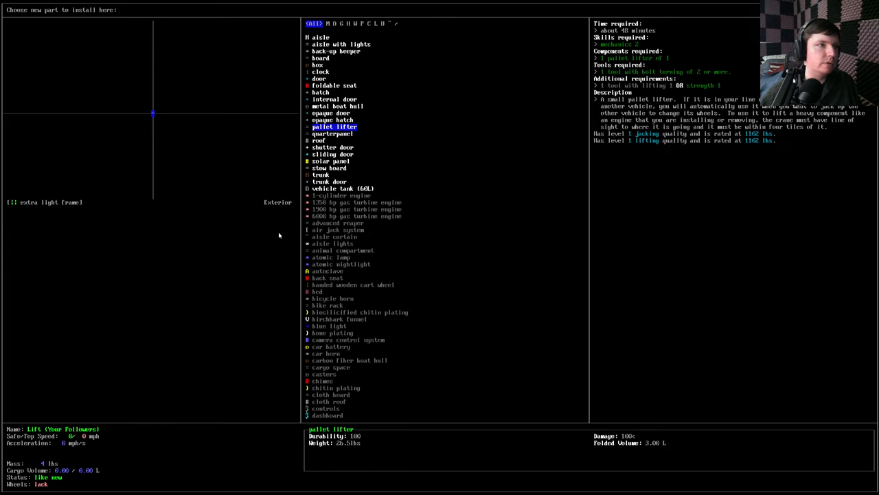
pyautogui.click(322, 92)
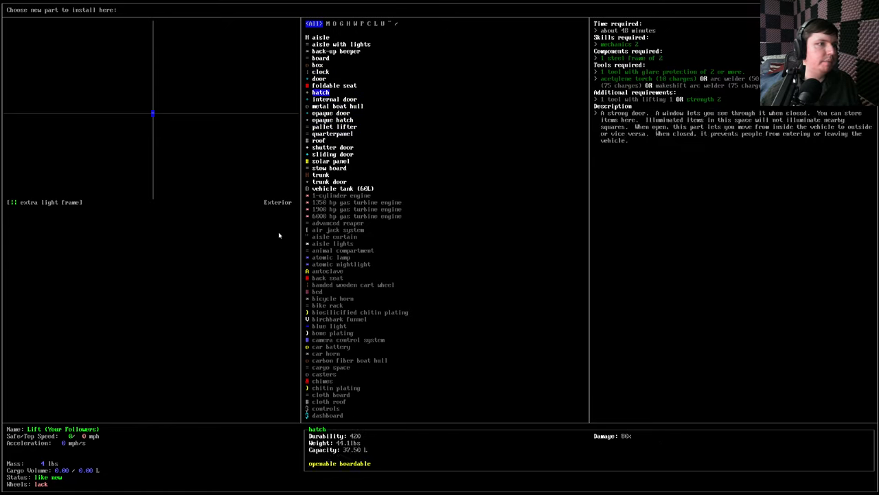
pyautogui.click(335, 127)
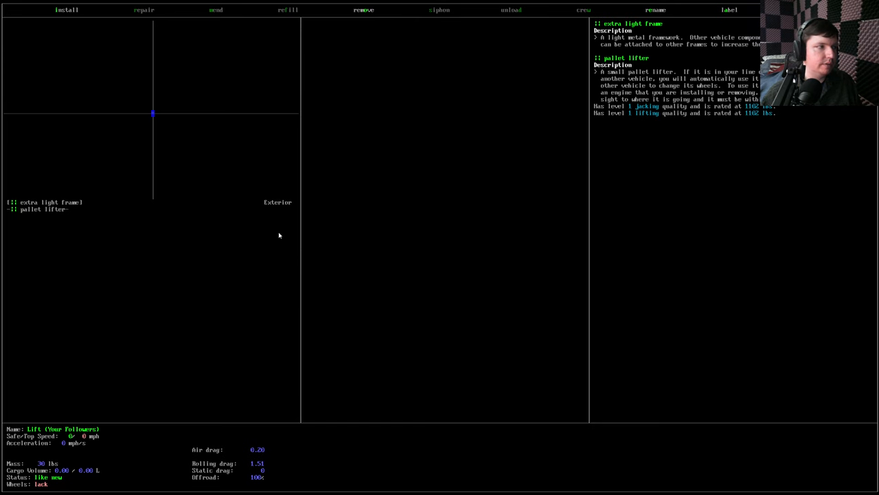
pyautogui.click(66, 9)
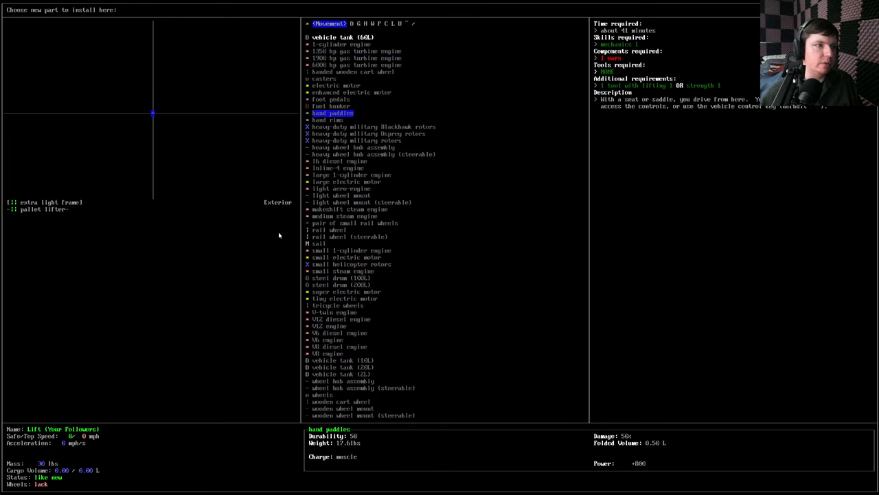
pyautogui.click(338, 23)
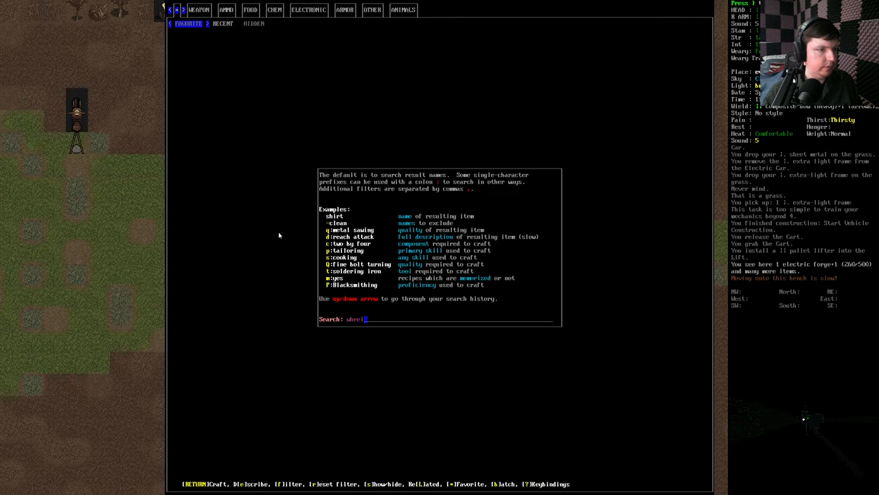
# - Search recipes for wheel then cast, and start crafting the set of casters from nearby metal
pyautogui.press('Return')
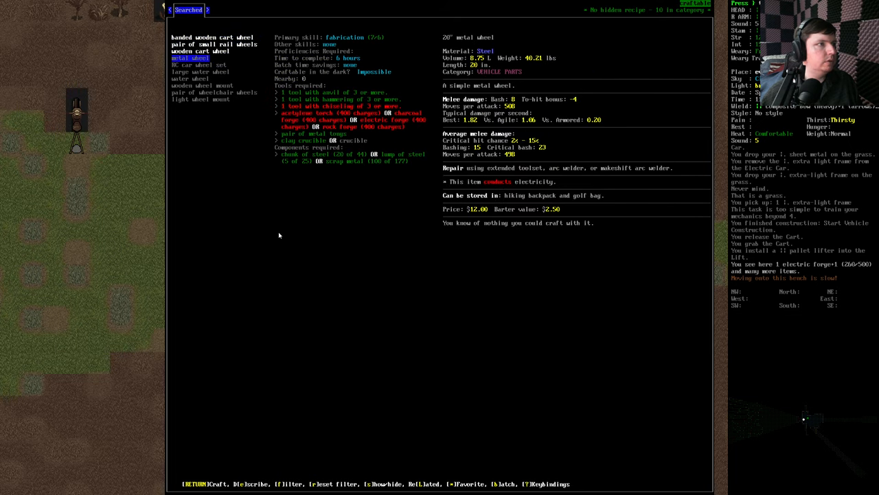
pyautogui.click(201, 99)
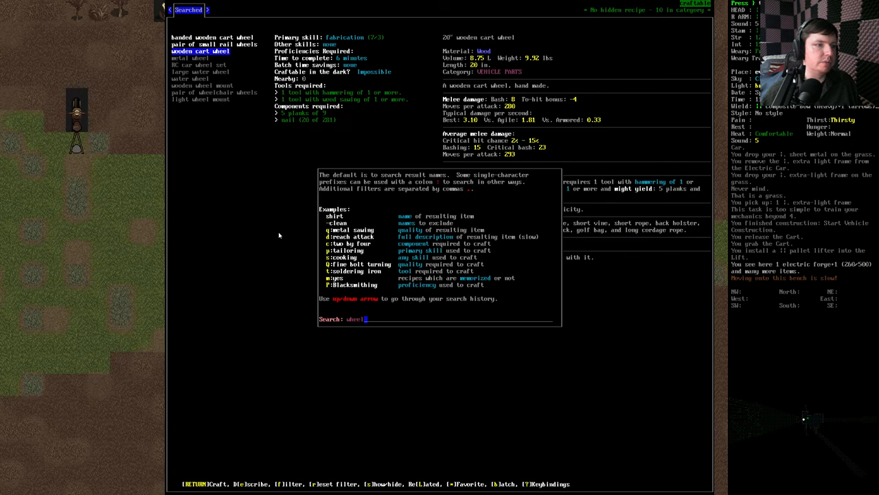
pyautogui.write('cast')
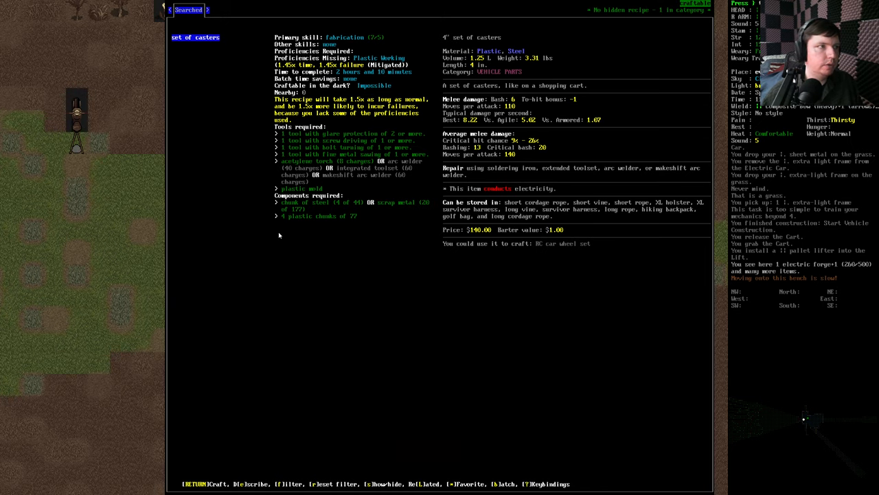
pyautogui.press('Return')
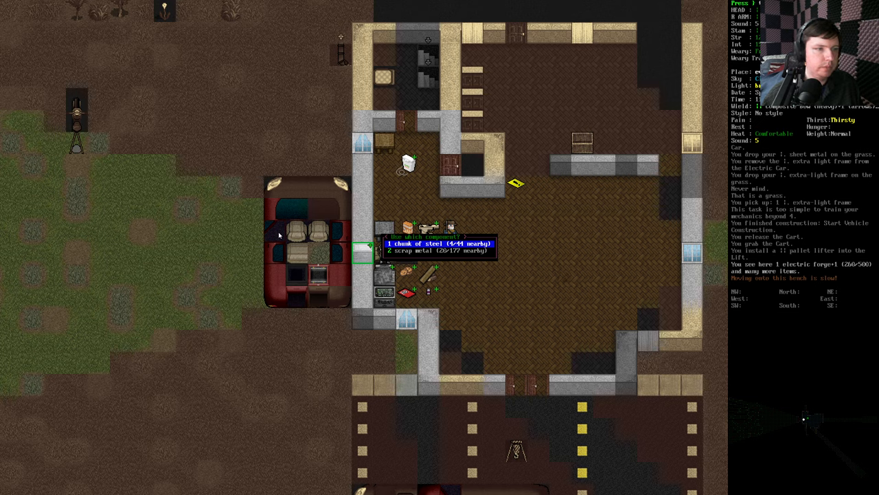
pyautogui.press('down')
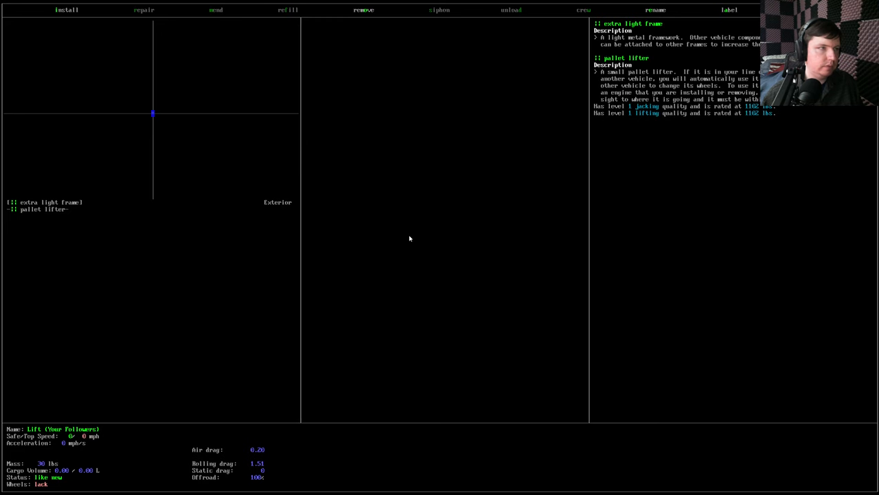
# - Install 4" casters and a forklift arm on the Lift's frame
pyautogui.click(66, 10)
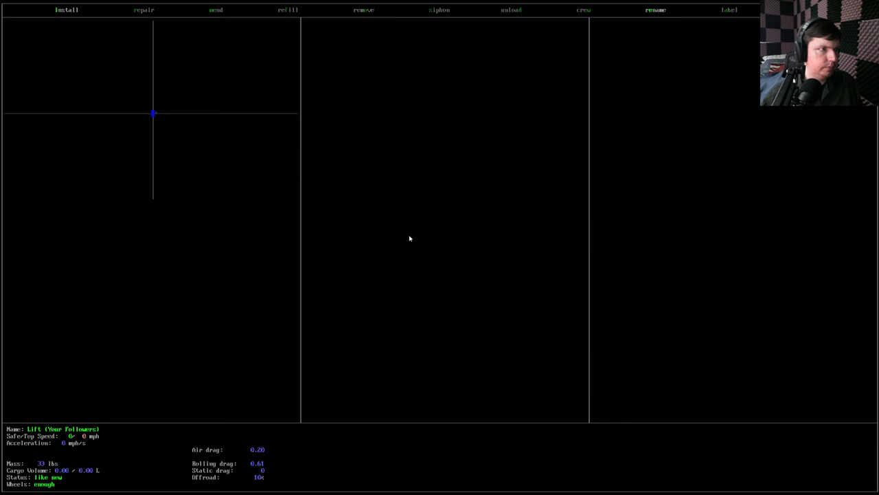
pyautogui.click(65, 10)
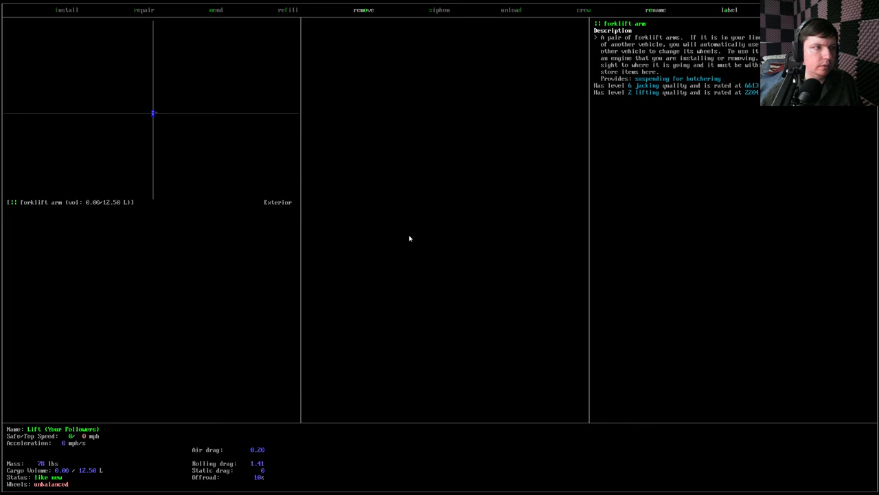
pyautogui.click(66, 10)
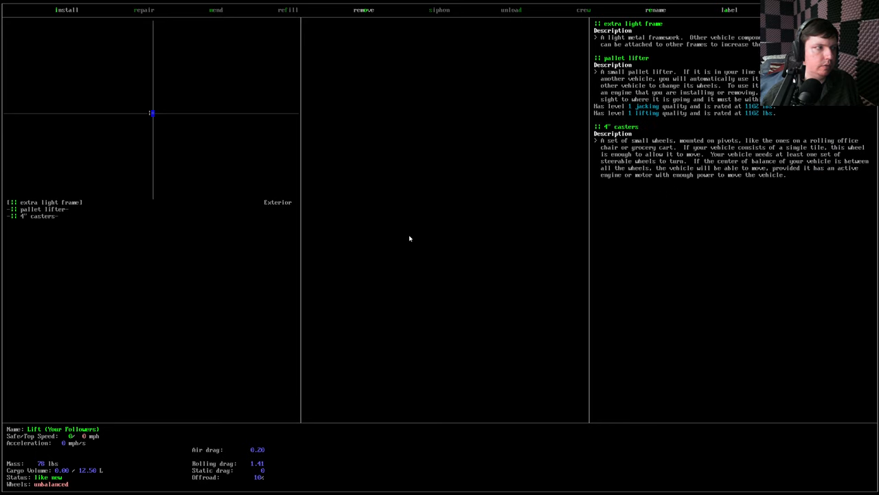
pyautogui.click(66, 10)
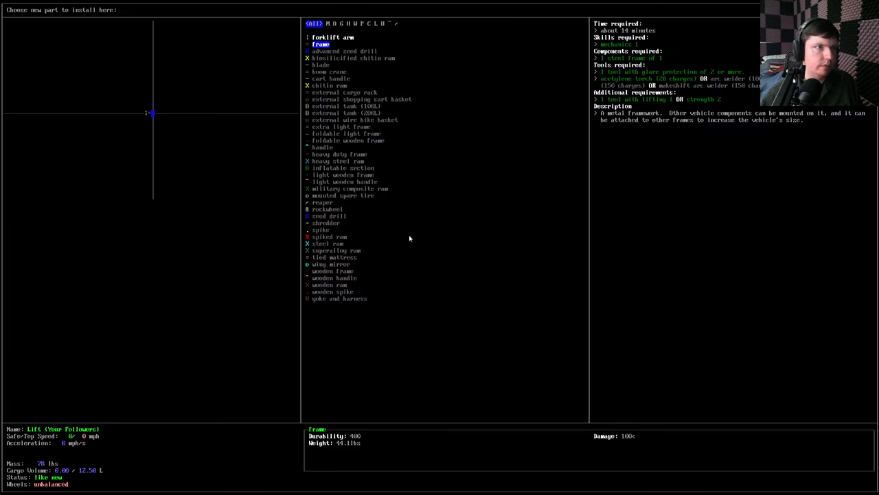
pyautogui.click(344, 92)
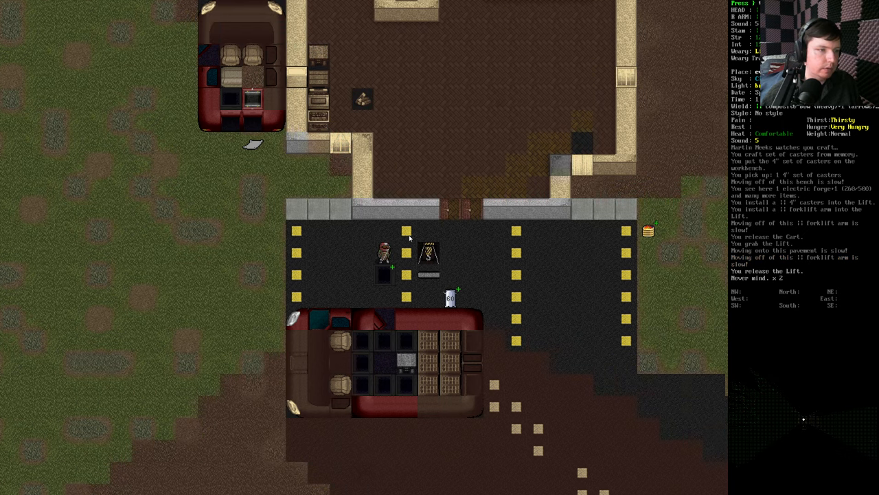
# - Filter the nearby item list for pipe and pick up the pipes
pyautogui.press('g')
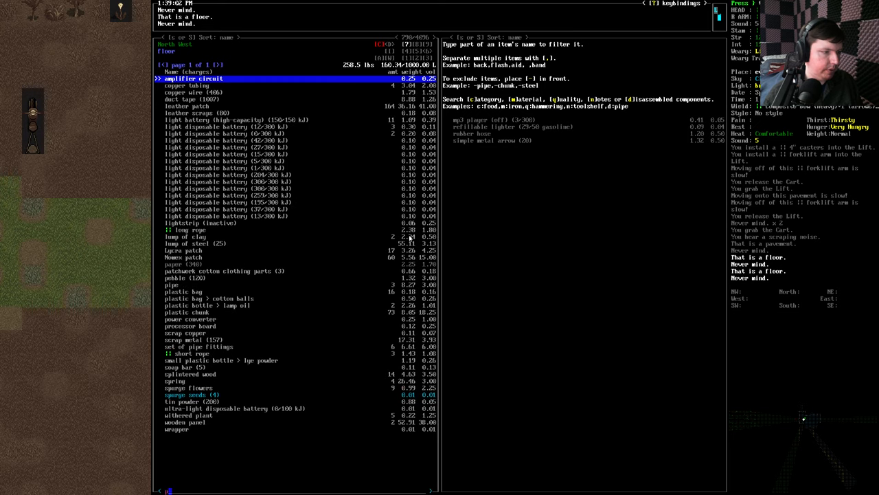
pyautogui.write('pipe')
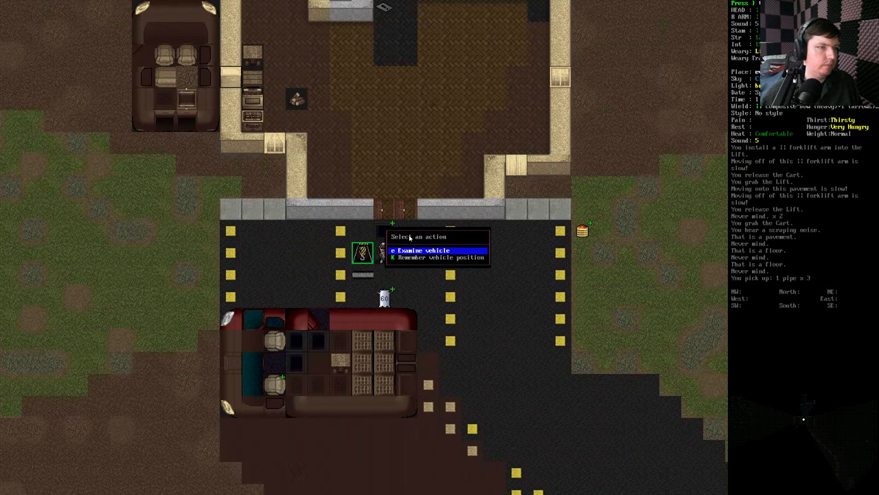
# - Examine the Lift, then bring up the Electric Car's parts screen with its battery case
pyautogui.click(418, 250)
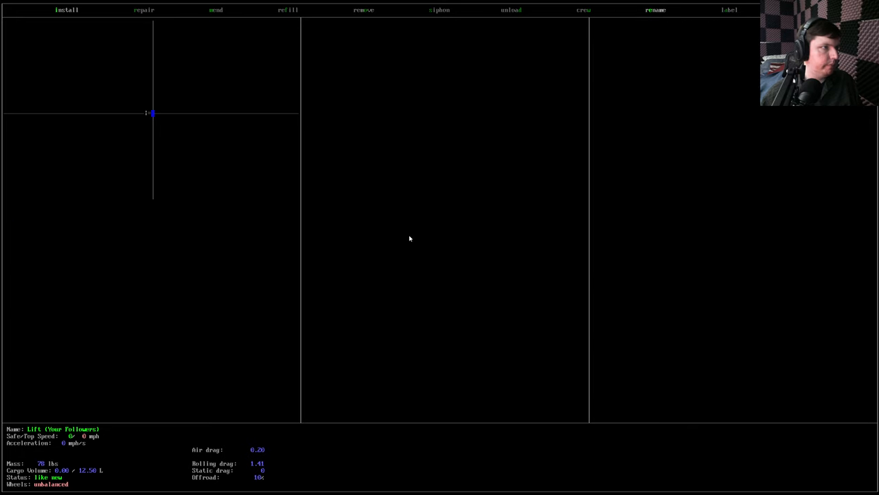
pyautogui.click(66, 10)
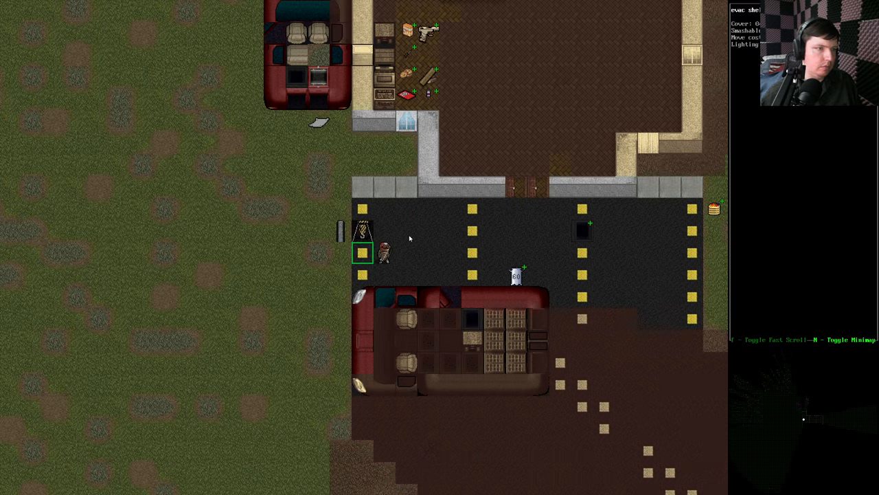
pyautogui.press('g')
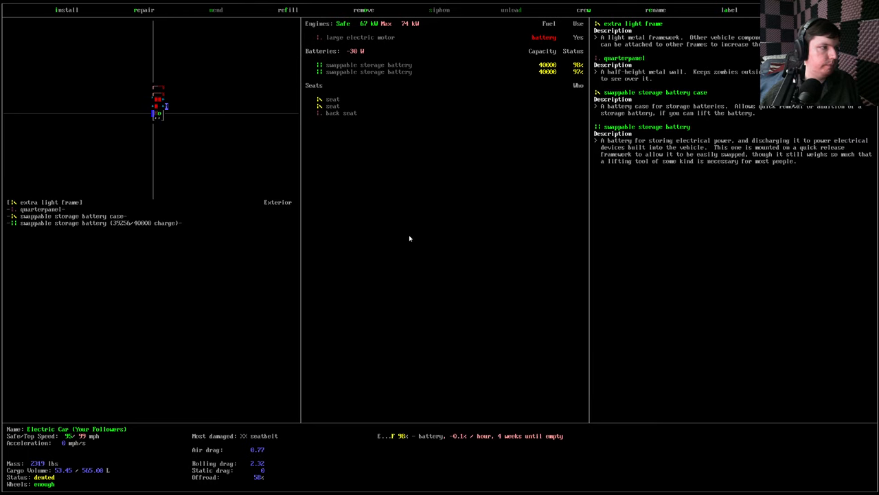
# - Remove the swappable storage battery from the Electric Car
pyautogui.click(362, 10)
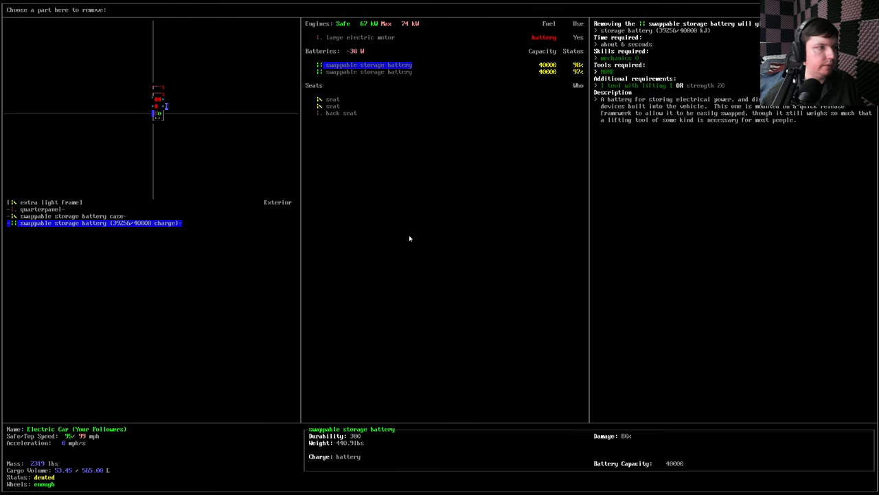
pyautogui.click(48, 201)
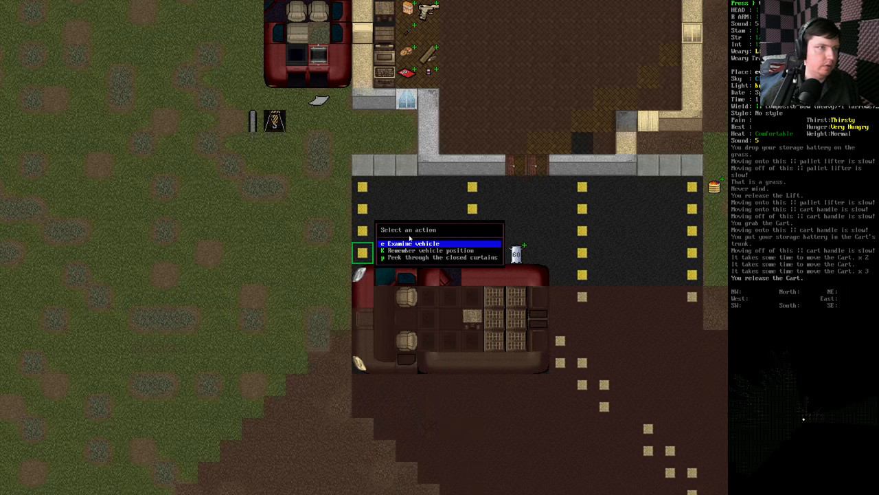
# - Remove the solar panel from the Mobile Meth Lab's roof frame and check another frame
pyautogui.click(415, 241)
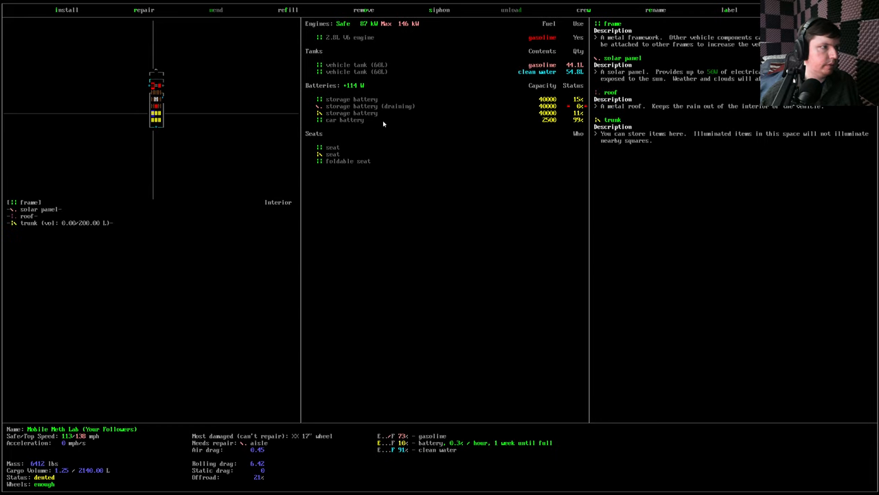
pyautogui.click(363, 10)
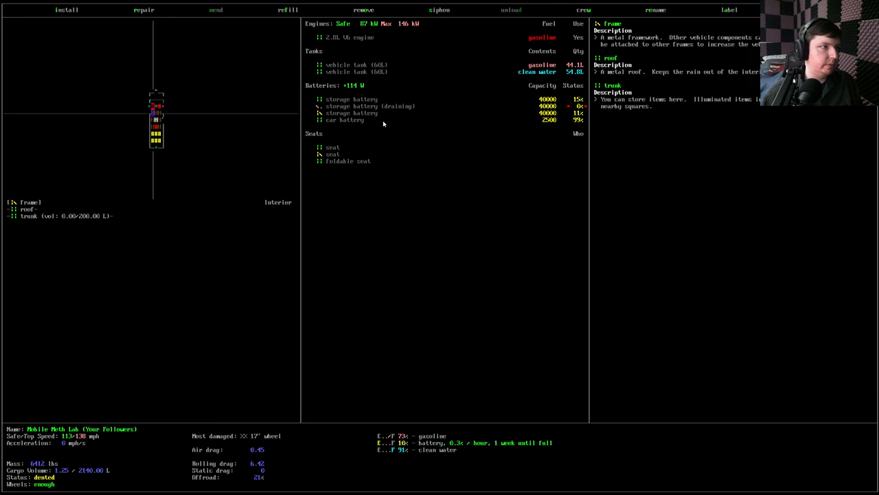
pyautogui.click(362, 9)
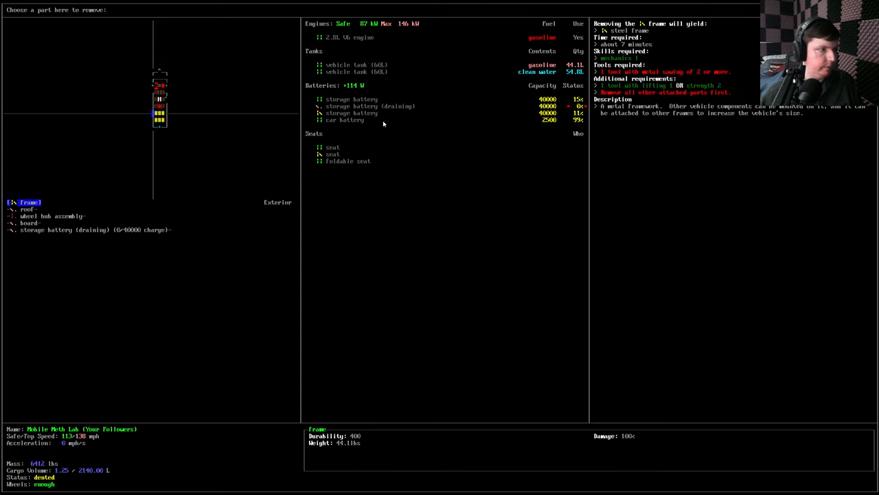
pyautogui.click(370, 106)
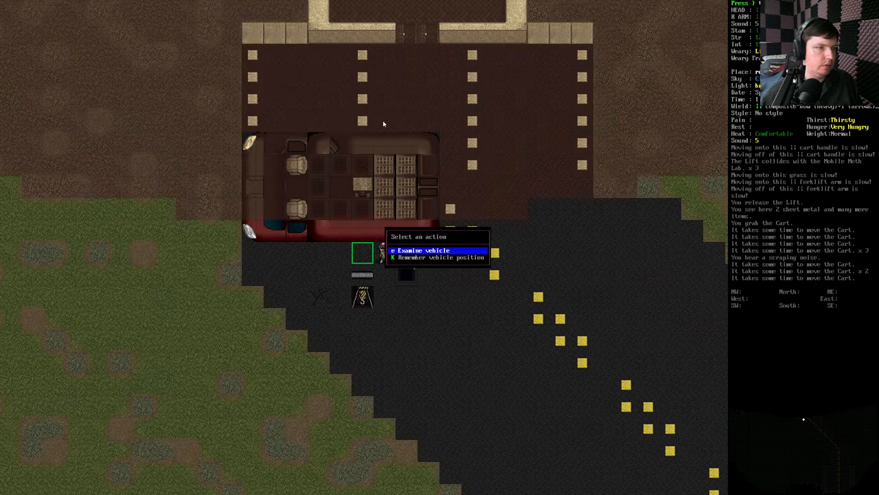
# - Remove the swappable storage battery case from the Electric Car
pyautogui.click(419, 250)
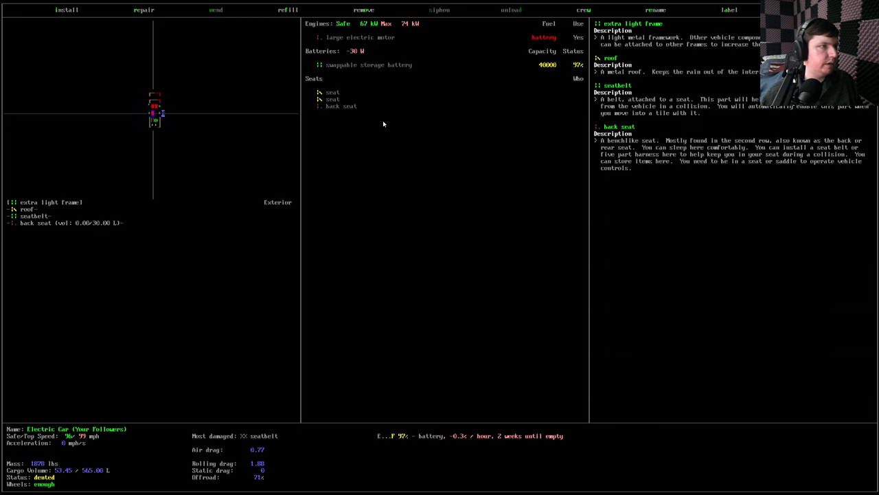
pyautogui.click(362, 10)
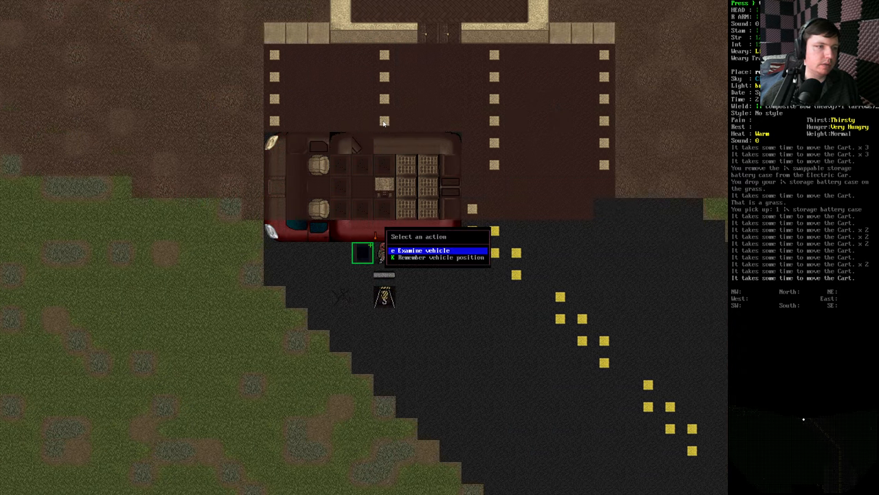
# - Install the swappable storage battery case on the Mobile Meth Lab's former solar-panel frame
pyautogui.click(419, 250)
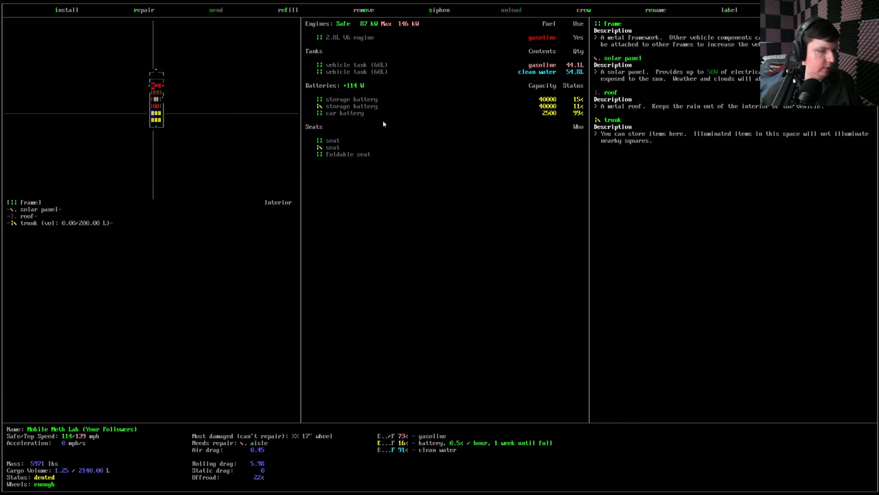
pyautogui.click(66, 10)
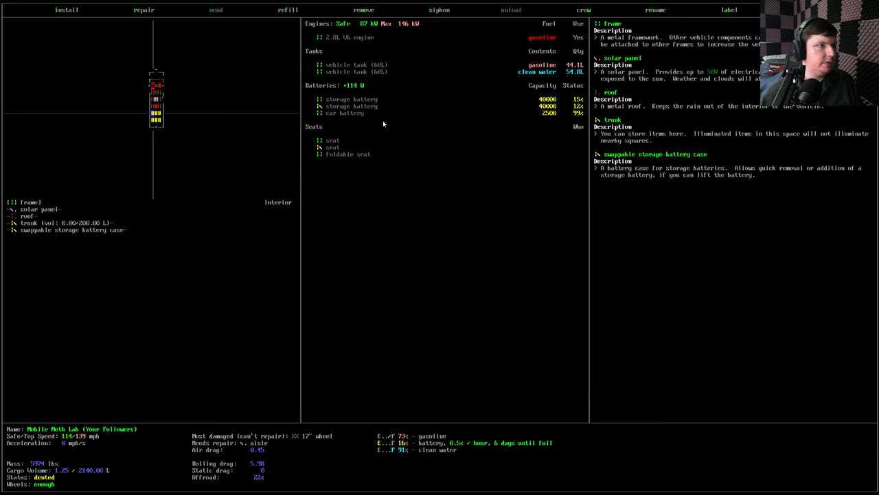
pyautogui.click(66, 9)
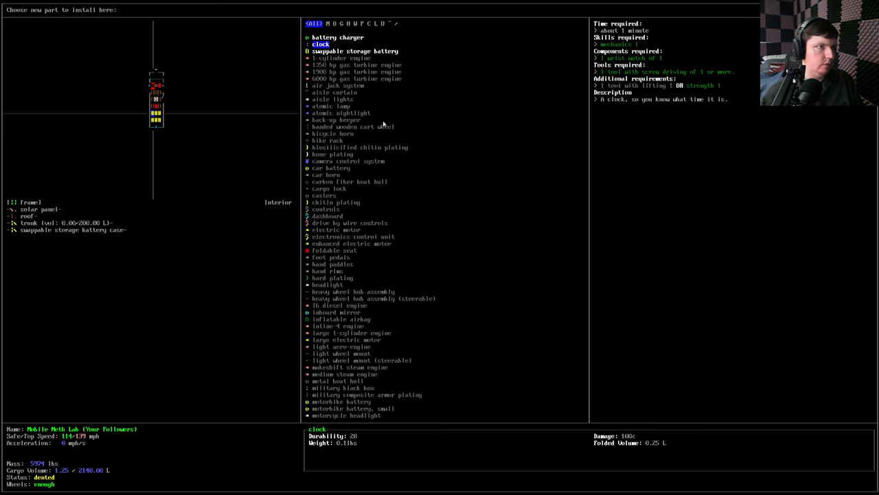
pyautogui.click(355, 51)
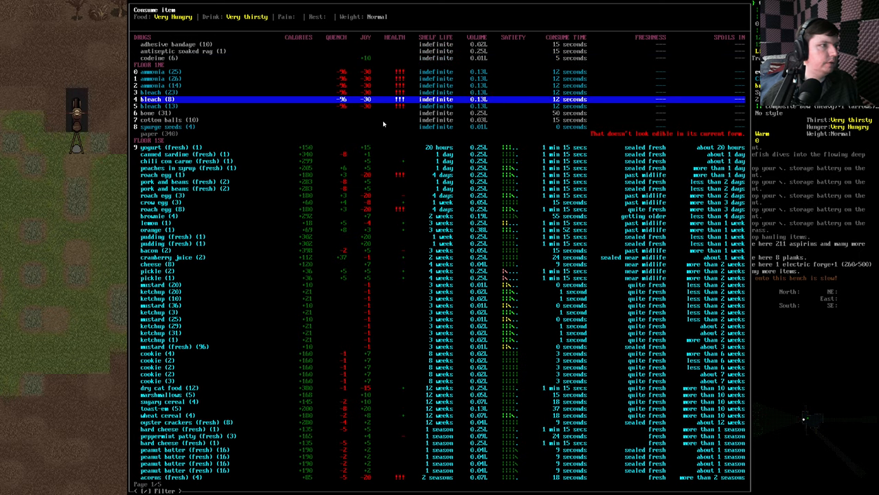
# - Eat the chosen food, then browse the consume list to the hard cheese entry and consume it
pyautogui.press('Return')
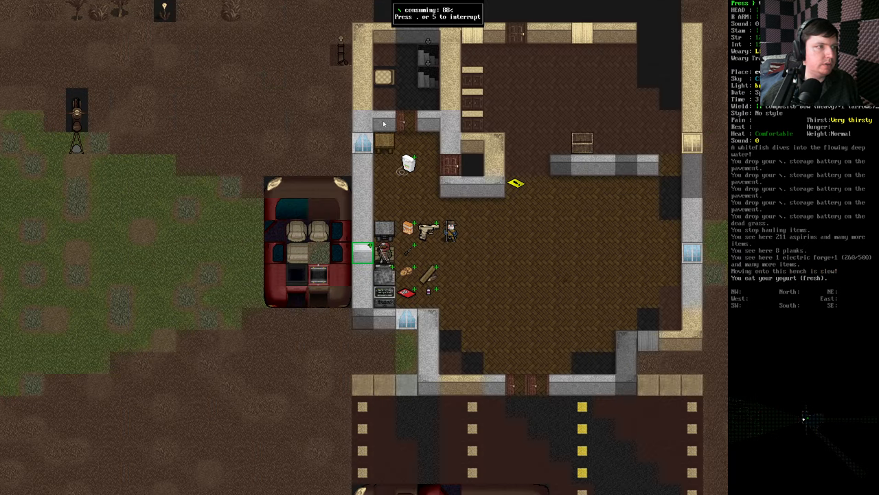
pyautogui.press('e')
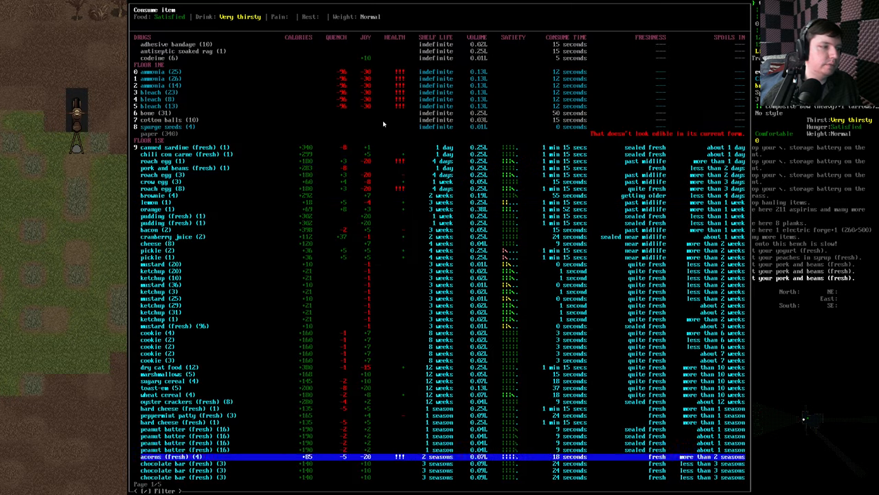
pyautogui.scroll(-3)
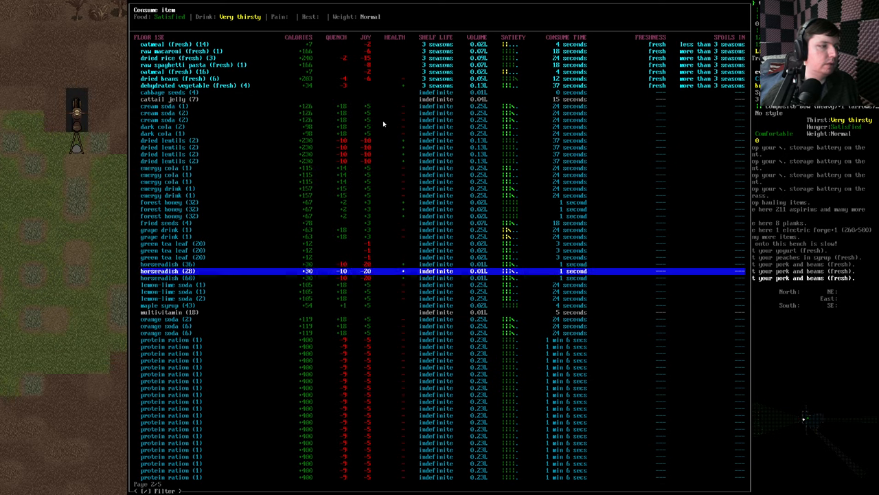
pyautogui.scroll(-3)
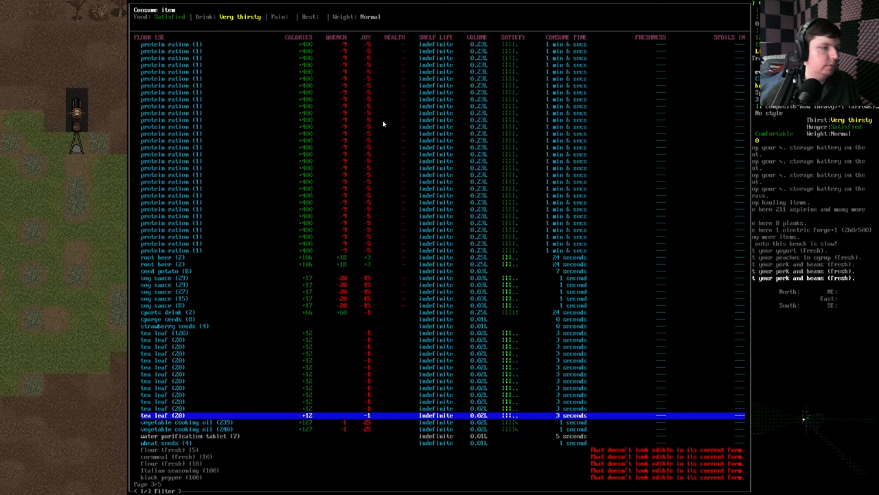
pyautogui.press('down')
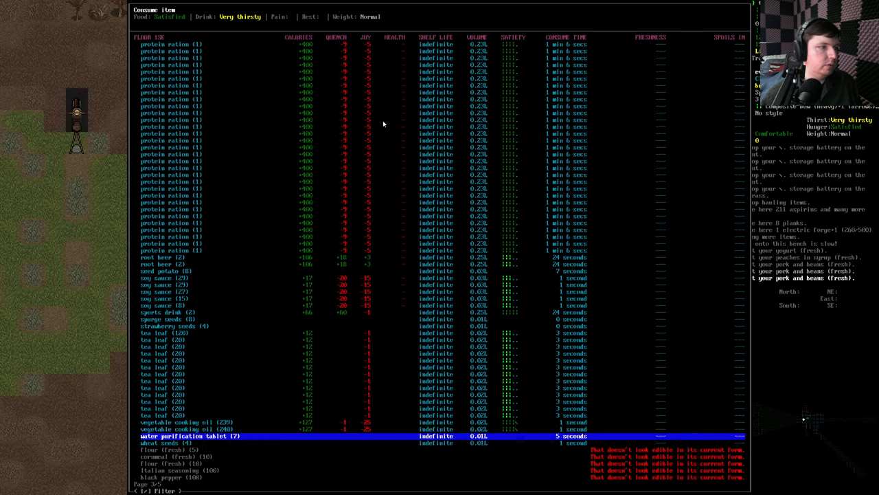
pyautogui.scroll(-3)
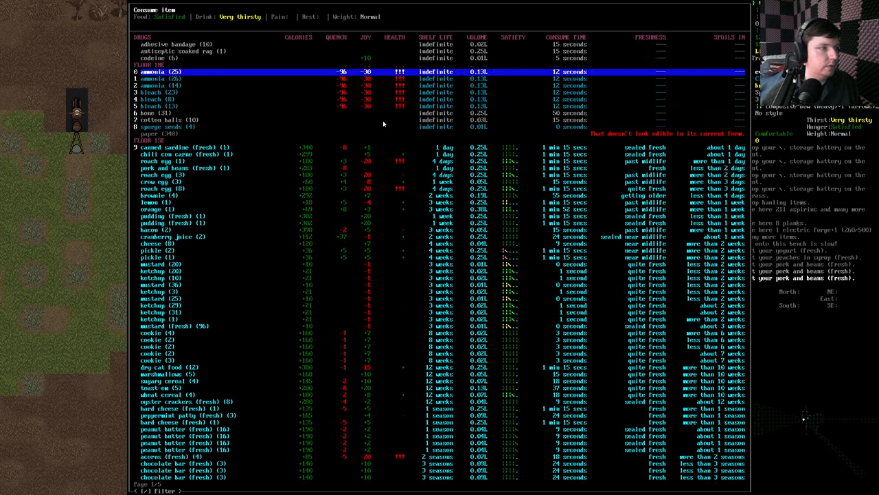
pyautogui.press('up')
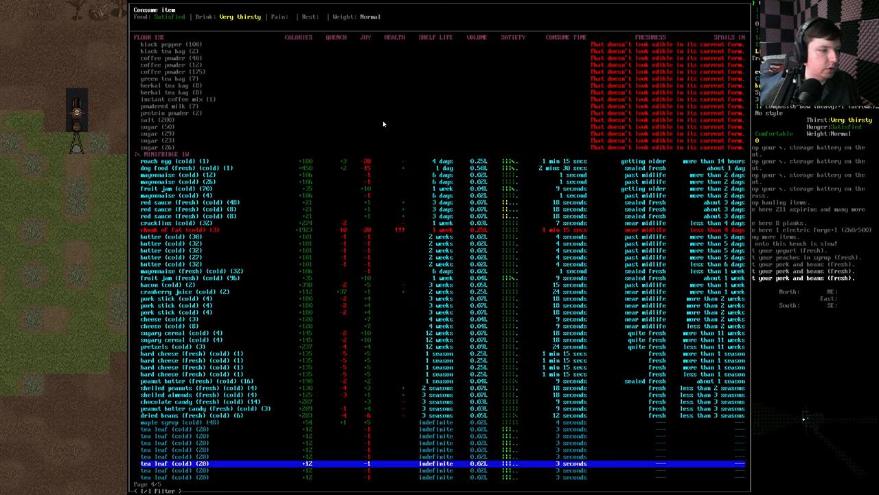
pyautogui.press('up')
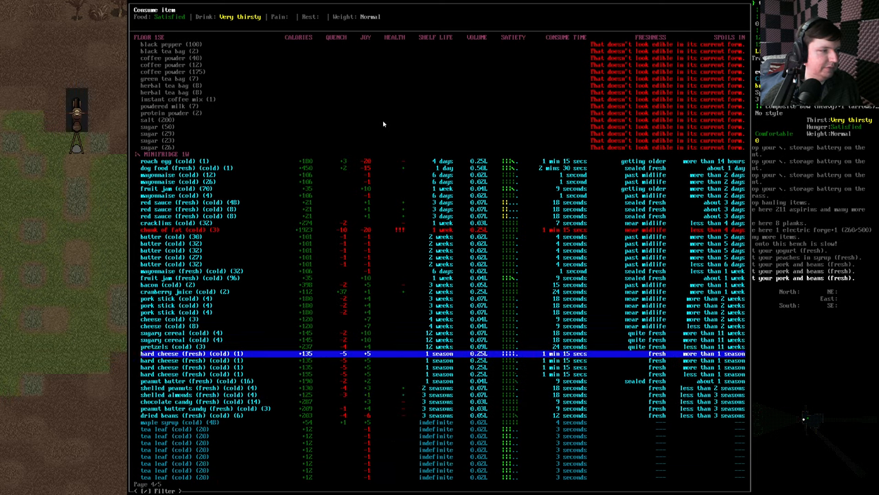
pyautogui.press('up')
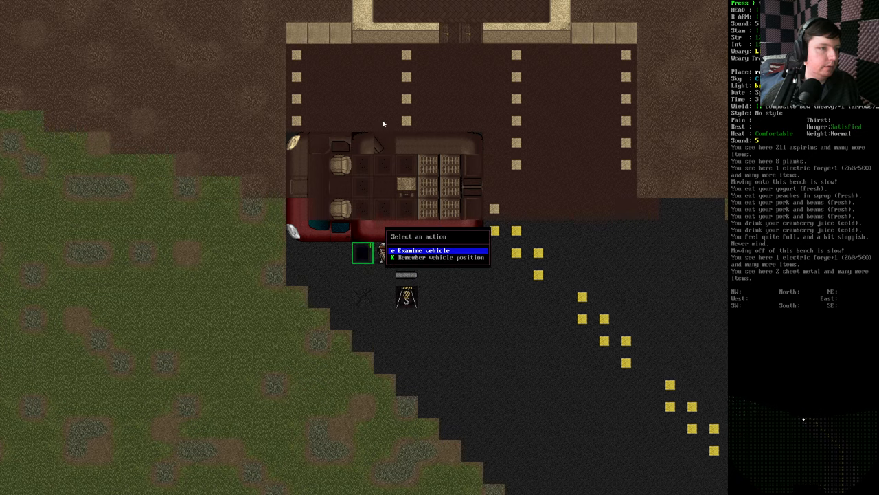
# - Examine the Mobile Meth Lab's parts, checking the install list and the frame holding the battery case
pyautogui.click(421, 251)
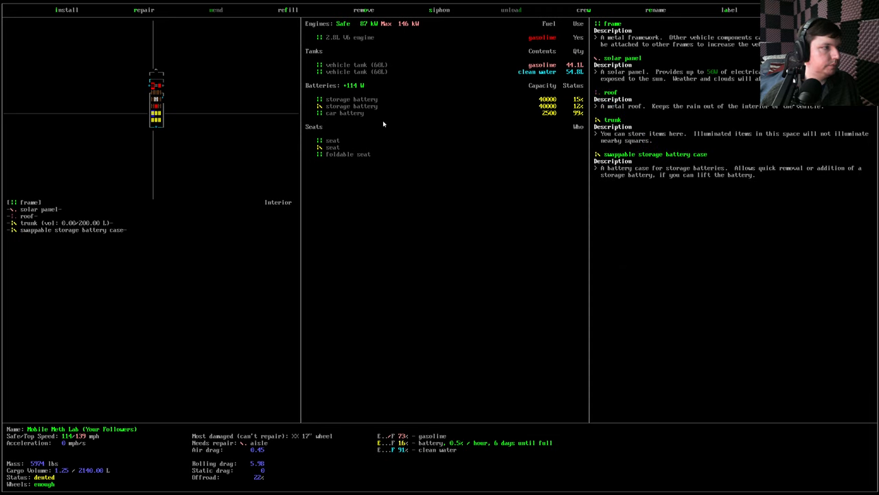
pyautogui.click(66, 10)
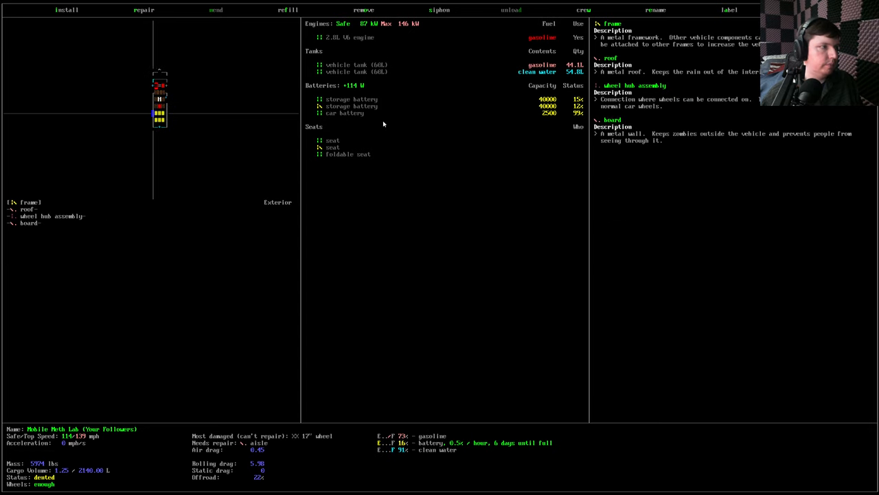
pyautogui.click(66, 10)
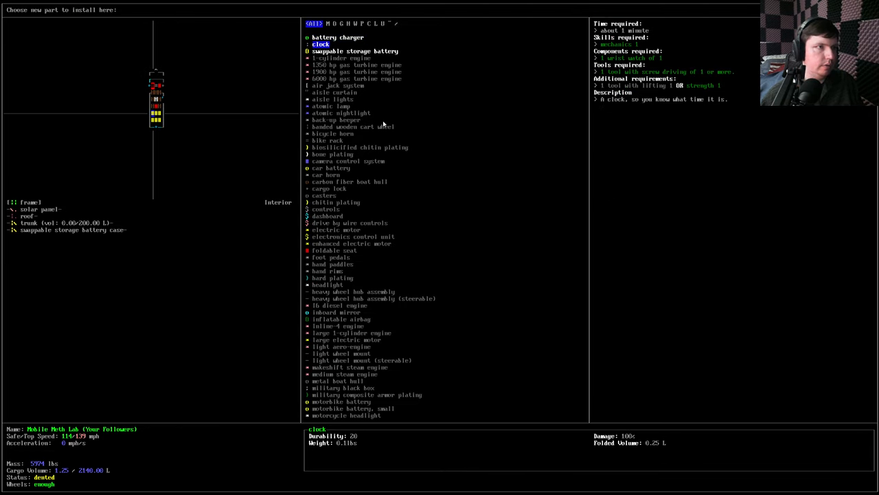
pyautogui.click(355, 50)
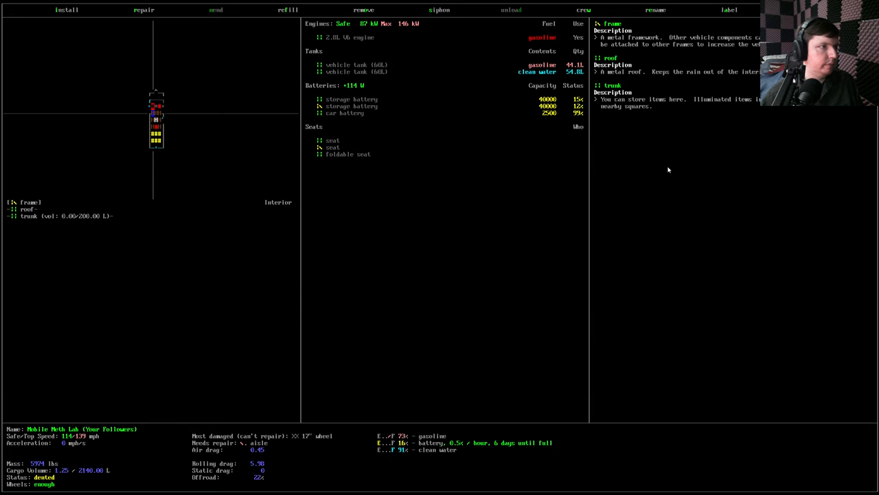
pyautogui.click(66, 9)
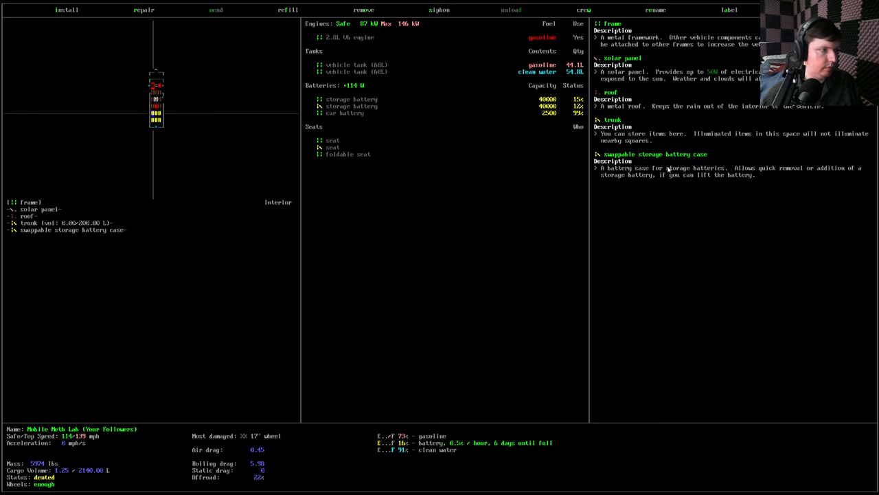
pyautogui.click(66, 10)
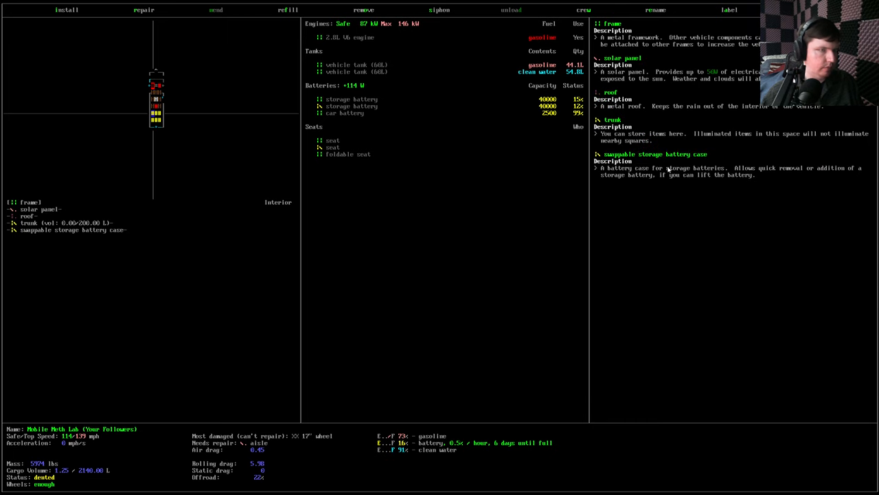
# - Review installable parts, leave the van's screen, then examine the Lift vehicle's parts
pyautogui.click(66, 10)
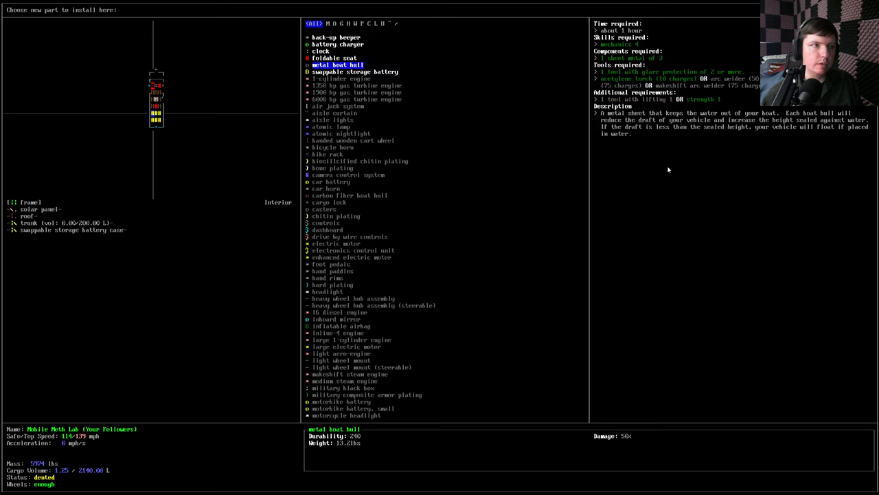
pyautogui.click(354, 71)
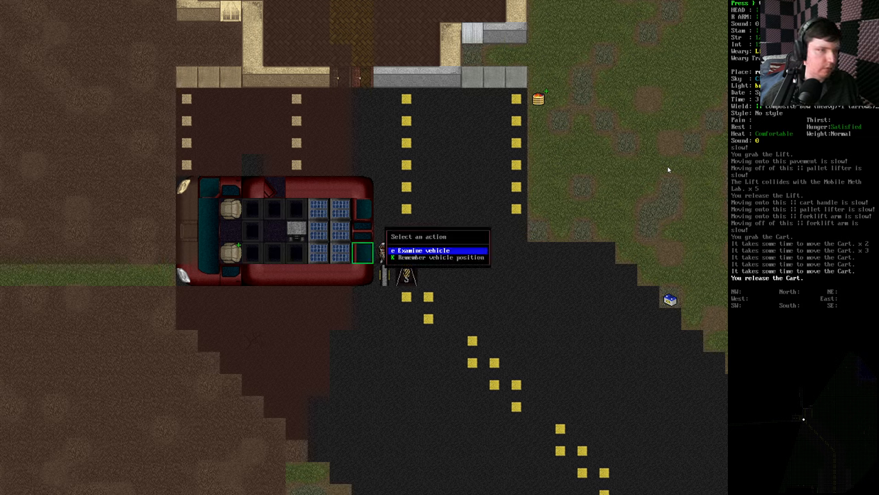
pyautogui.click(415, 250)
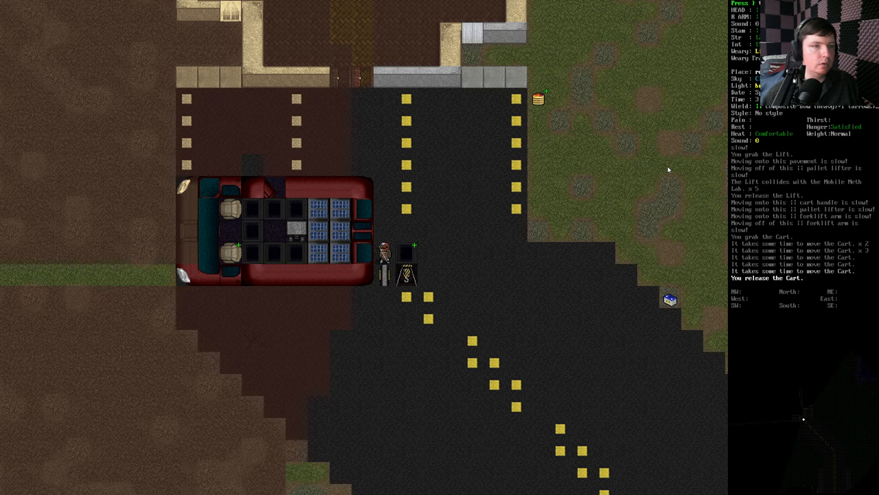
pyautogui.press('i')
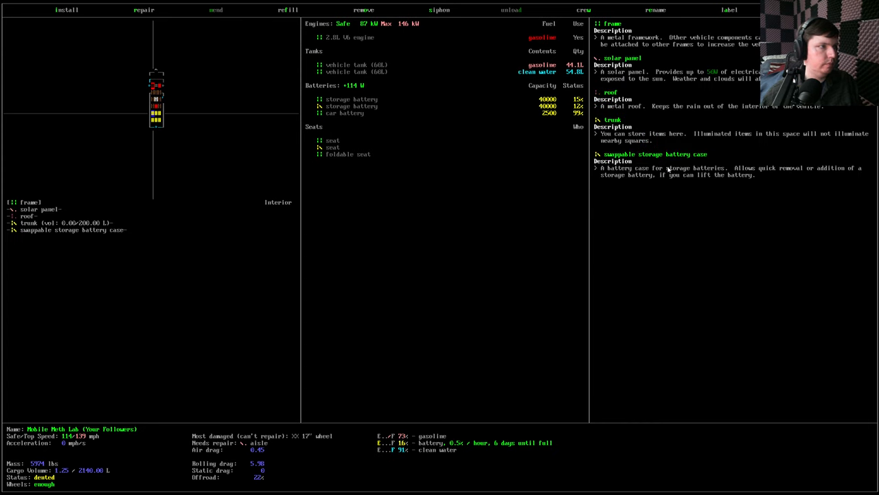
pyautogui.click(66, 9)
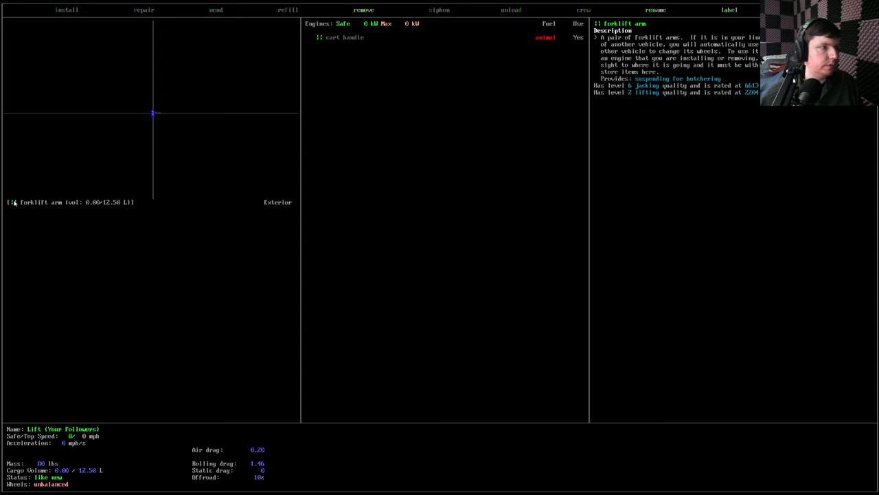
pyautogui.moveTo(172, 202)
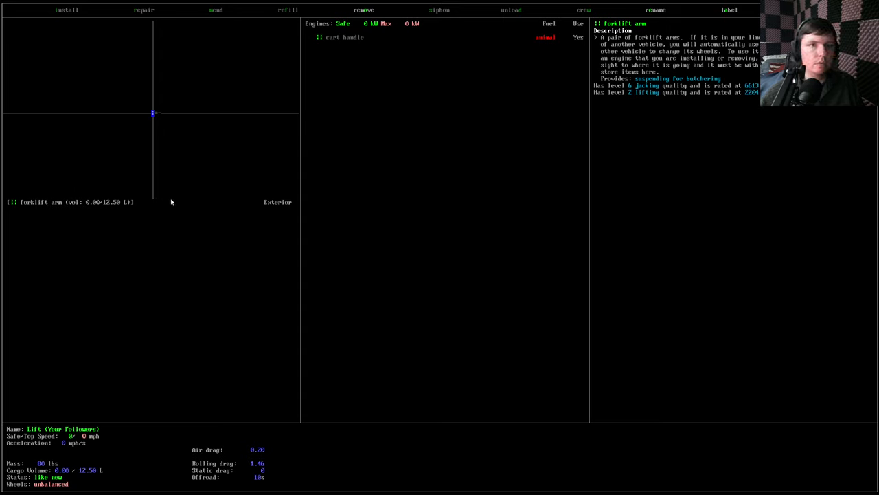
pyautogui.moveTo(305, 142)
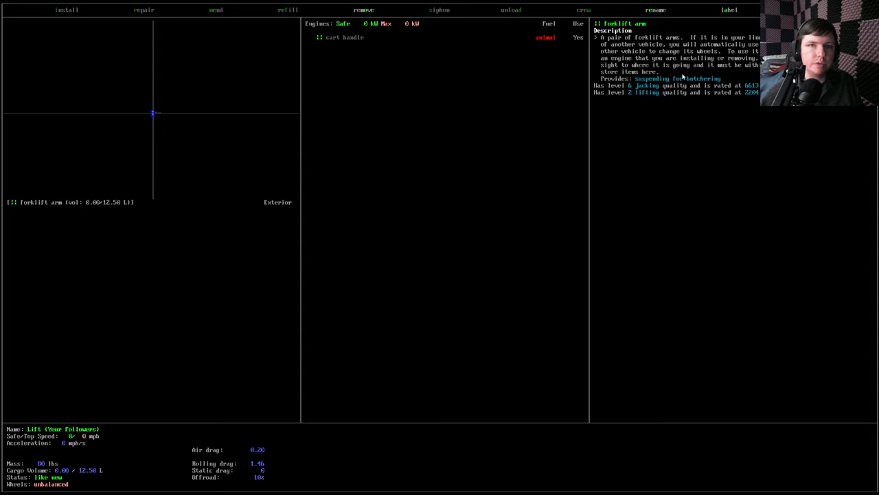
pyautogui.moveTo(705, 69)
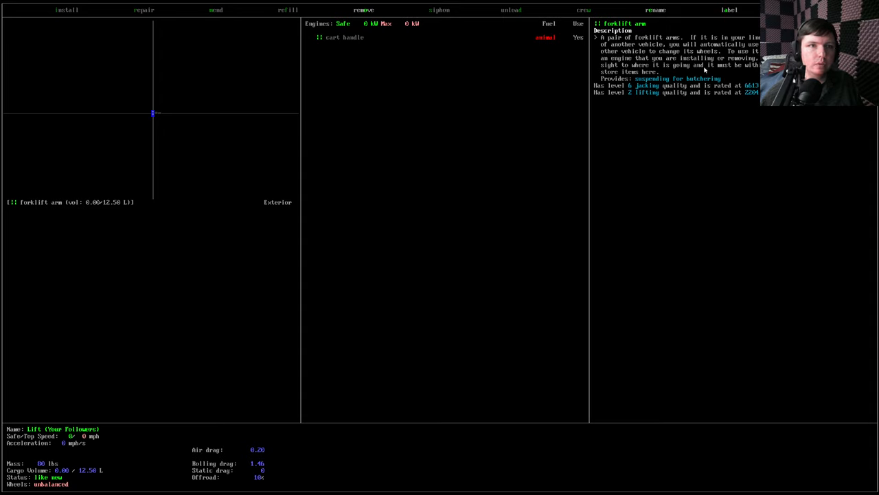
pyautogui.moveTo(676, 78)
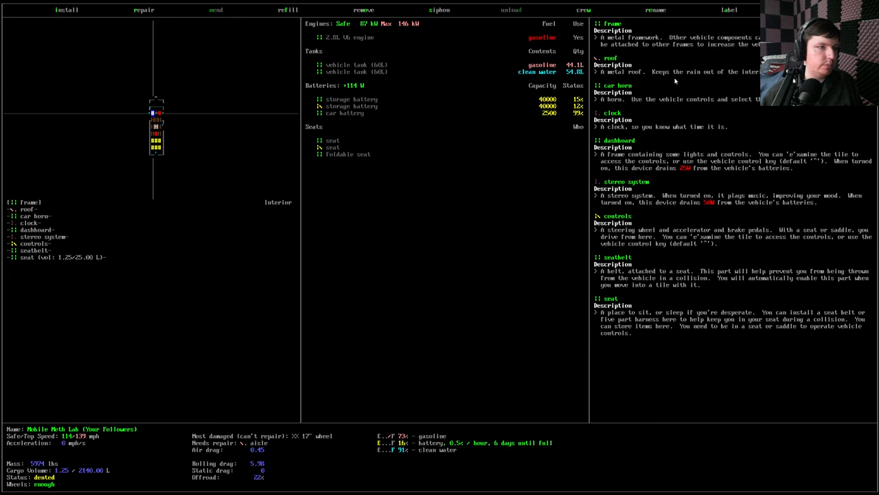
# - Install the swappable storage battery case on the Mobile Meth Lab, then bring up the main menu
pyautogui.click(66, 9)
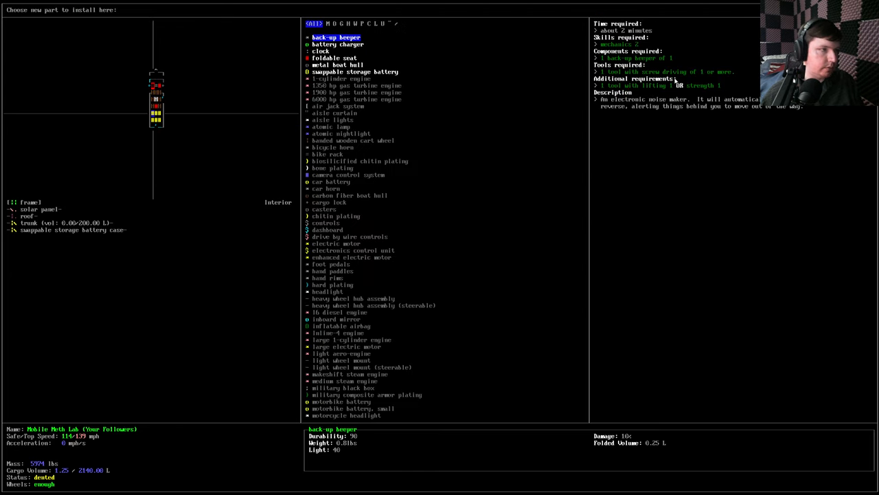
pyautogui.click(354, 72)
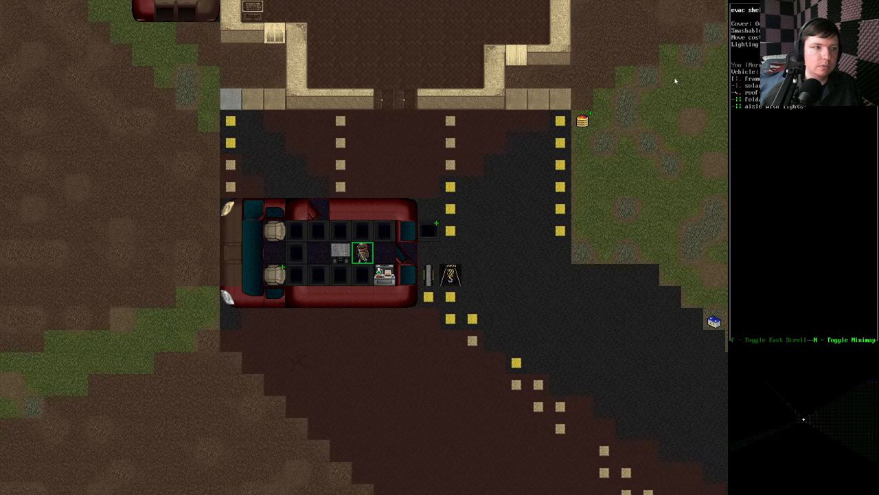
pyautogui.press('Escape')
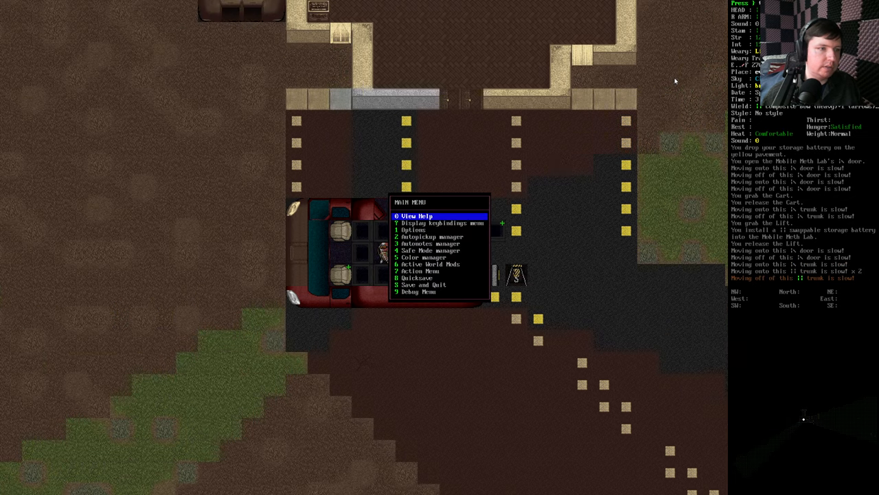
pyautogui.press('Down')
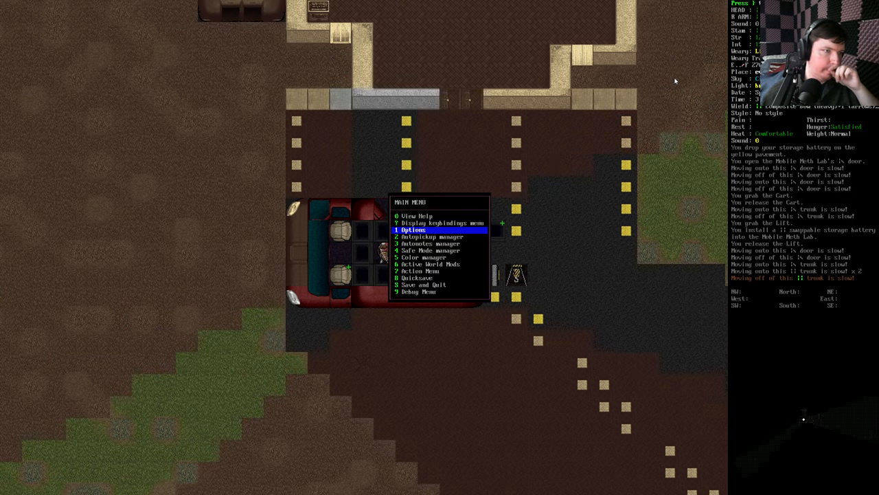
pyautogui.click(409, 230)
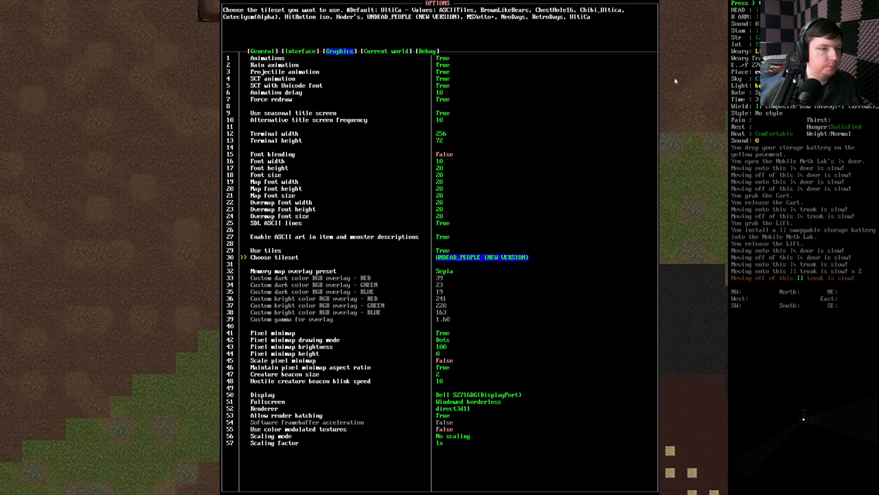
pyautogui.click(484, 257)
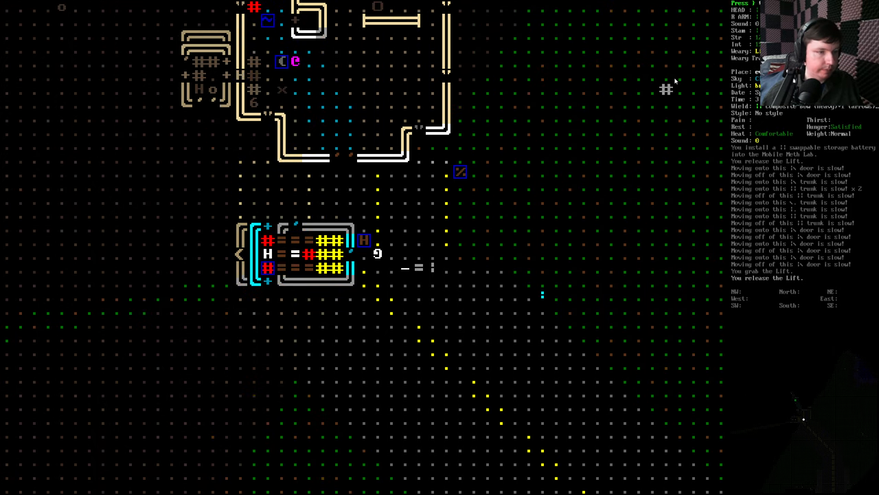
pyautogui.press('Escape')
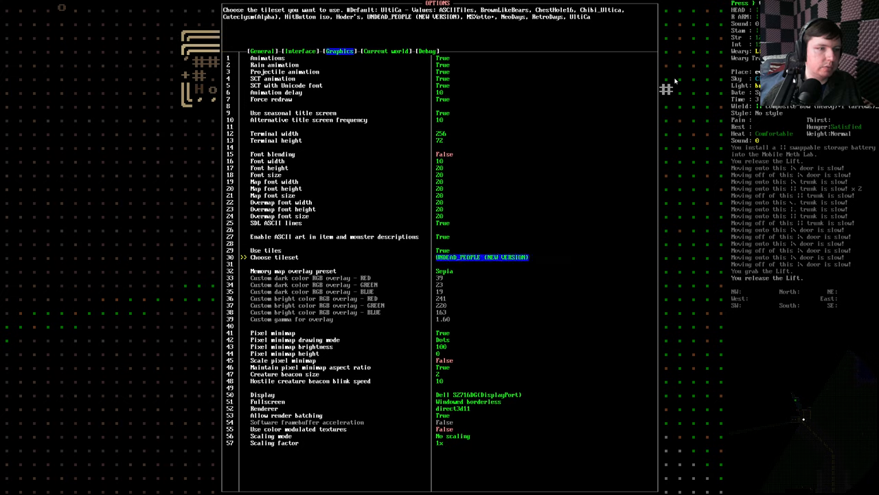
pyautogui.click(481, 257)
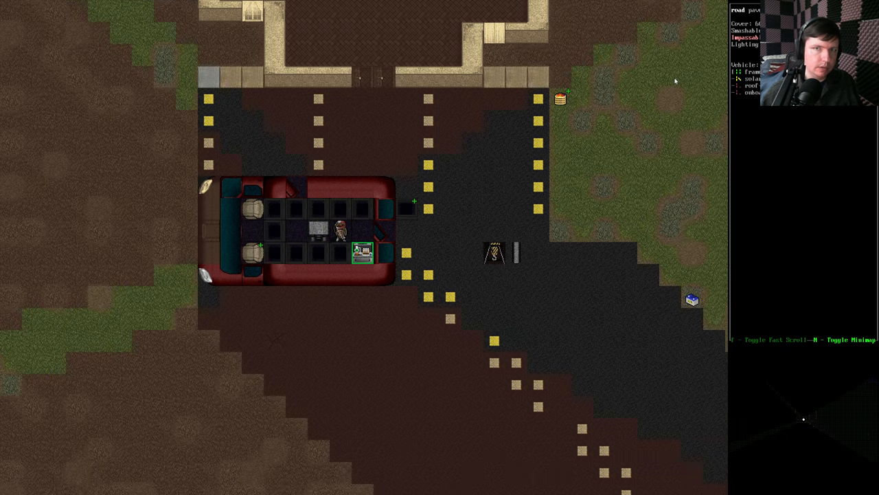
pyautogui.moveTo(671, 75)
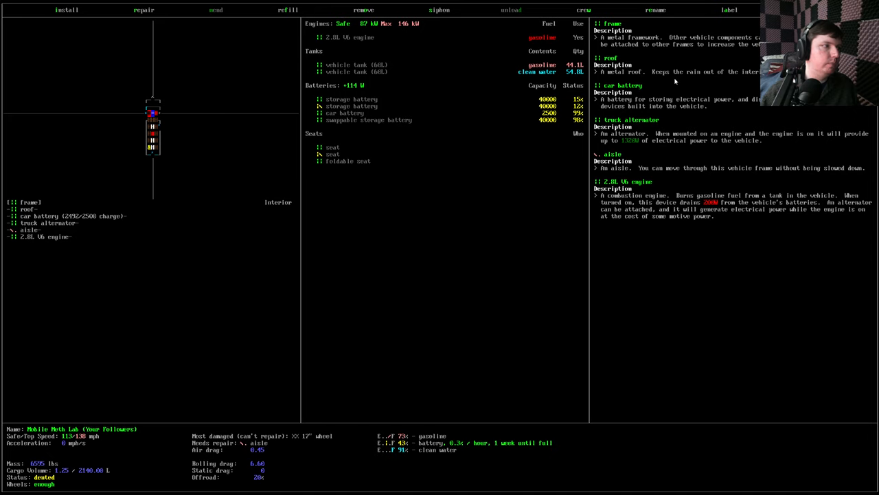
# - Switch to inspecting the Electric Car's overview
pyautogui.click(66, 10)
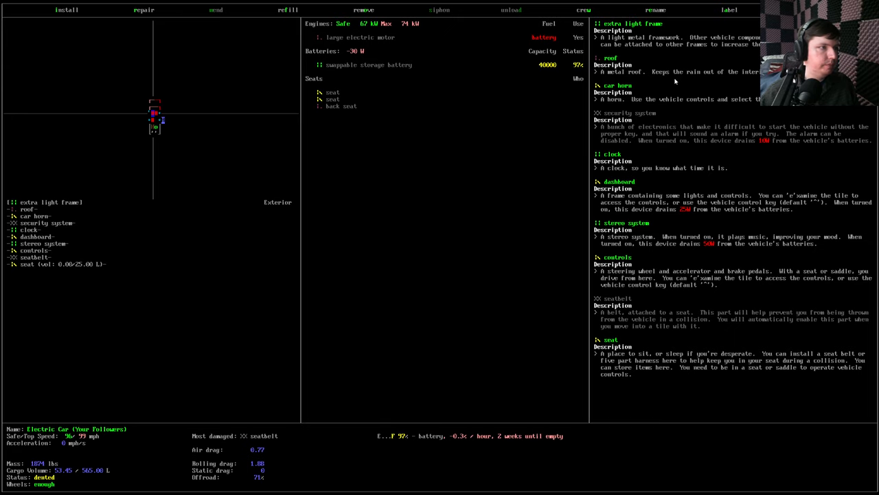
# - Check the Electric Car's install list and the forklift arm details, then back out
pyautogui.click(66, 9)
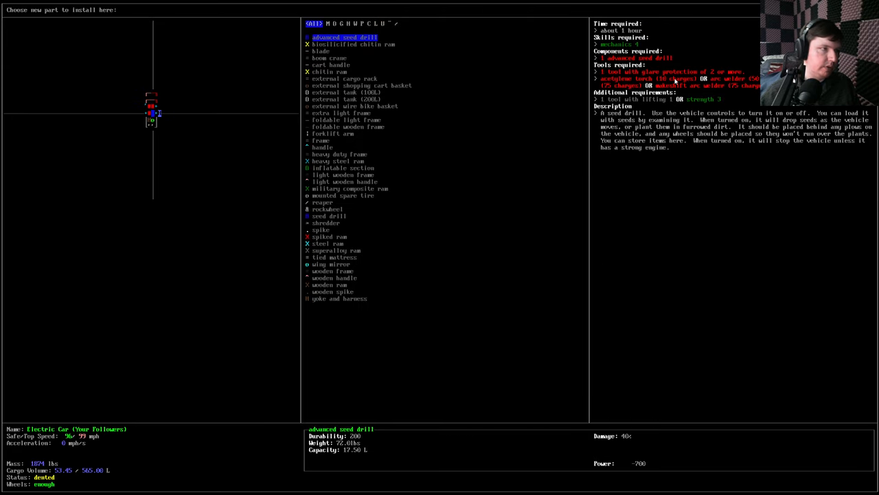
pyautogui.click(336, 134)
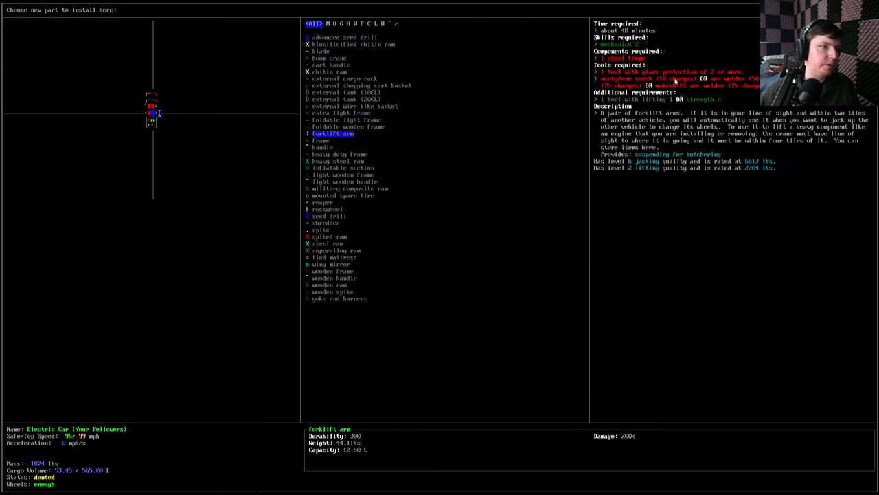
pyautogui.click(335, 257)
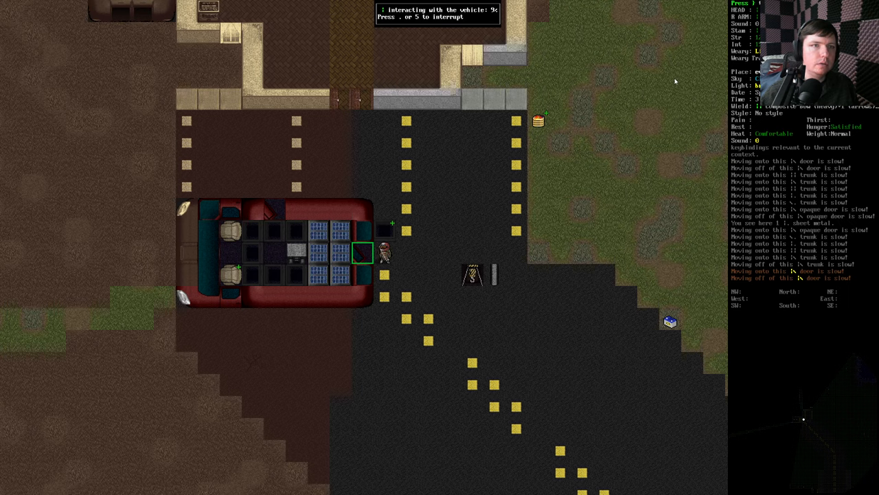
# - Search the Mobile Meth Lab's install list for 'bed', then bring up the inventory
pyautogui.press('e')
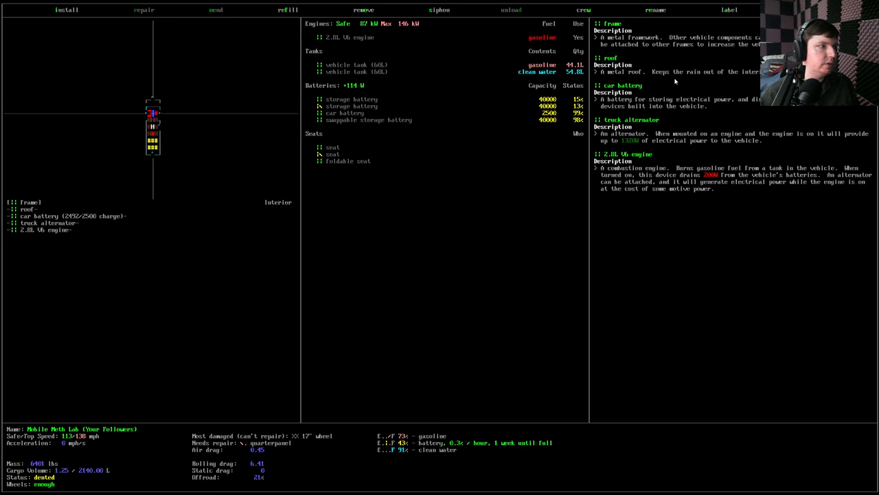
pyautogui.click(66, 9)
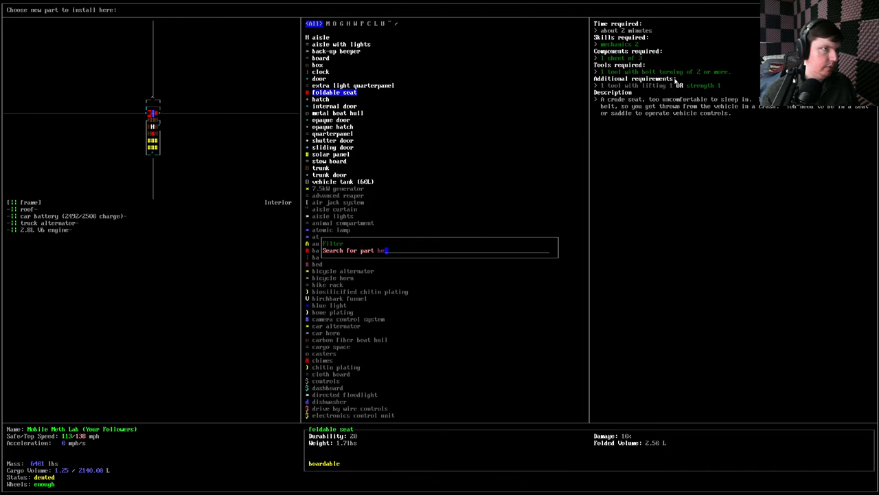
pyautogui.write('bed')
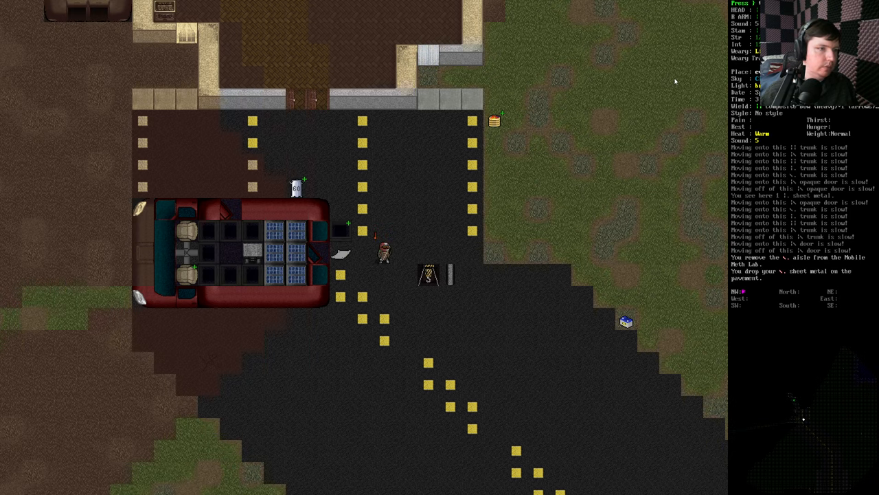
pyautogui.press('i')
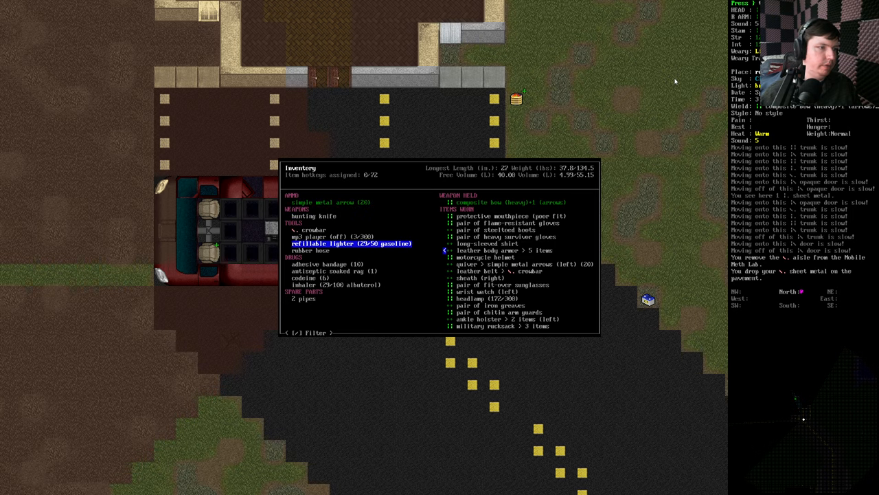
# - Browse usable and nearby items and pick up the bow sling from the floor
pyautogui.click(305, 296)
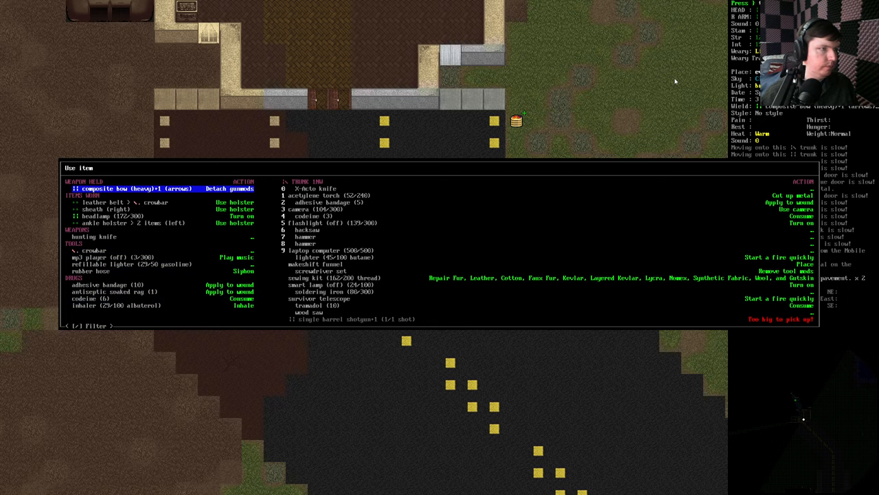
pyautogui.press('down')
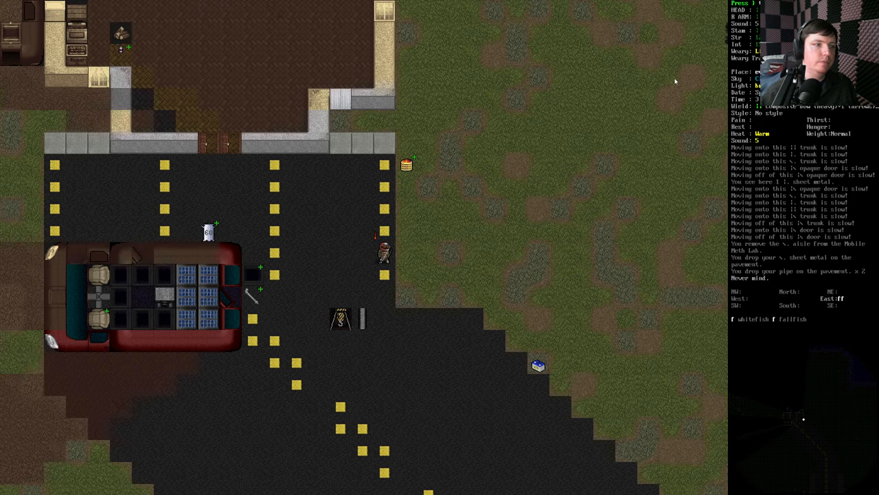
pyautogui.press('a')
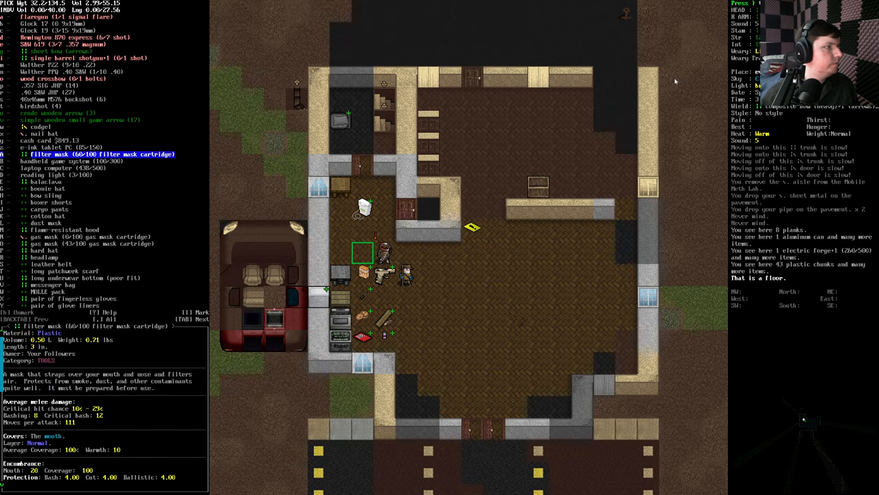
pyautogui.click(48, 216)
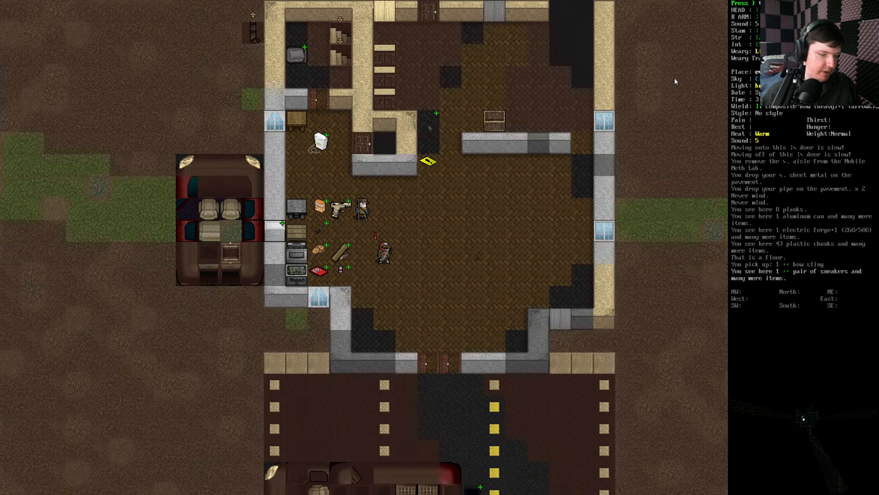
# - Check the leather belt's actions in the inventory, then bring up the wield list
pyautogui.press('i')
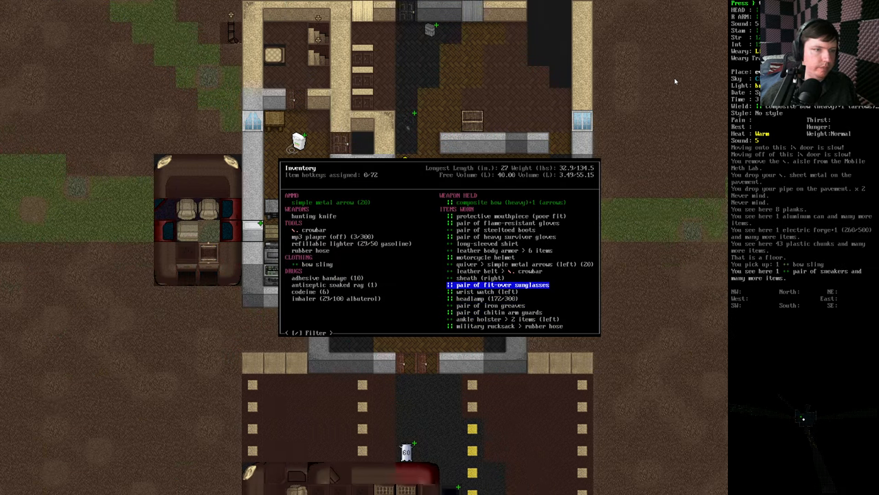
pyautogui.click(492, 270)
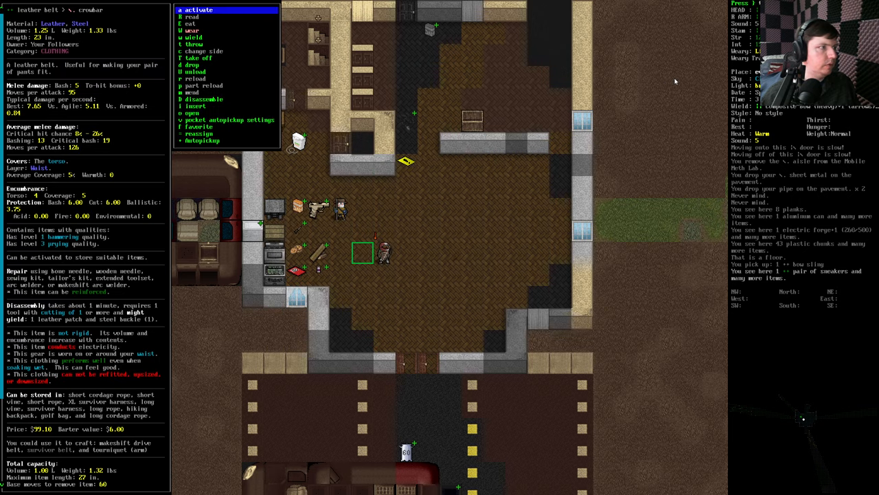
pyautogui.press('Escape')
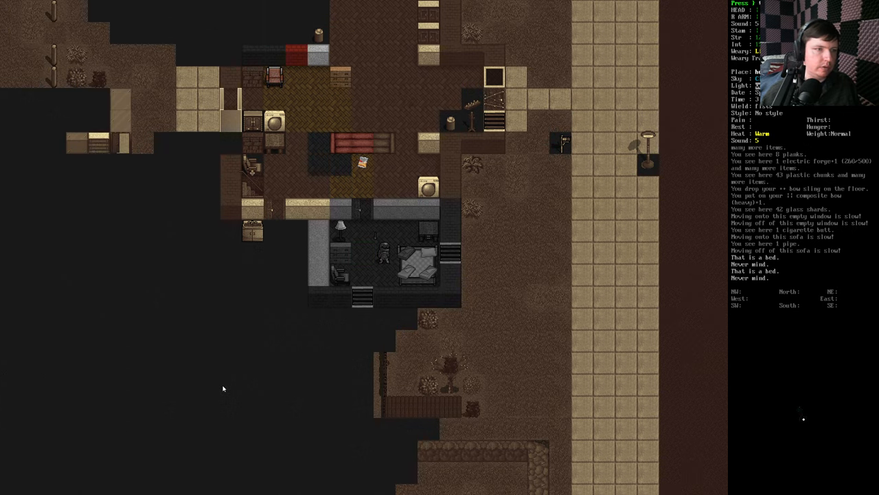
pyautogui.press('w')
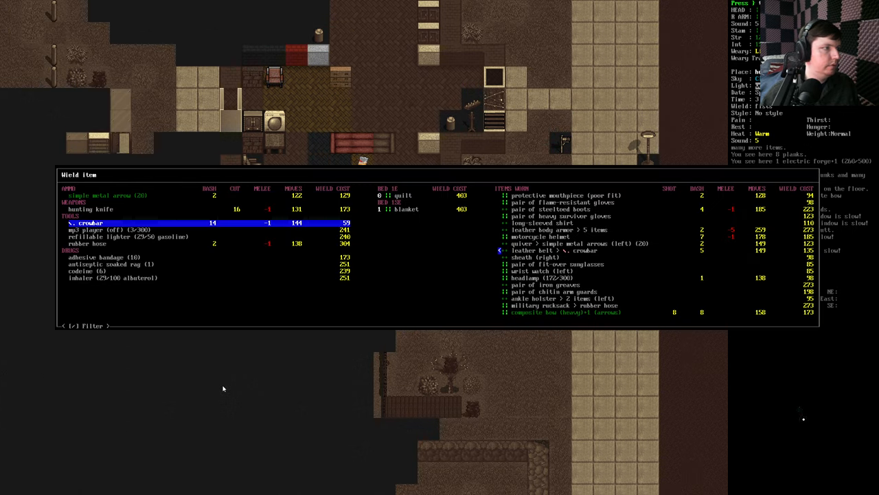
# - Search construction types for 'simp', disassemble the bed and inspect the quilt beside the bed frame
pyautogui.press('Return')
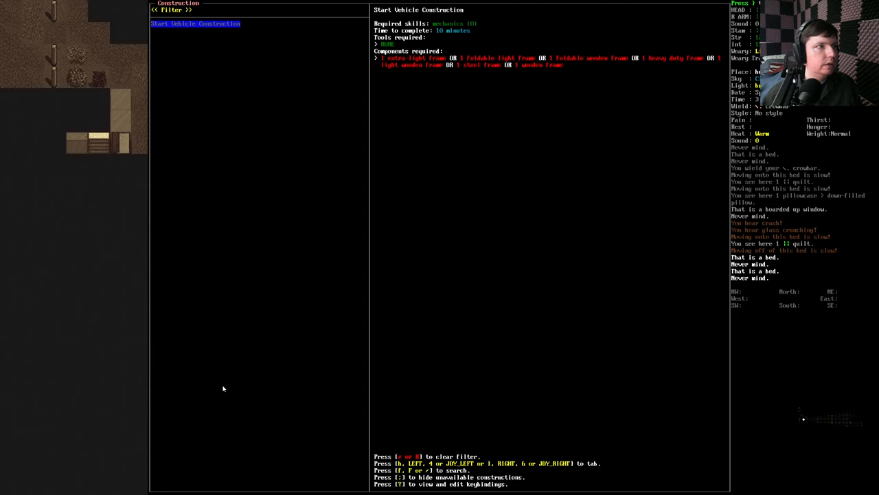
pyautogui.press('f')
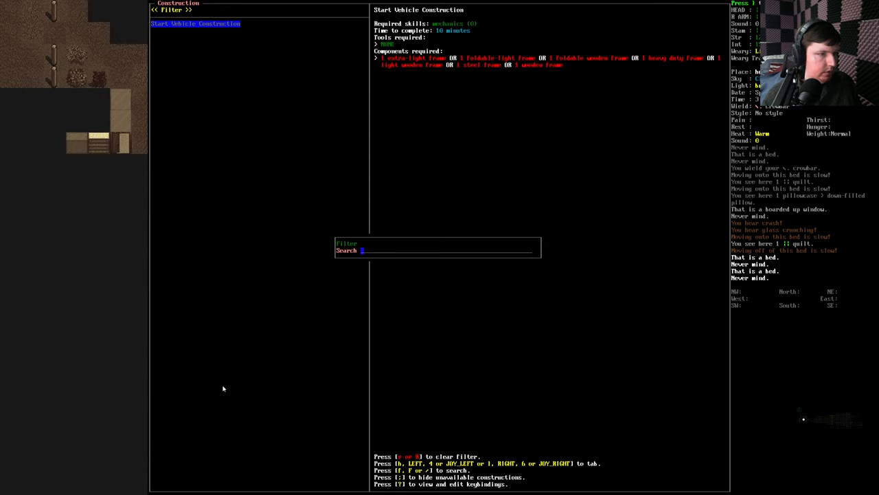
pyautogui.write('simp')
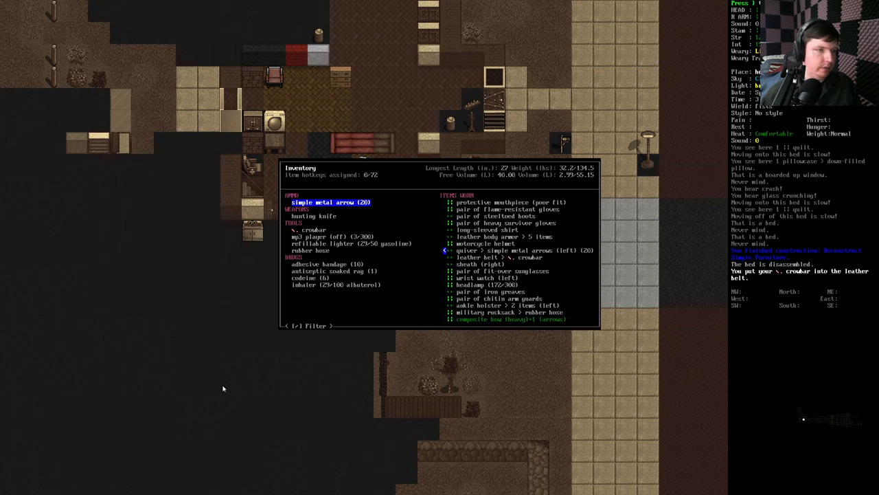
pyautogui.press('down')
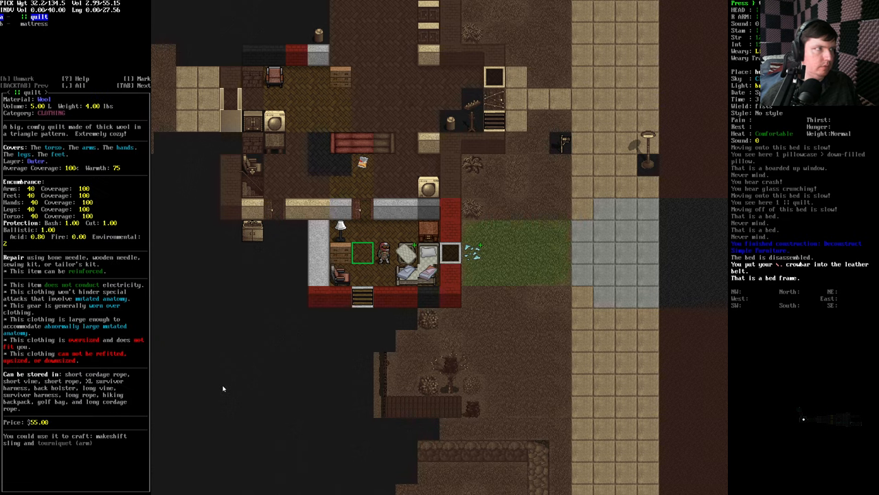
# - Browse the Mobile Meth Lab's tiles: seat and seatbelt, trunk, and swappable battery case
pyautogui.press('w')
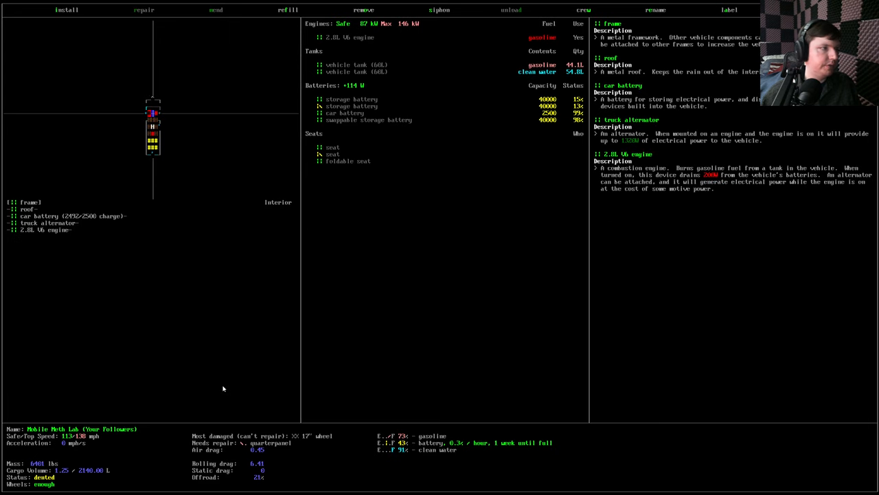
pyautogui.click(66, 10)
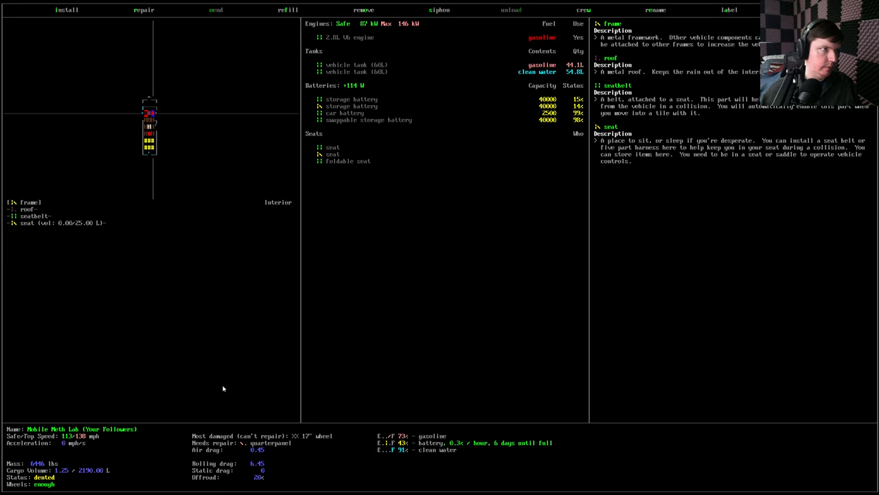
pyautogui.click(66, 9)
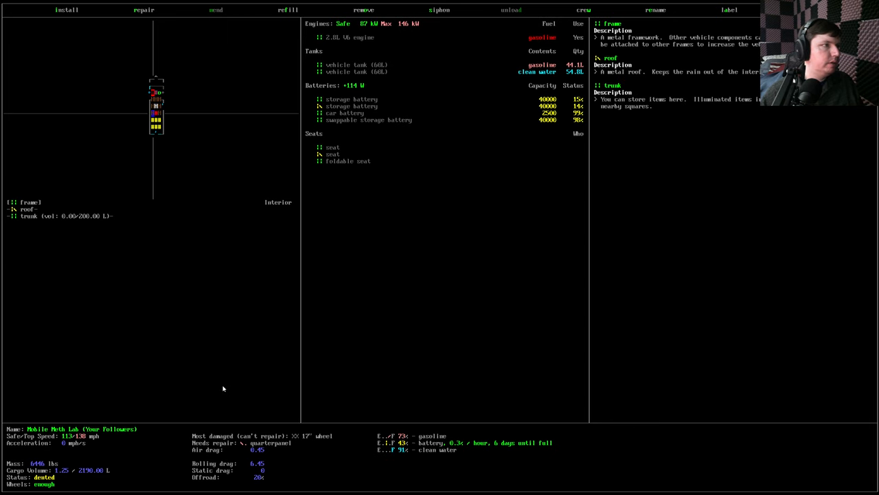
pyautogui.press('Escape')
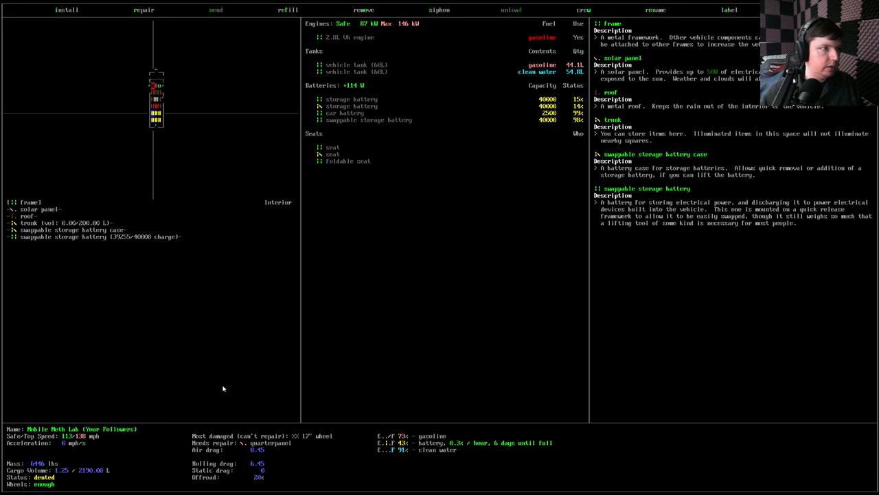
pyautogui.click(363, 10)
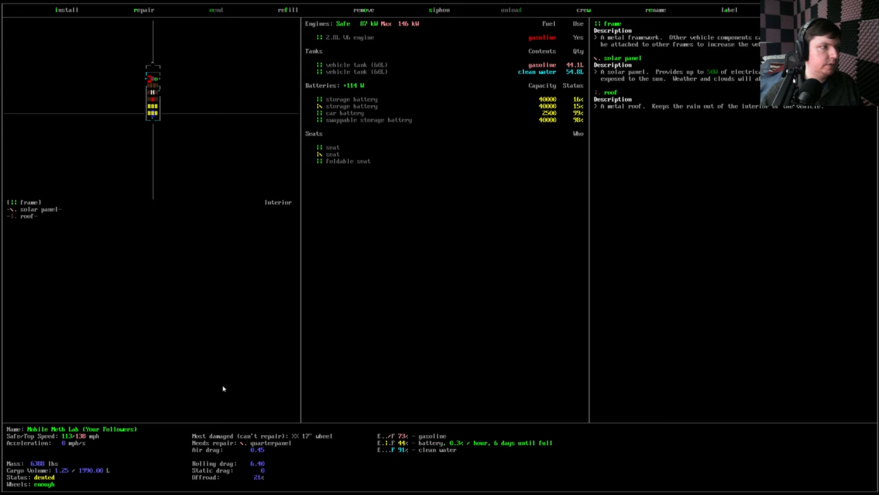
# - Browse the installable parts list twice, then search crafting recipes for 'food'
pyautogui.click(66, 10)
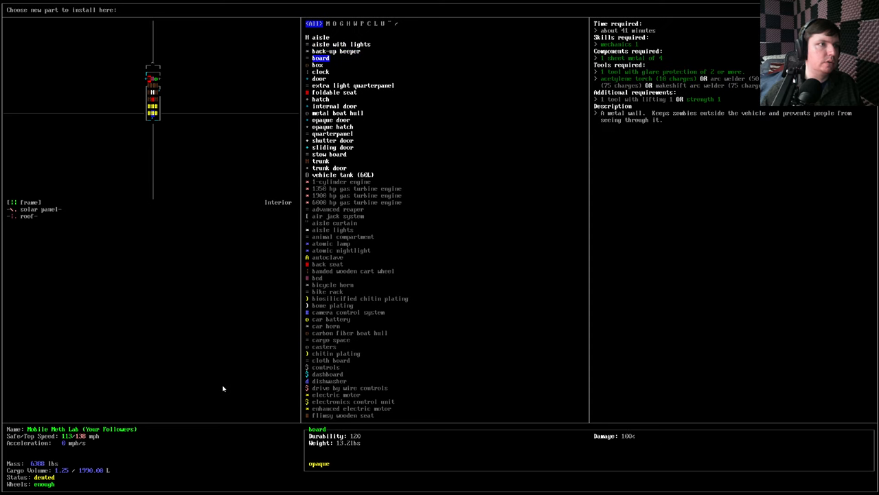
pyautogui.click(333, 147)
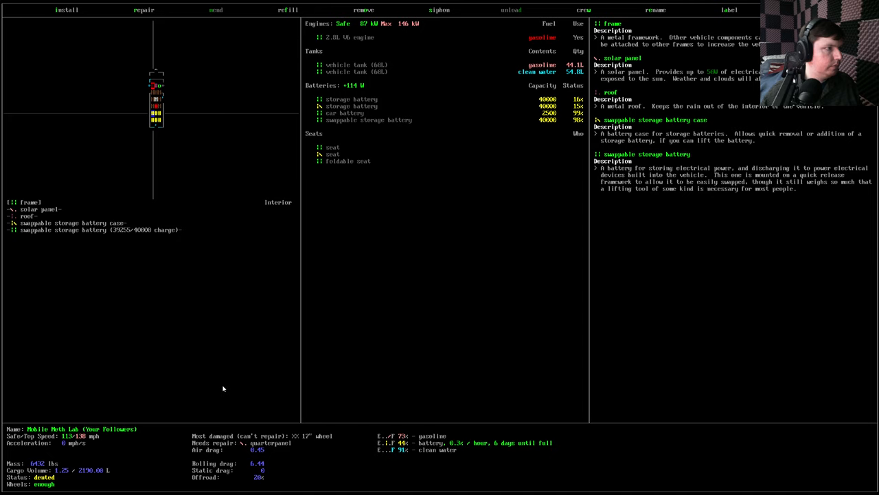
pyautogui.click(65, 9)
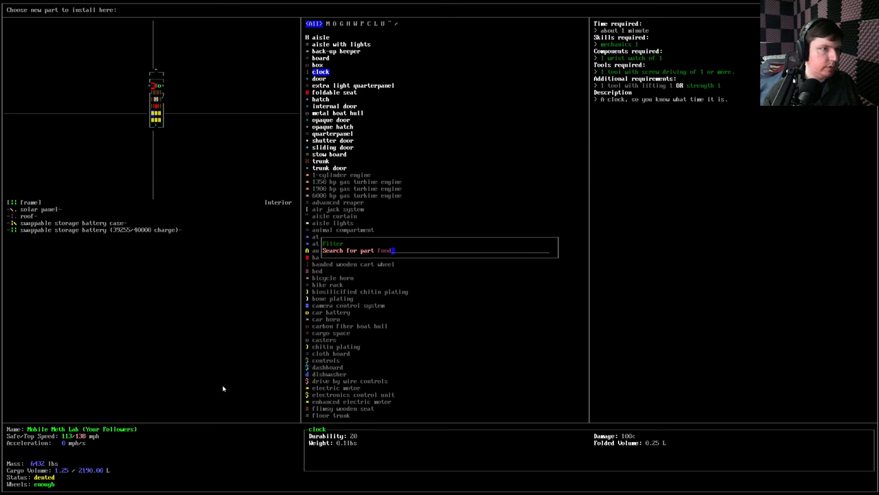
pyautogui.write('food')
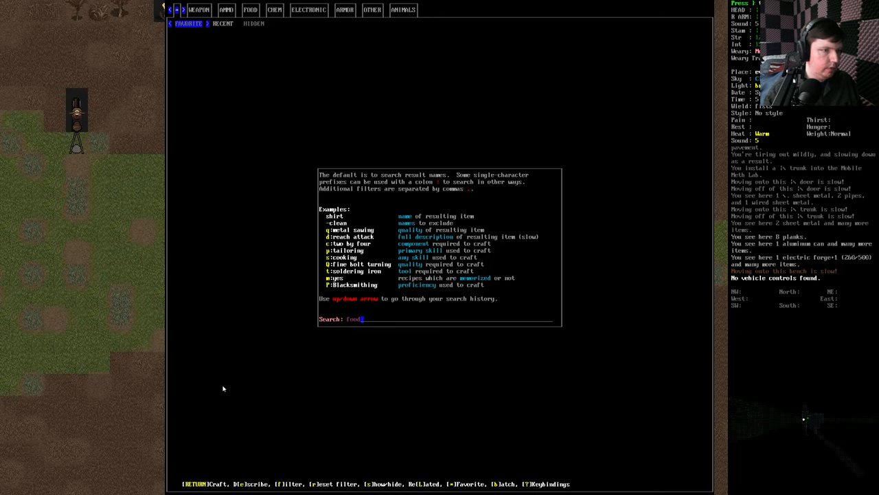
# - Run the food search, read the FOODCO kitchen buddy recipe requirements, then start a new search
pyautogui.press('Return')
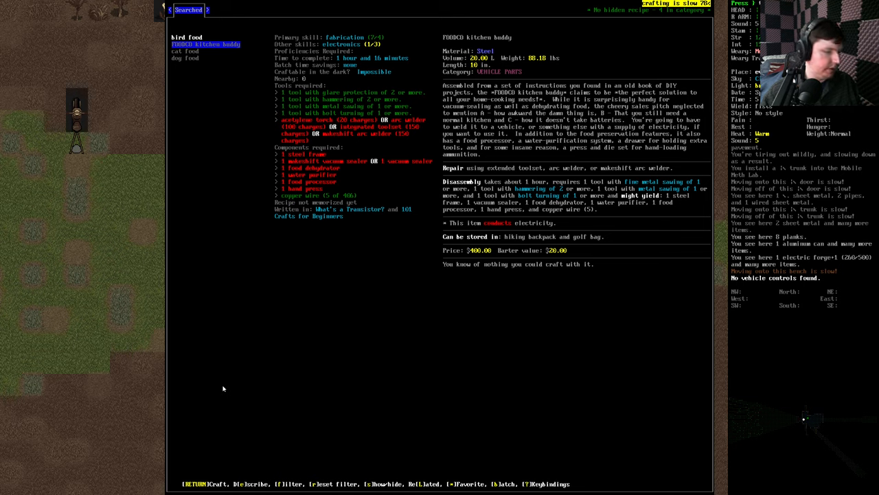
pyautogui.press('f')
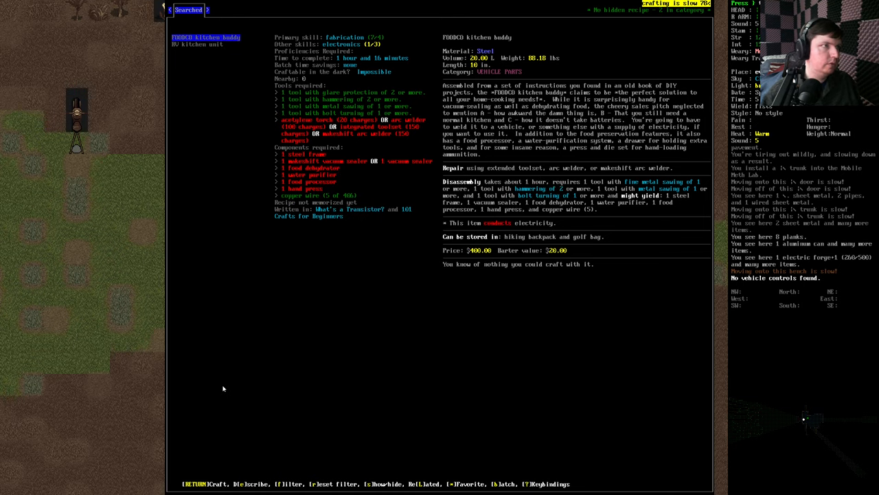
pyautogui.click(196, 44)
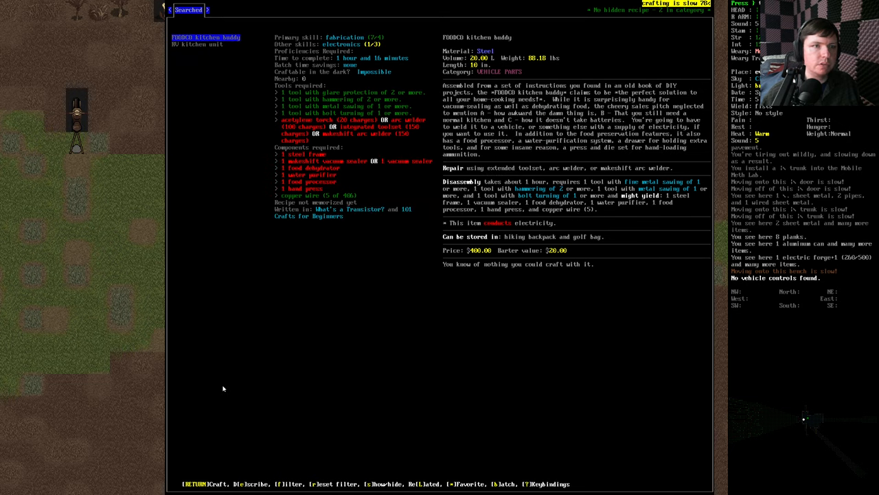
pyautogui.moveTo(555, 297)
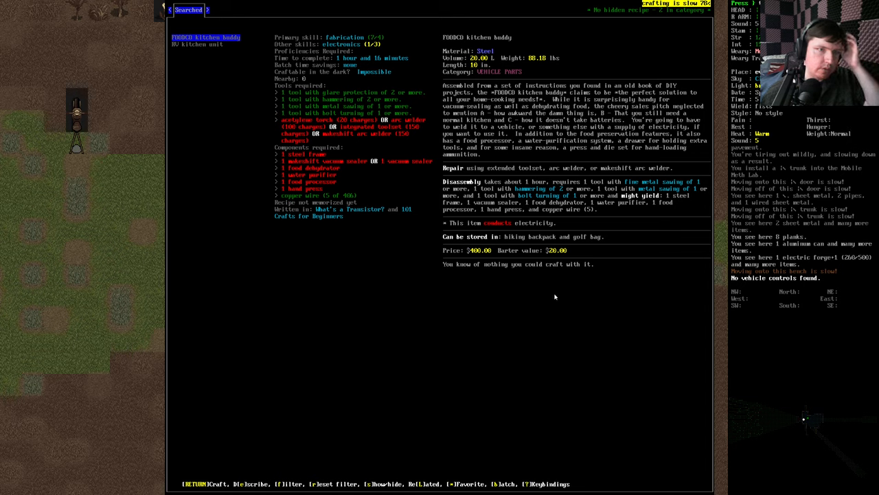
pyautogui.moveTo(513, 162)
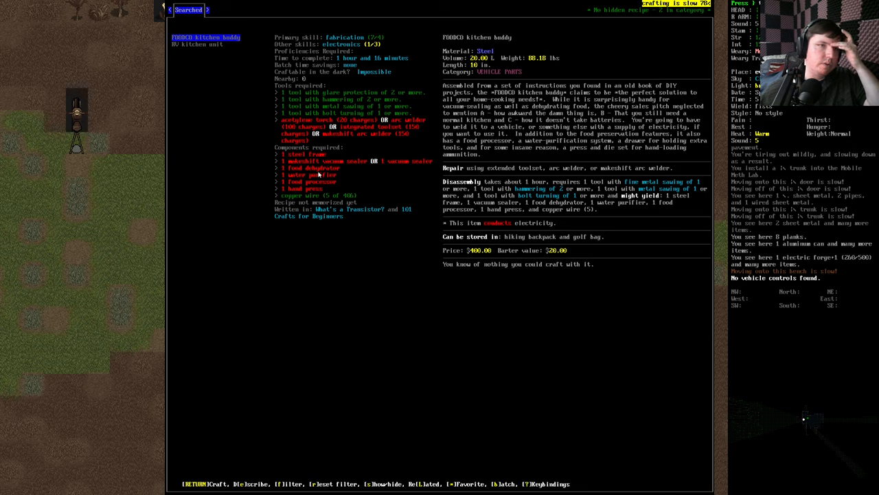
pyautogui.moveTo(549, 173)
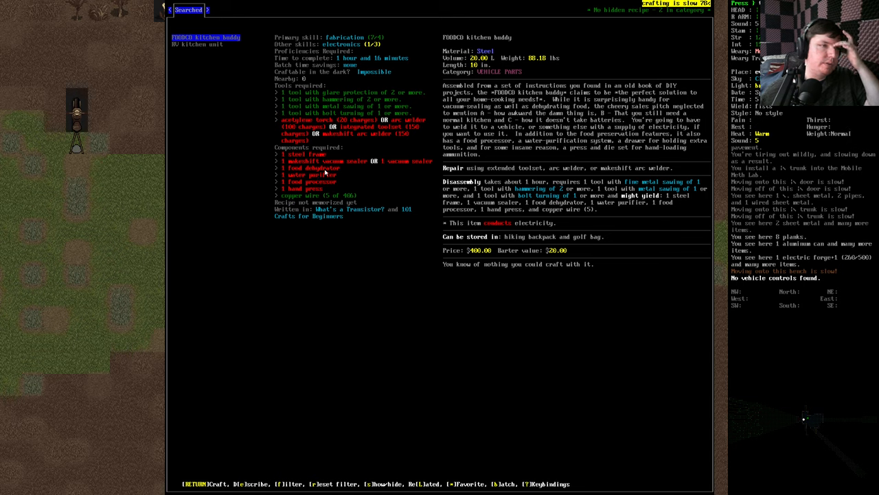
pyautogui.moveTo(395, 175)
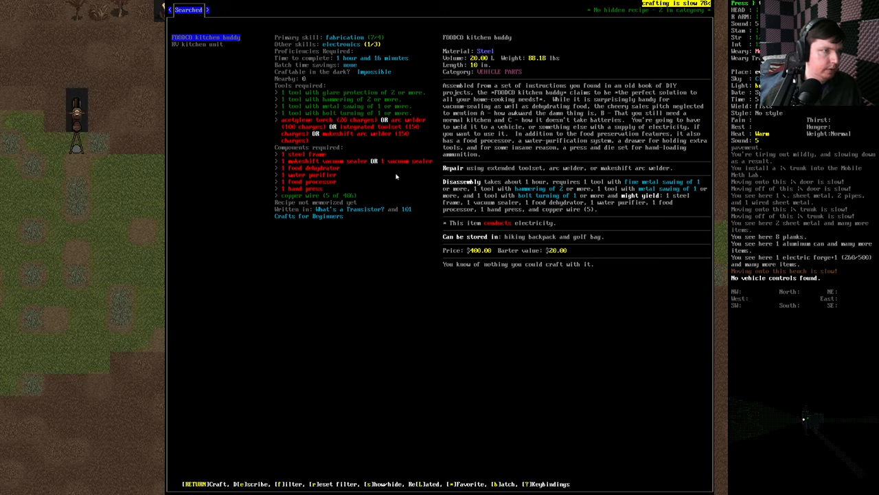
pyautogui.press('Escape')
pyautogui.write('w')
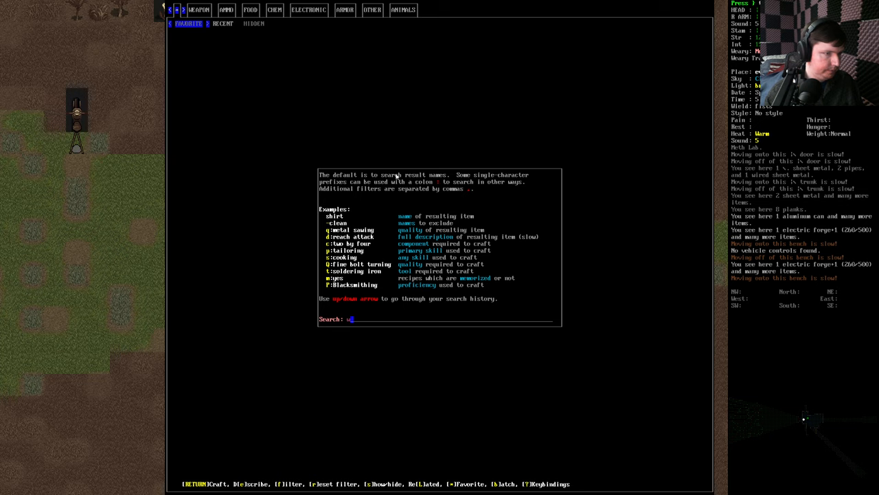
# - Search the recipe list to view the RV kitchen unit recipe, then return to the map
pyautogui.press('Return')
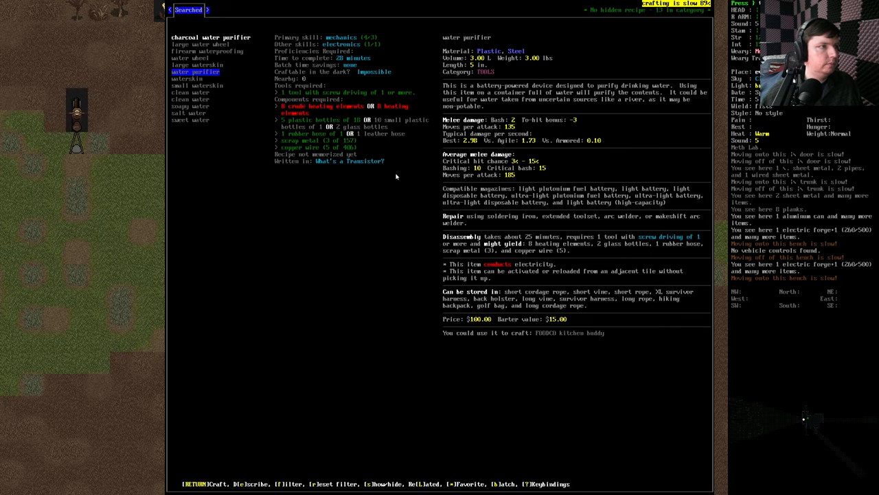
pyautogui.press('f')
pyautogui.write('foo')
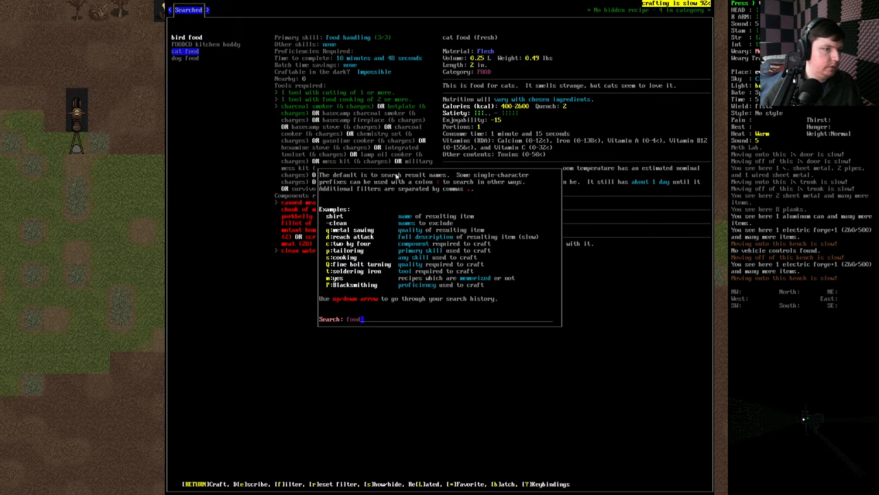
pyautogui.write('debug')
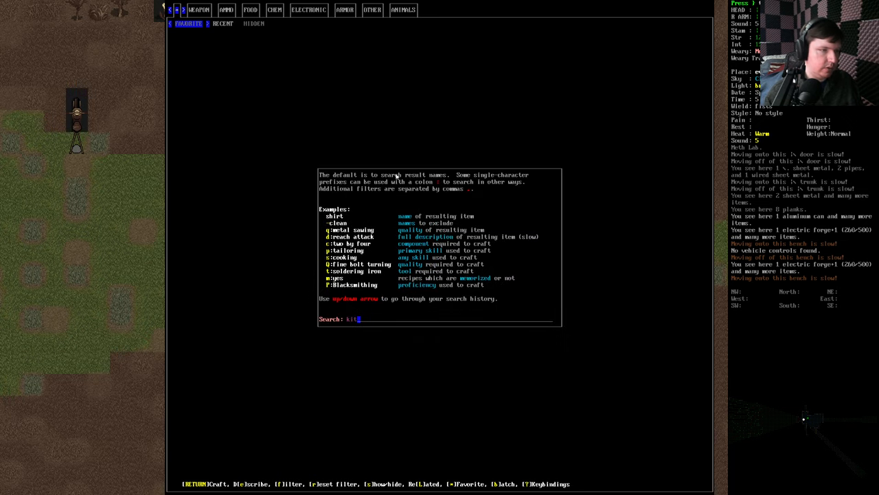
pyautogui.press('Return')
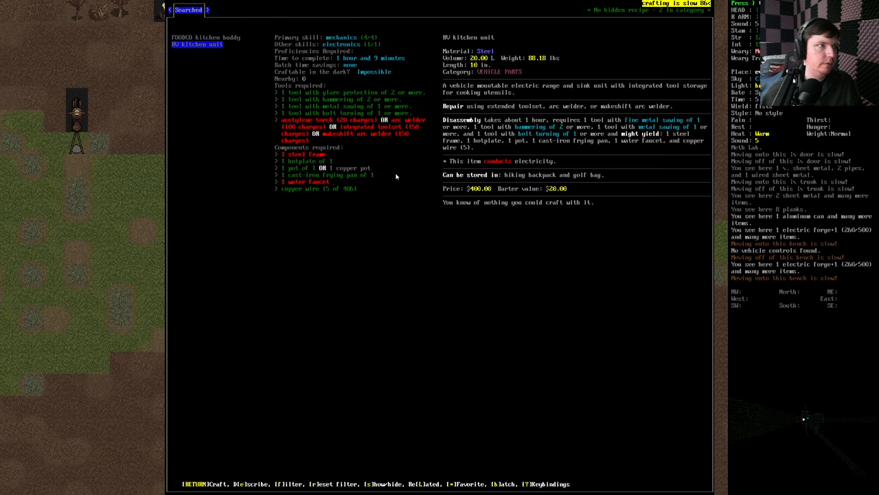
pyautogui.press('Escape')
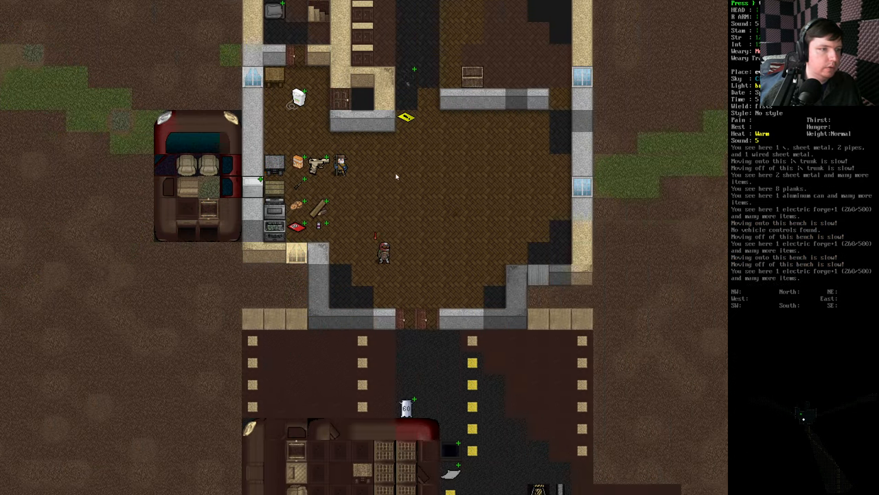
pyautogui.scroll(-3)
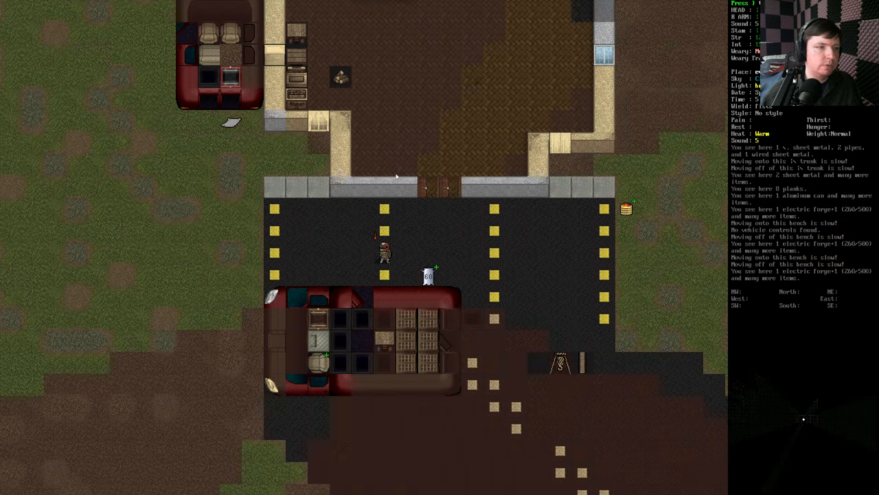